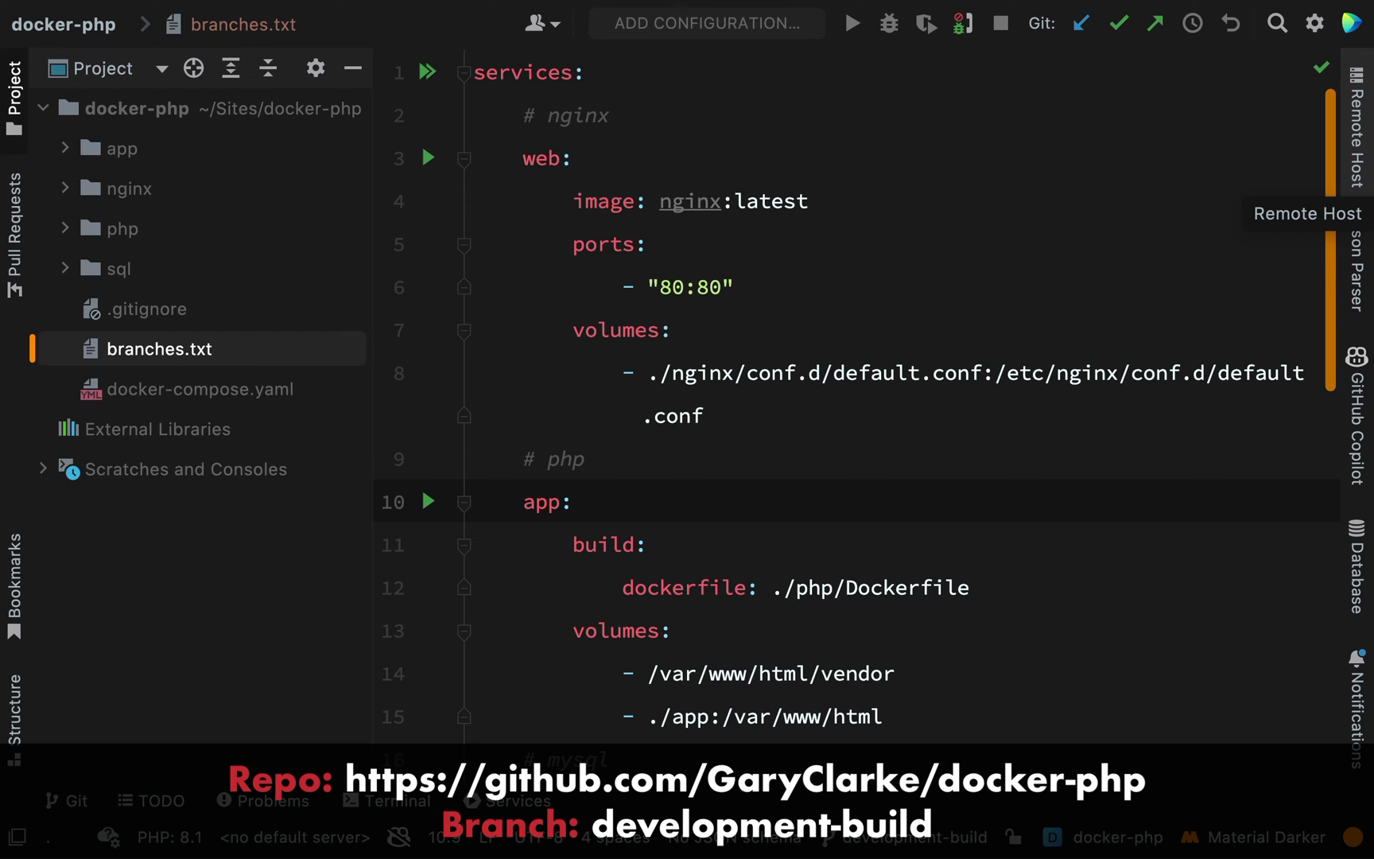
Copy docker-compose.yaml as docker-compose.dev.yaml in the project root
{"action": "left_click", "coordinate": [200, 388]}
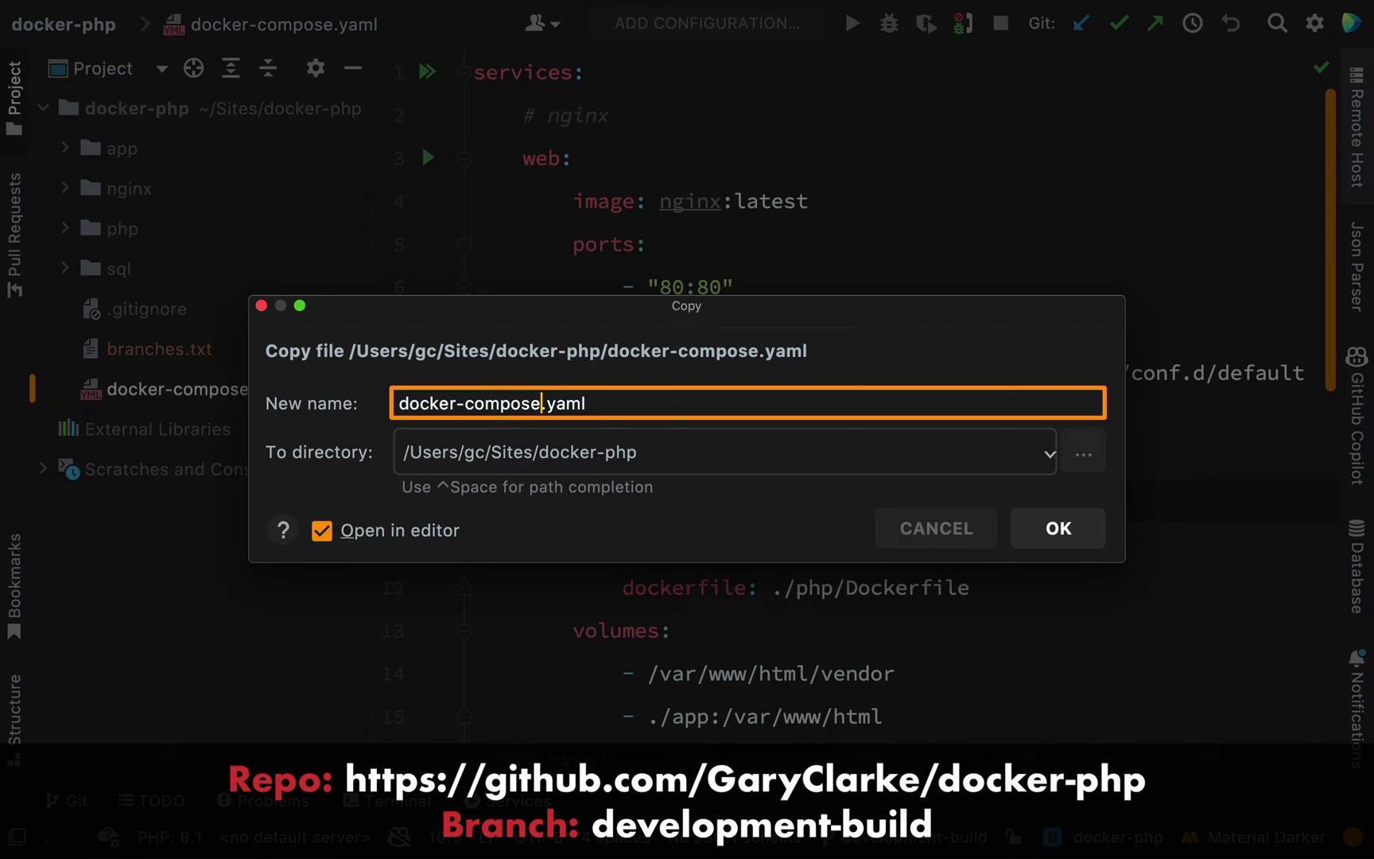
{"action": "type", "text": ".dev."}
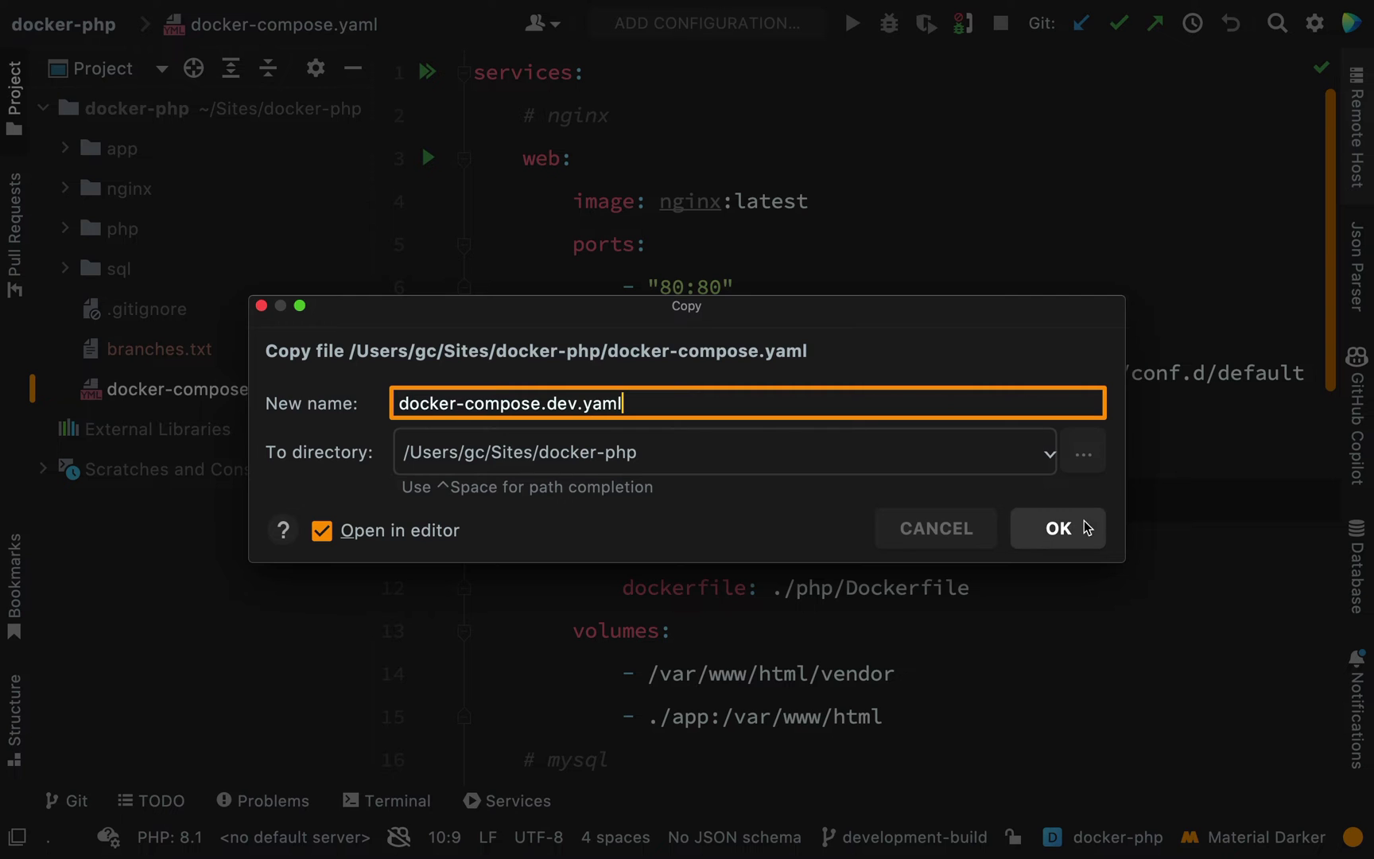
{"action": "left_click", "coordinate": [1057, 529]}
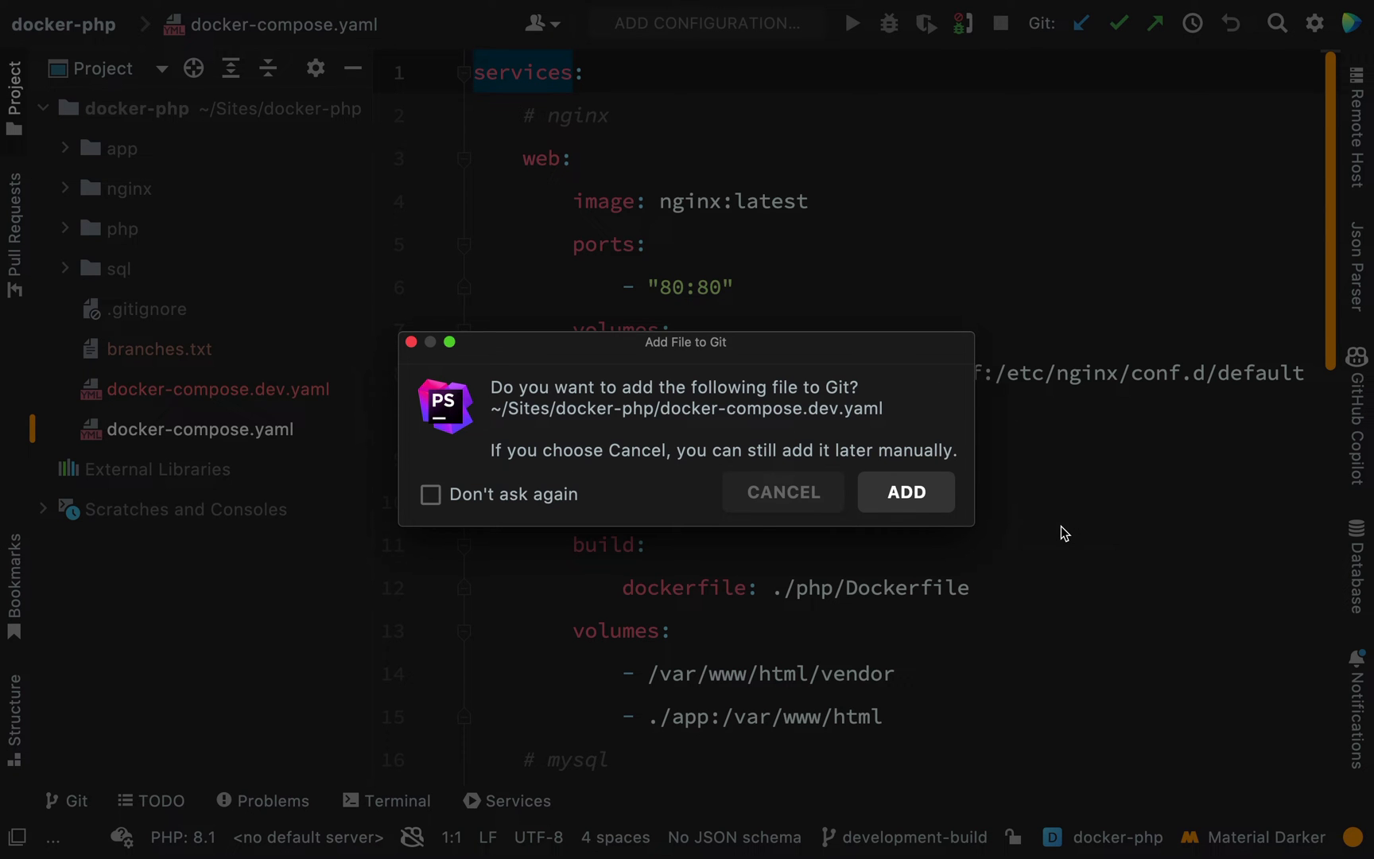
Dismiss the Git prompt and delete the /var/www/html/vendor volume line from the dev app service
{"action": "left_click", "coordinate": [905, 491]}
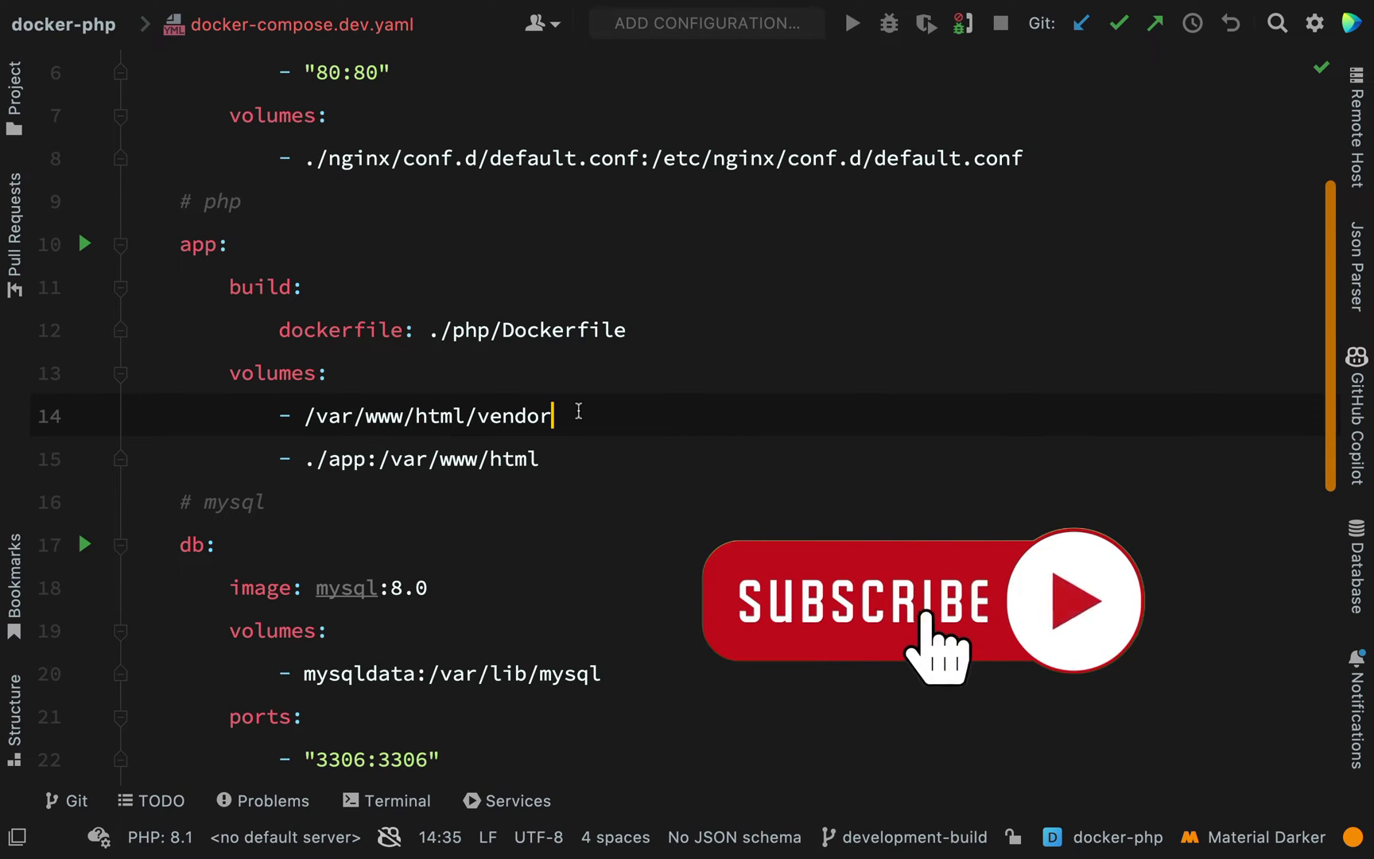
{"action": "left_click", "coordinate": [920, 601]}
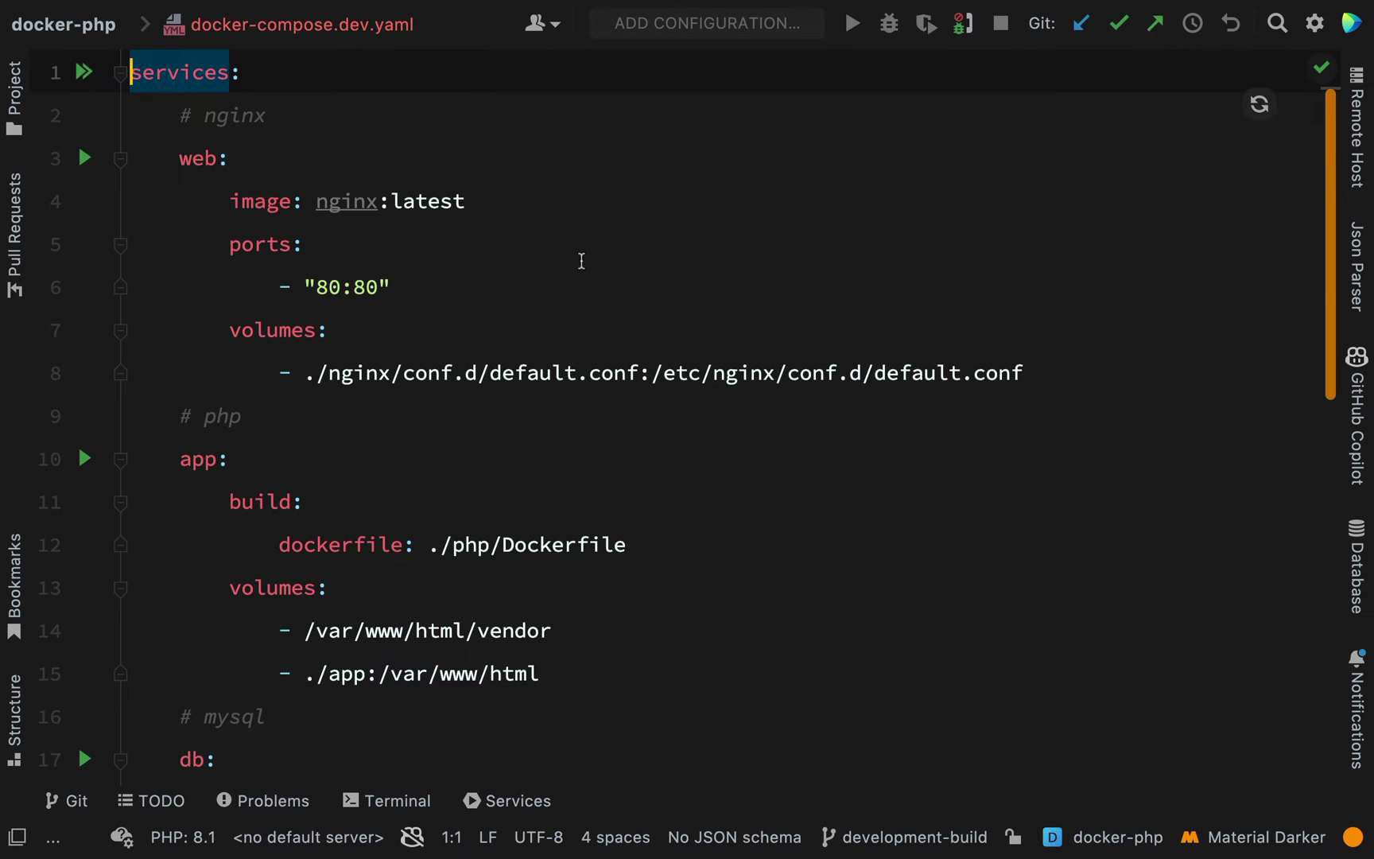
{"action": "scroll", "scroll_direction": "down", "scroll_amount": 3}
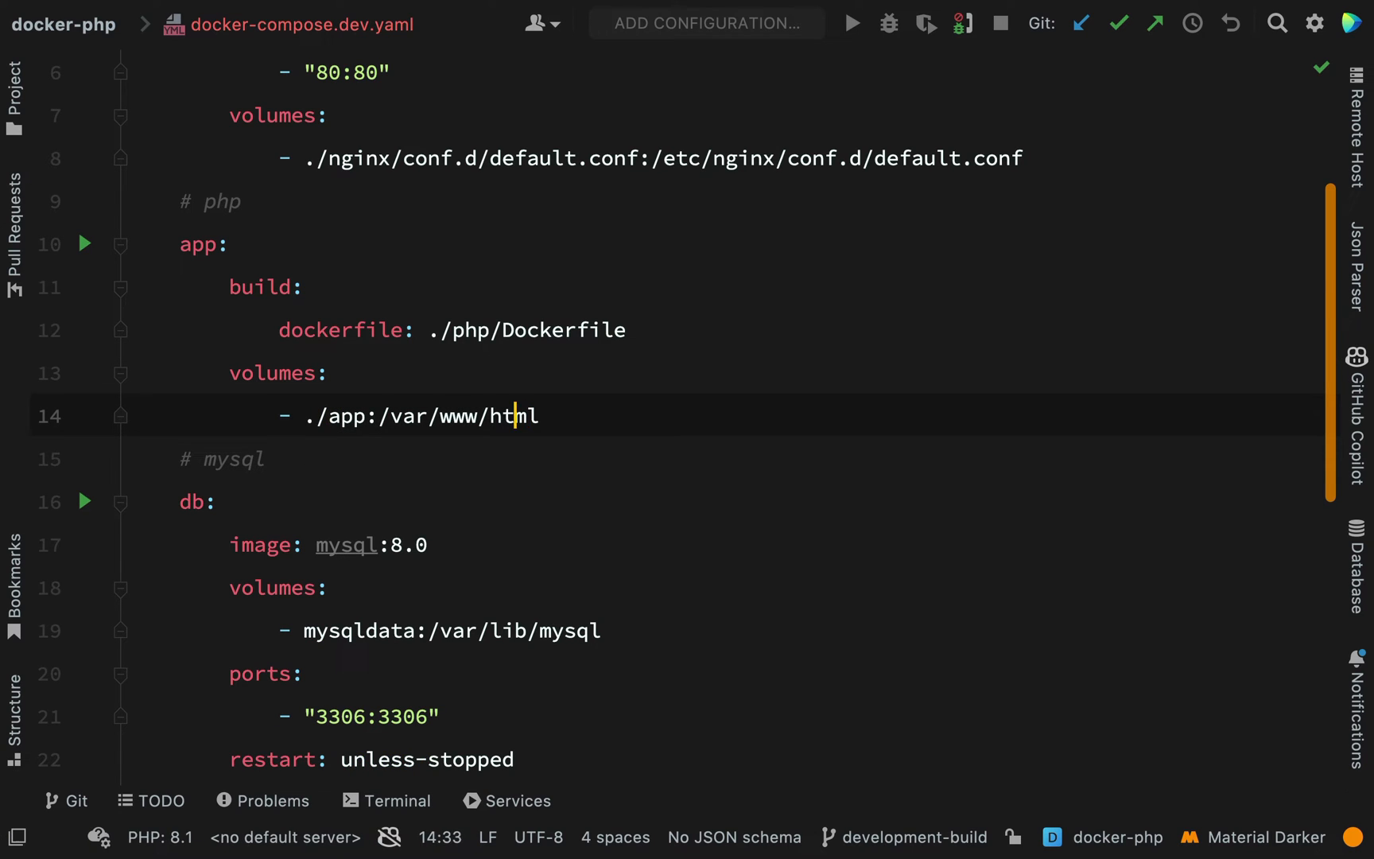
{"action": "double_click", "coordinate": [516, 415]}
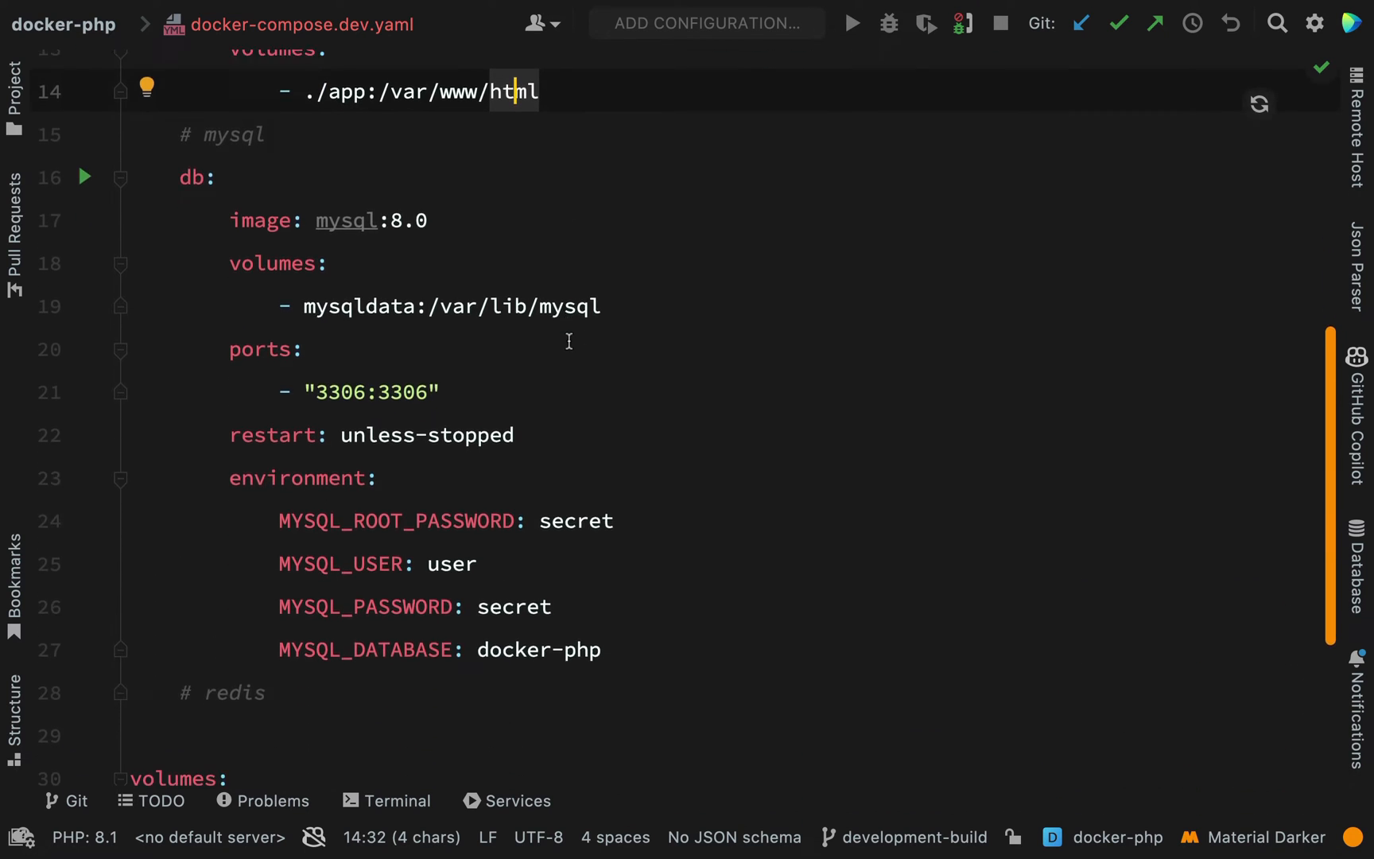
{"action": "scroll", "scroll_direction": "down", "scroll_amount": 3}
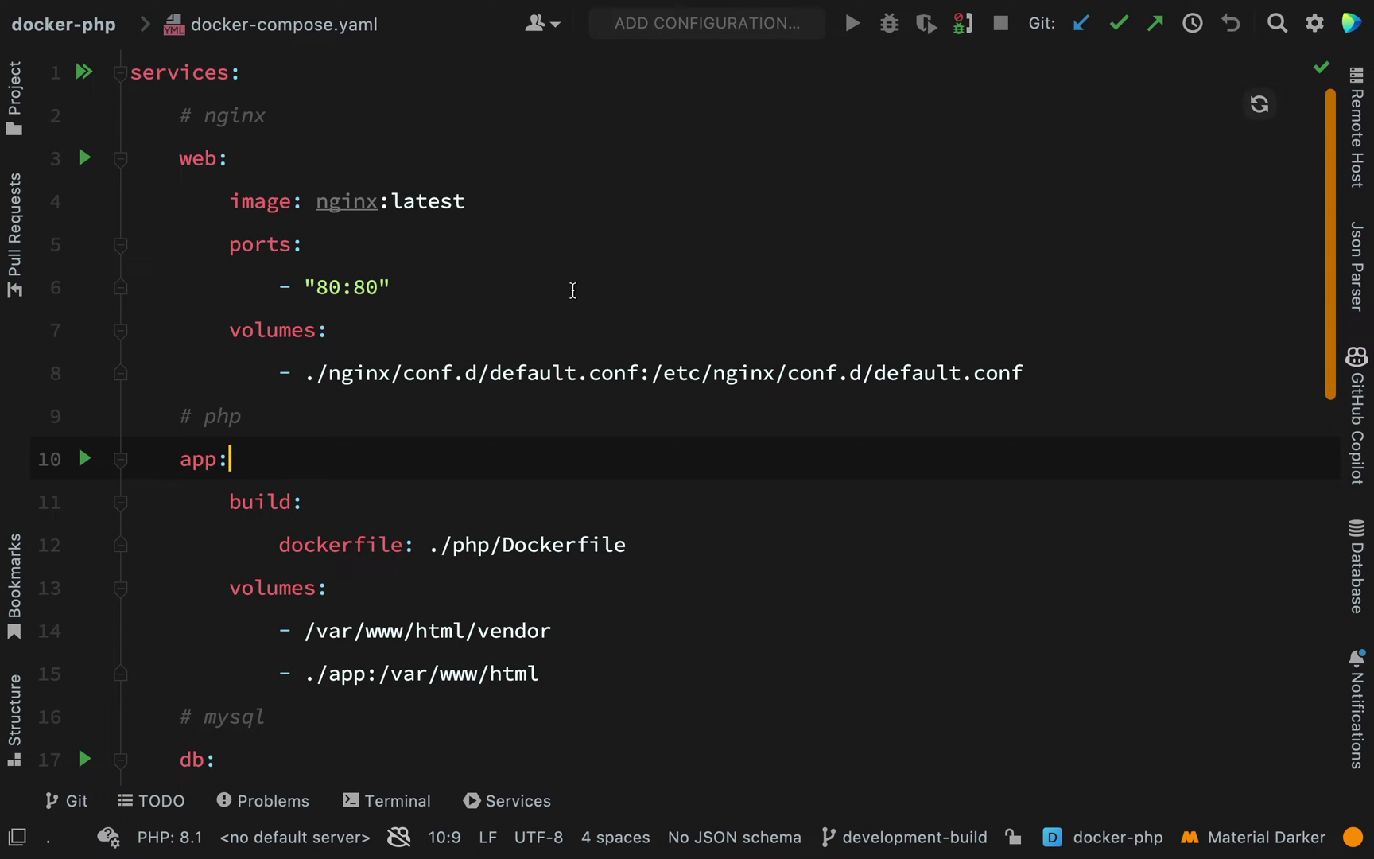
{"action": "mouse_move", "coordinate": [611, 171]}
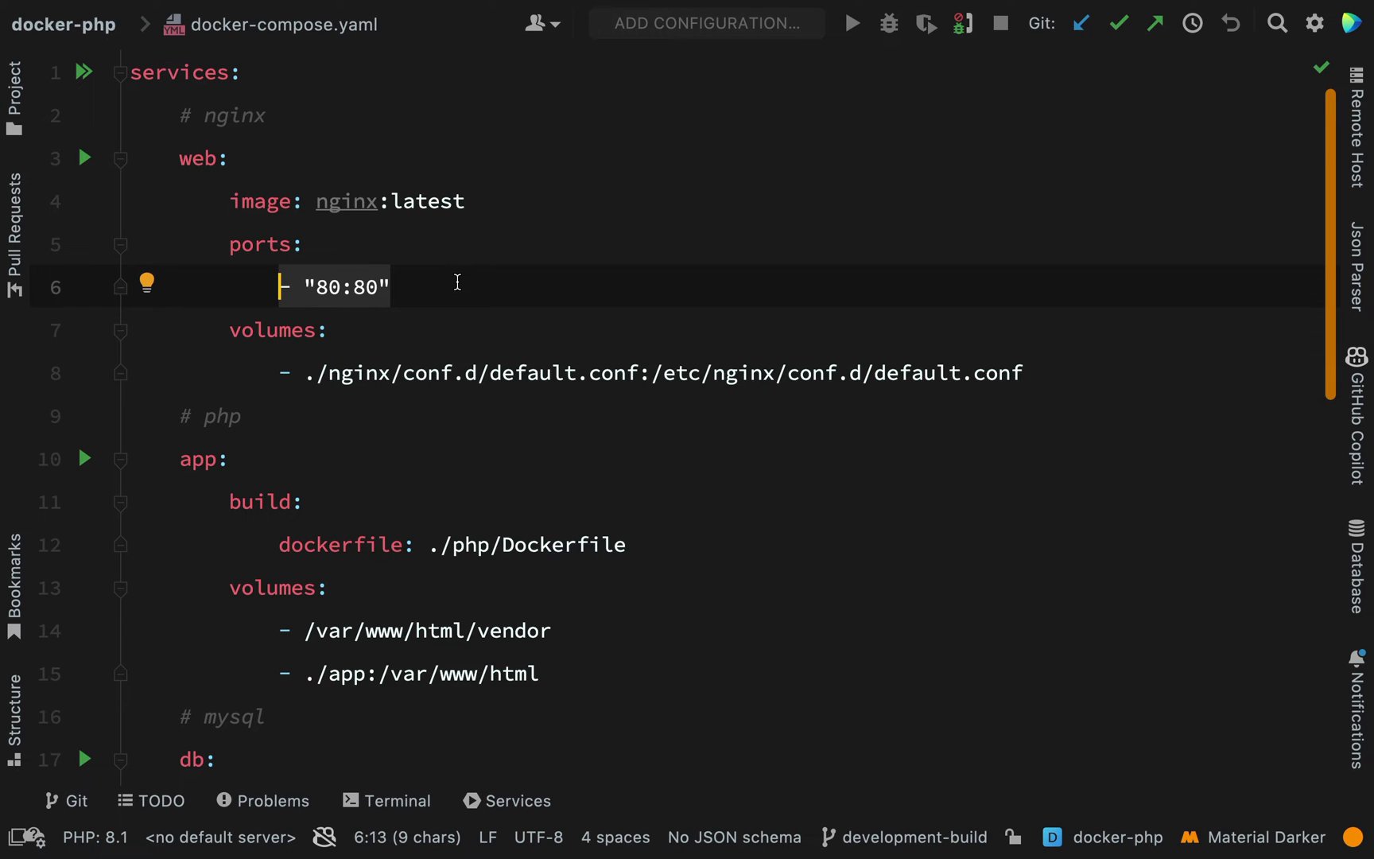
Delete the ports "3306:3306" lines under the db service in docker-compose.yaml
{"action": "scroll", "scroll_direction": "down", "scroll_amount": 3}
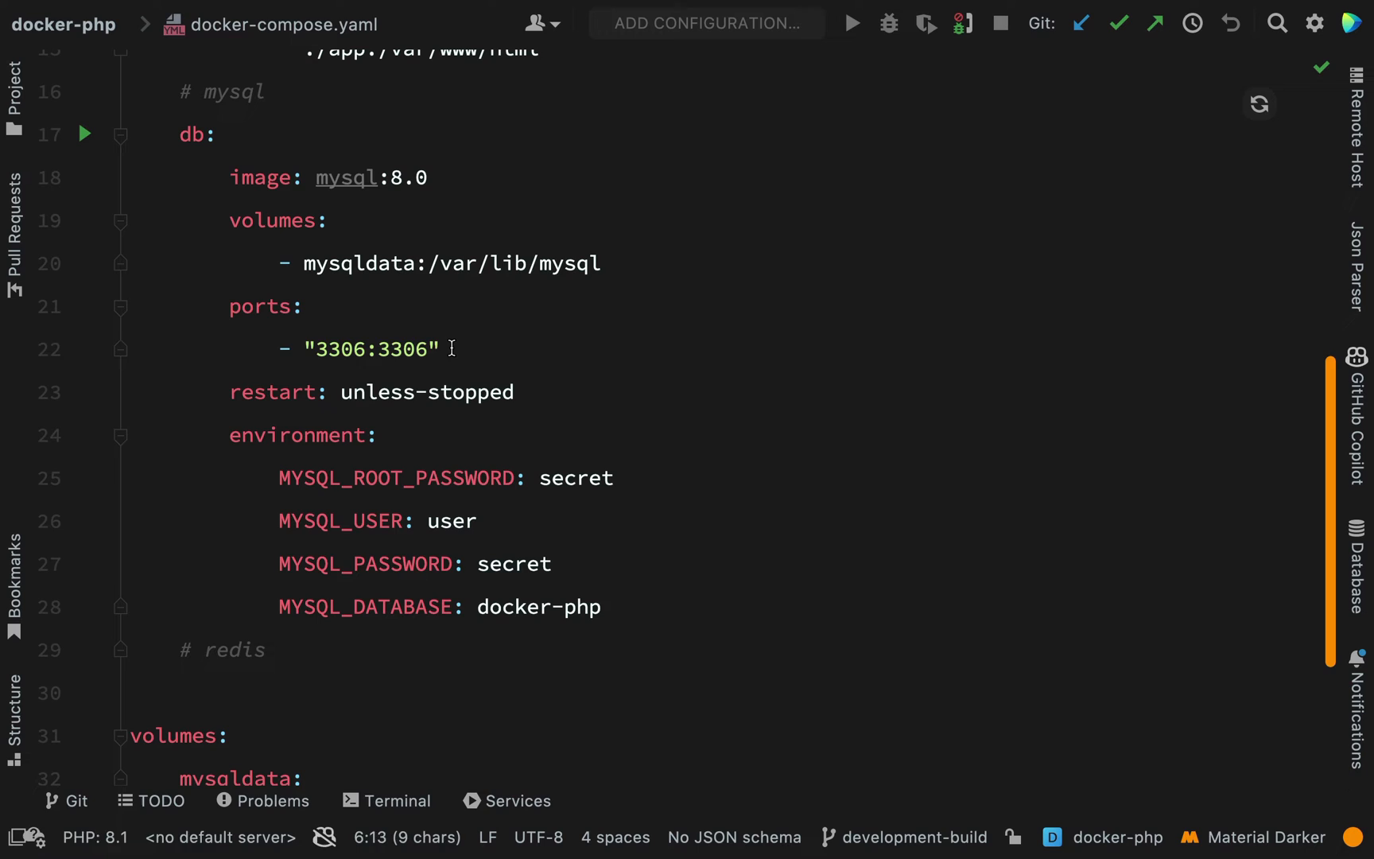
{"action": "left_click", "coordinate": [447, 349]}
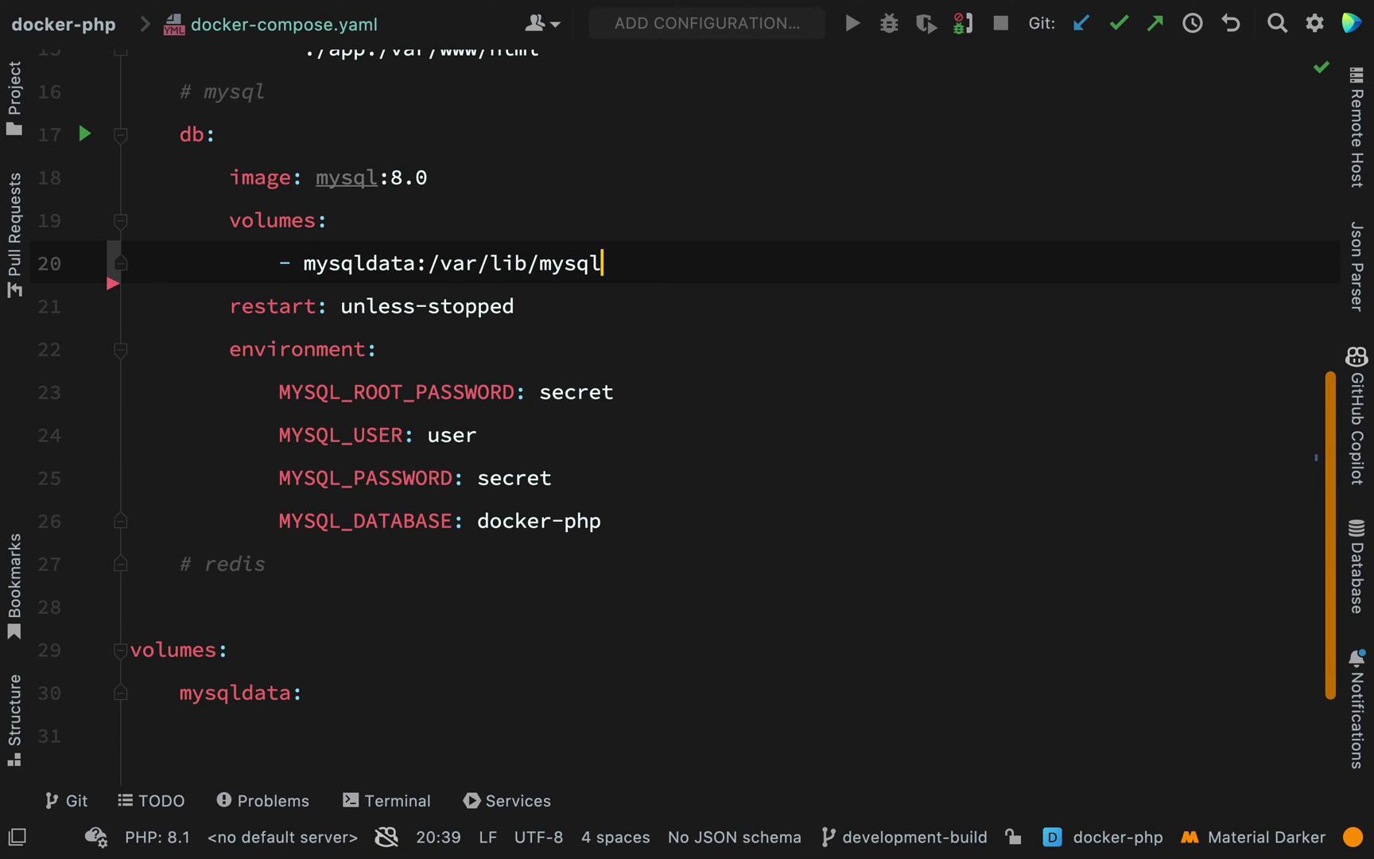
{"action": "left_click", "coordinate": [603, 521]}
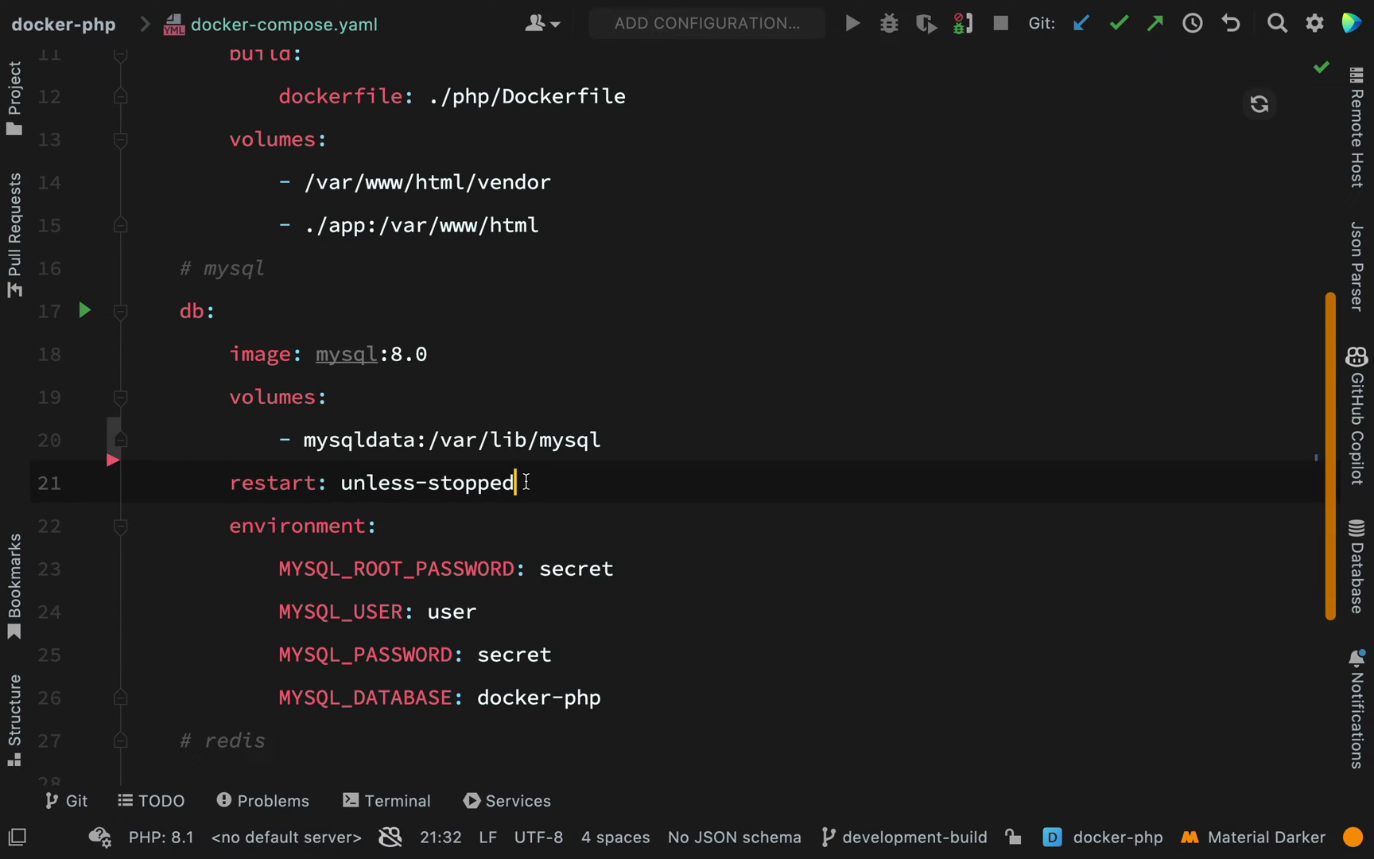
Delete the app service's volumes block, both vendor and ./app lines
{"action": "double_click", "coordinate": [429, 482]}
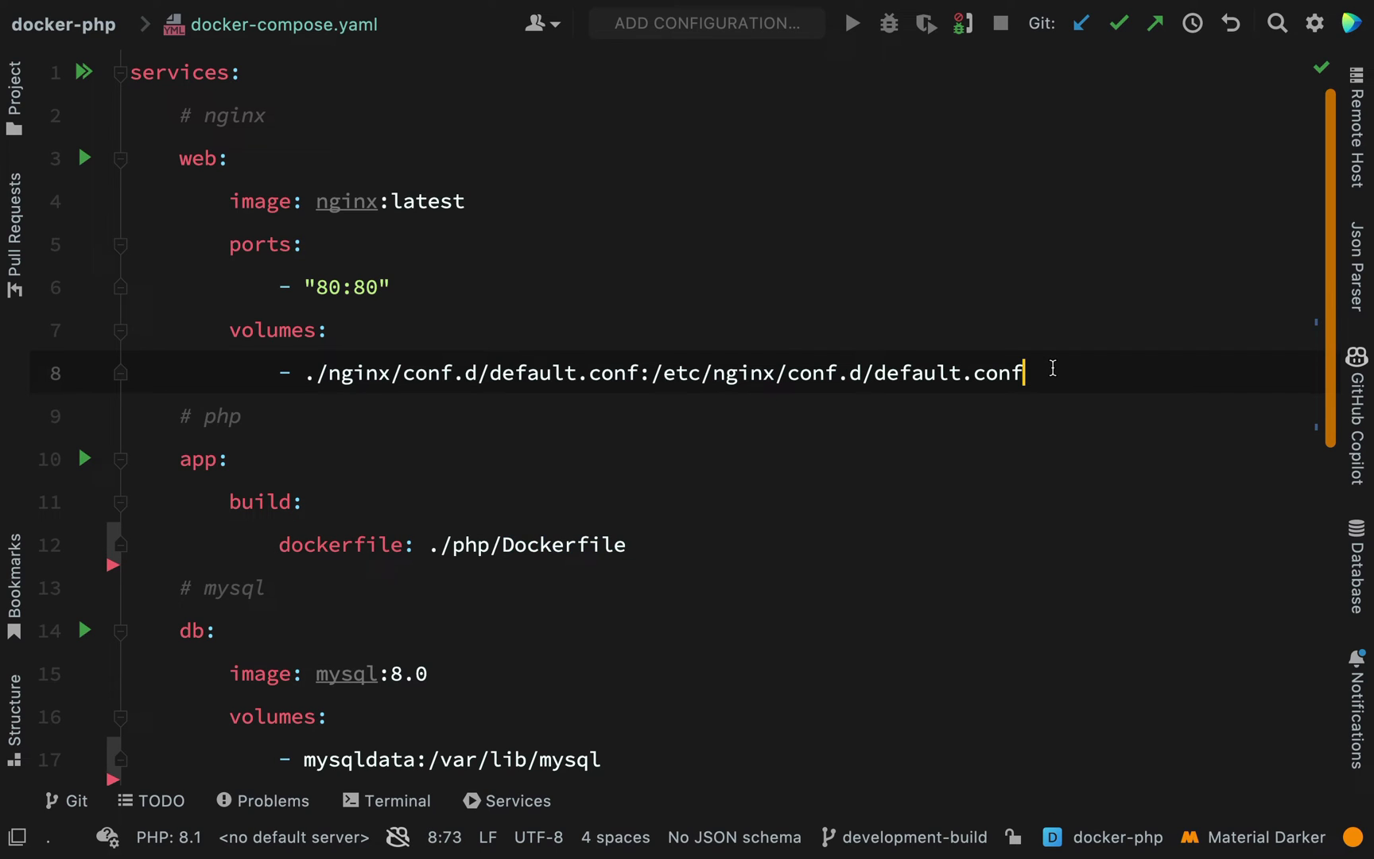
{"action": "mouse_move", "coordinate": [600, 367]}
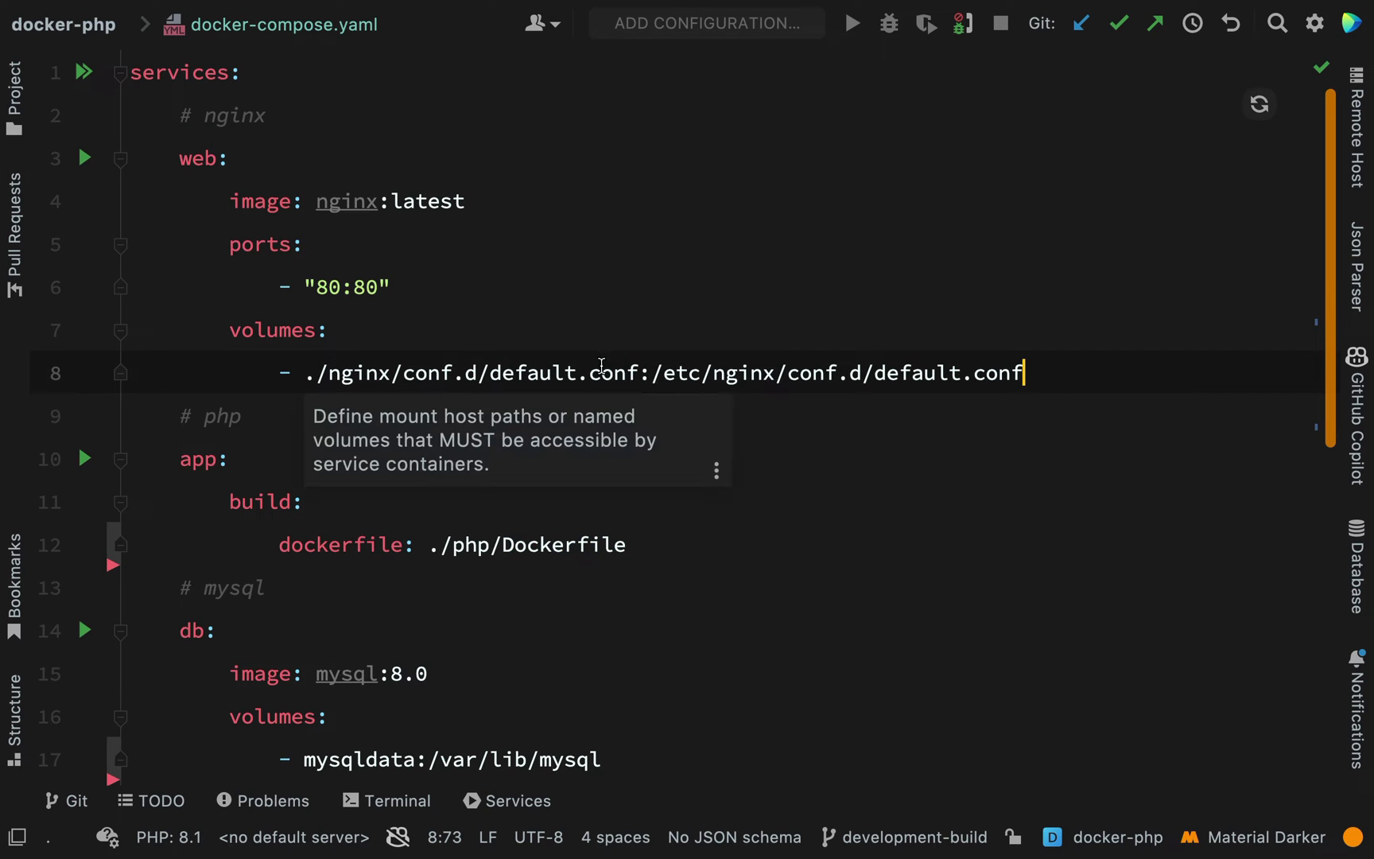
{"action": "mouse_move", "coordinate": [1042, 384]}
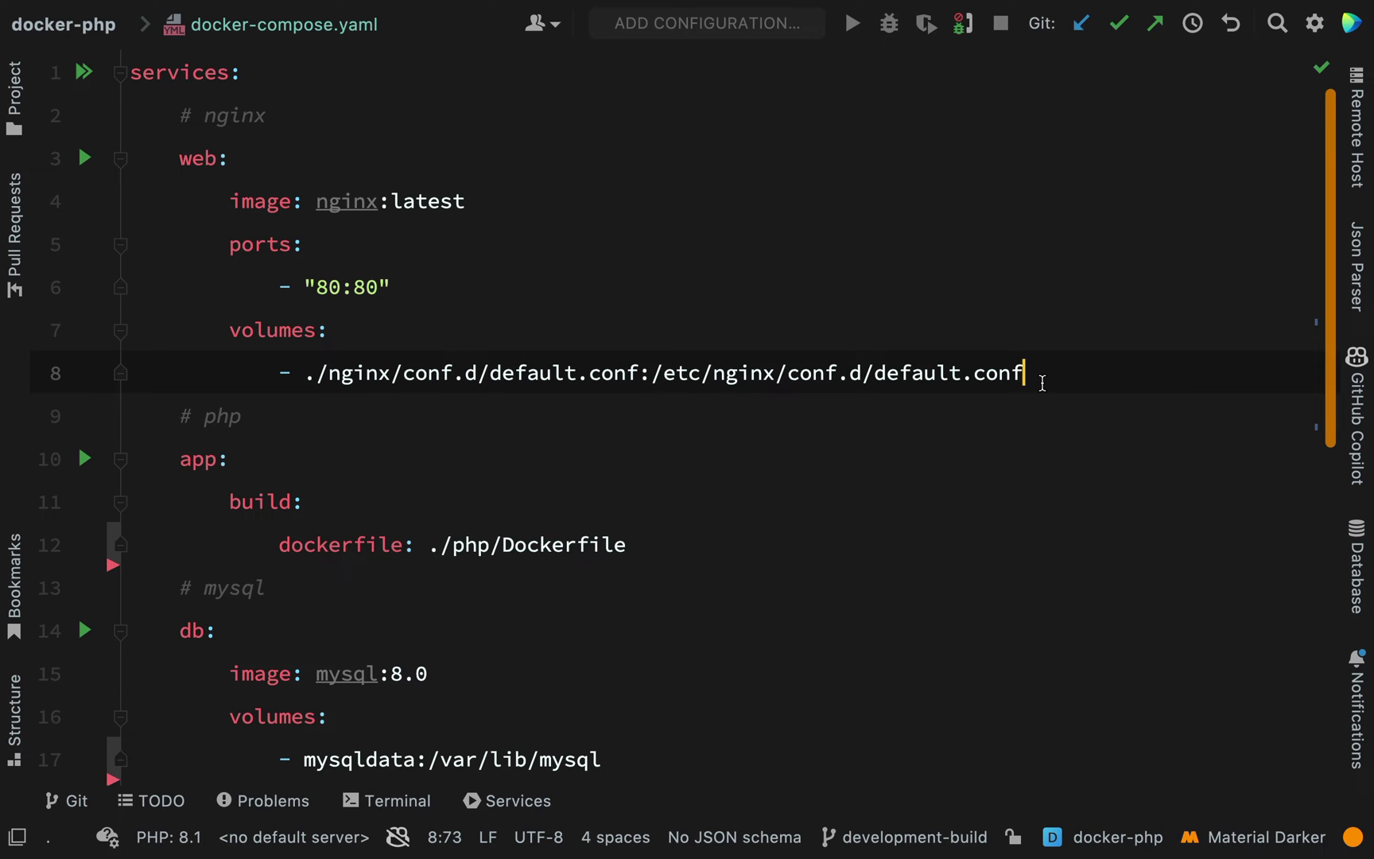
Add a new Dockerfile in the nginx folder containing FROM nginx:latest
{"action": "left_click", "coordinate": [14, 78]}
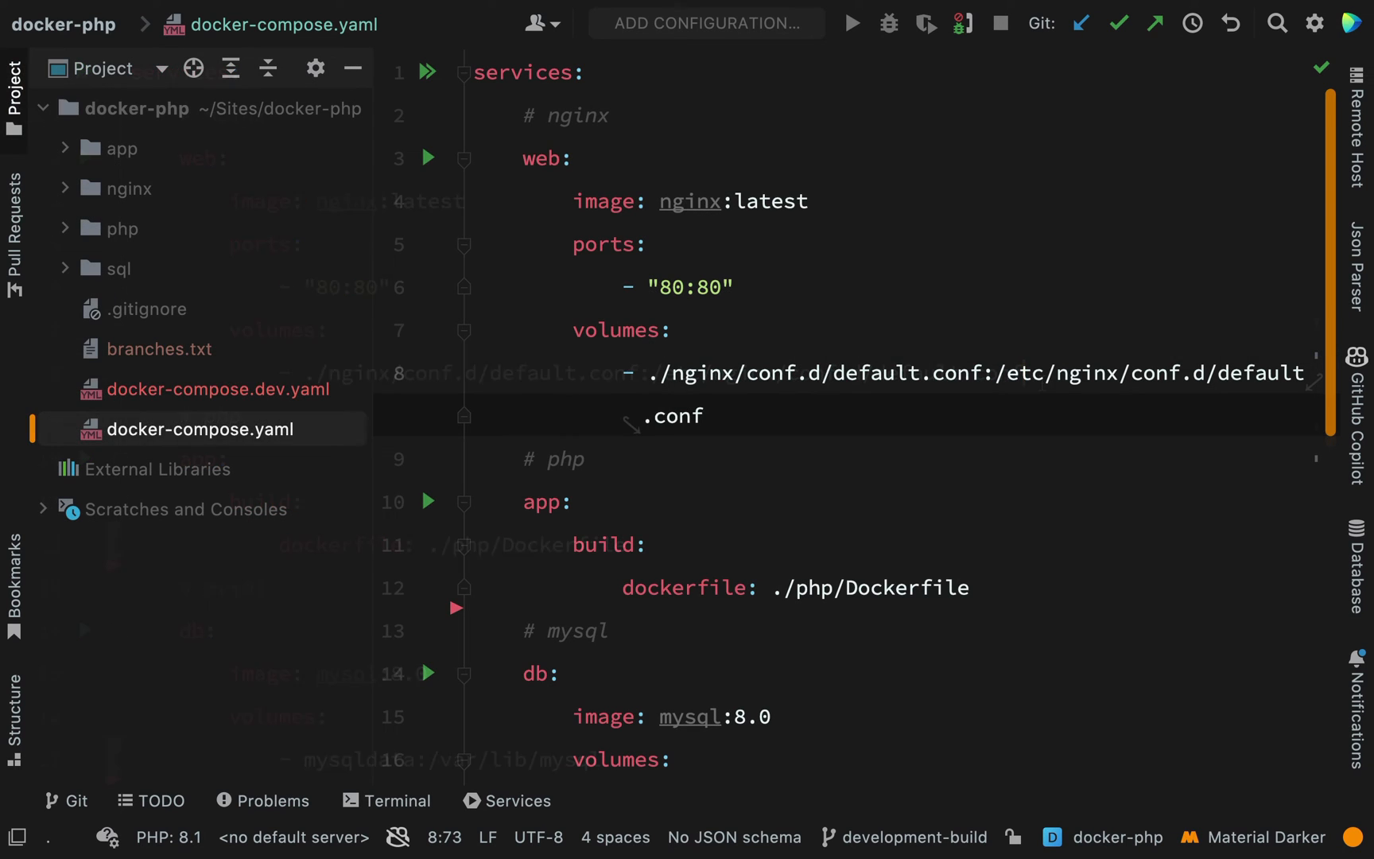
{"action": "left_click", "coordinate": [128, 187]}
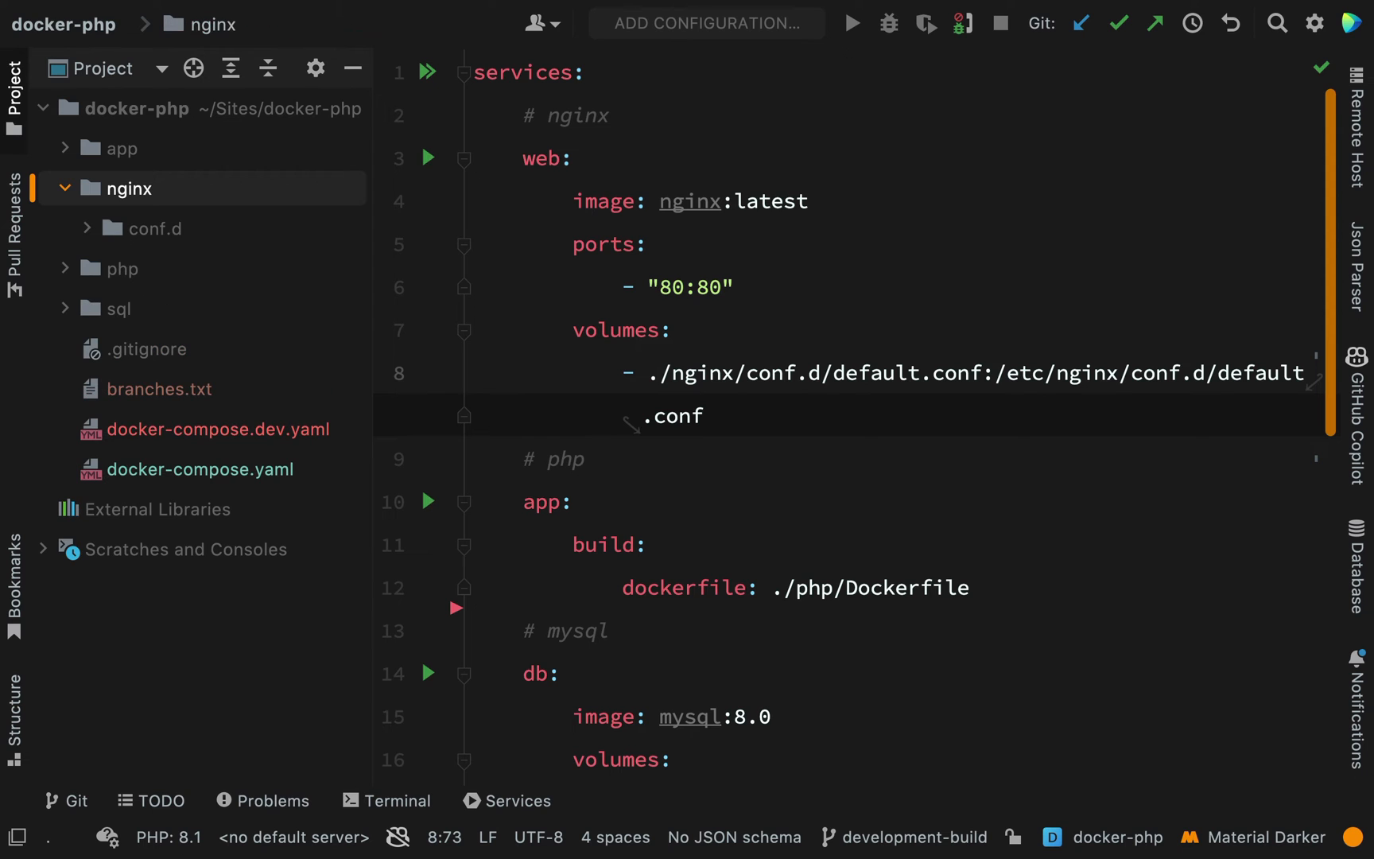
{"action": "right_click", "coordinate": [128, 188]}
{"action": "type", "text": "FROM"}
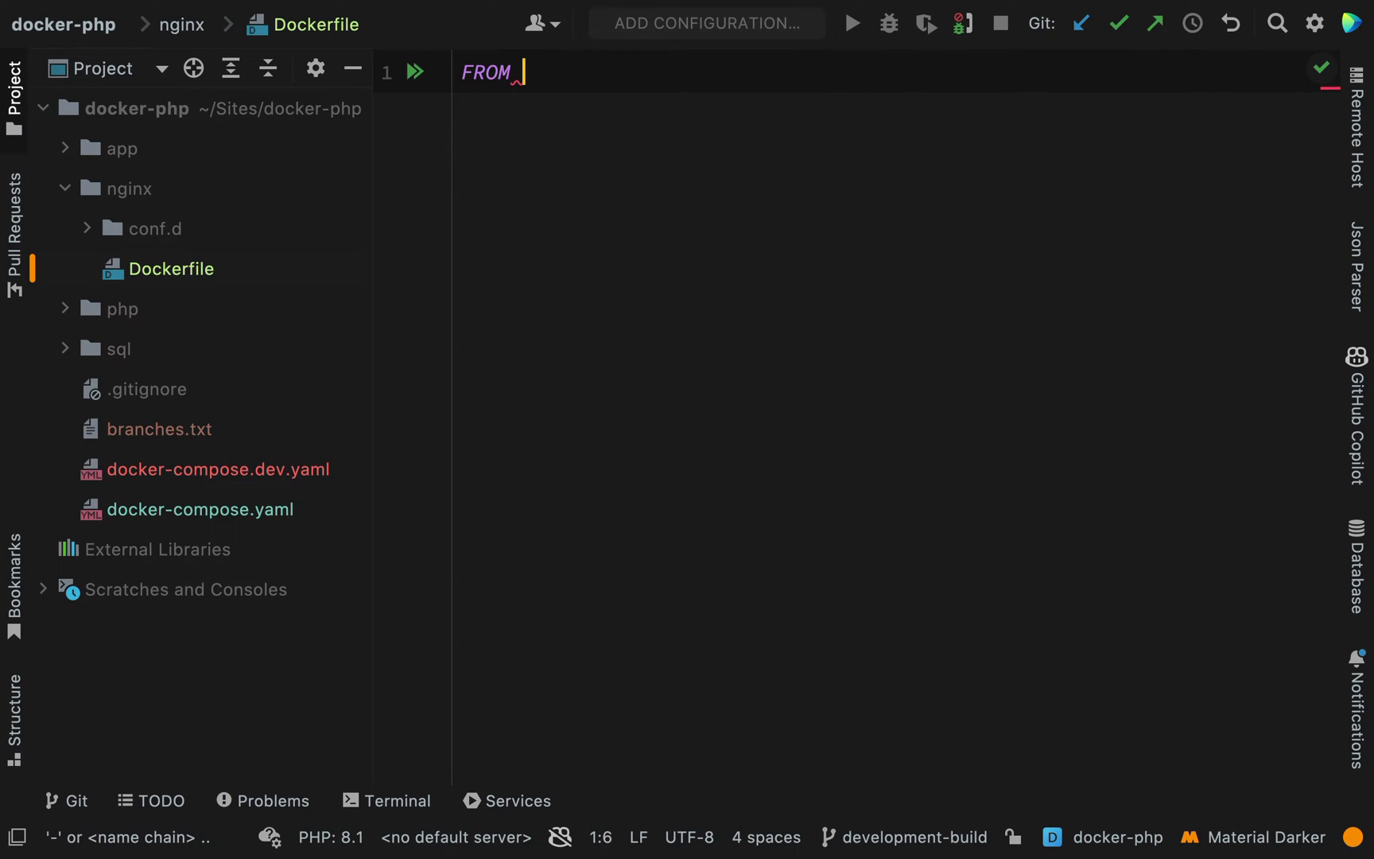
{"action": "type", "text": "nginx"}
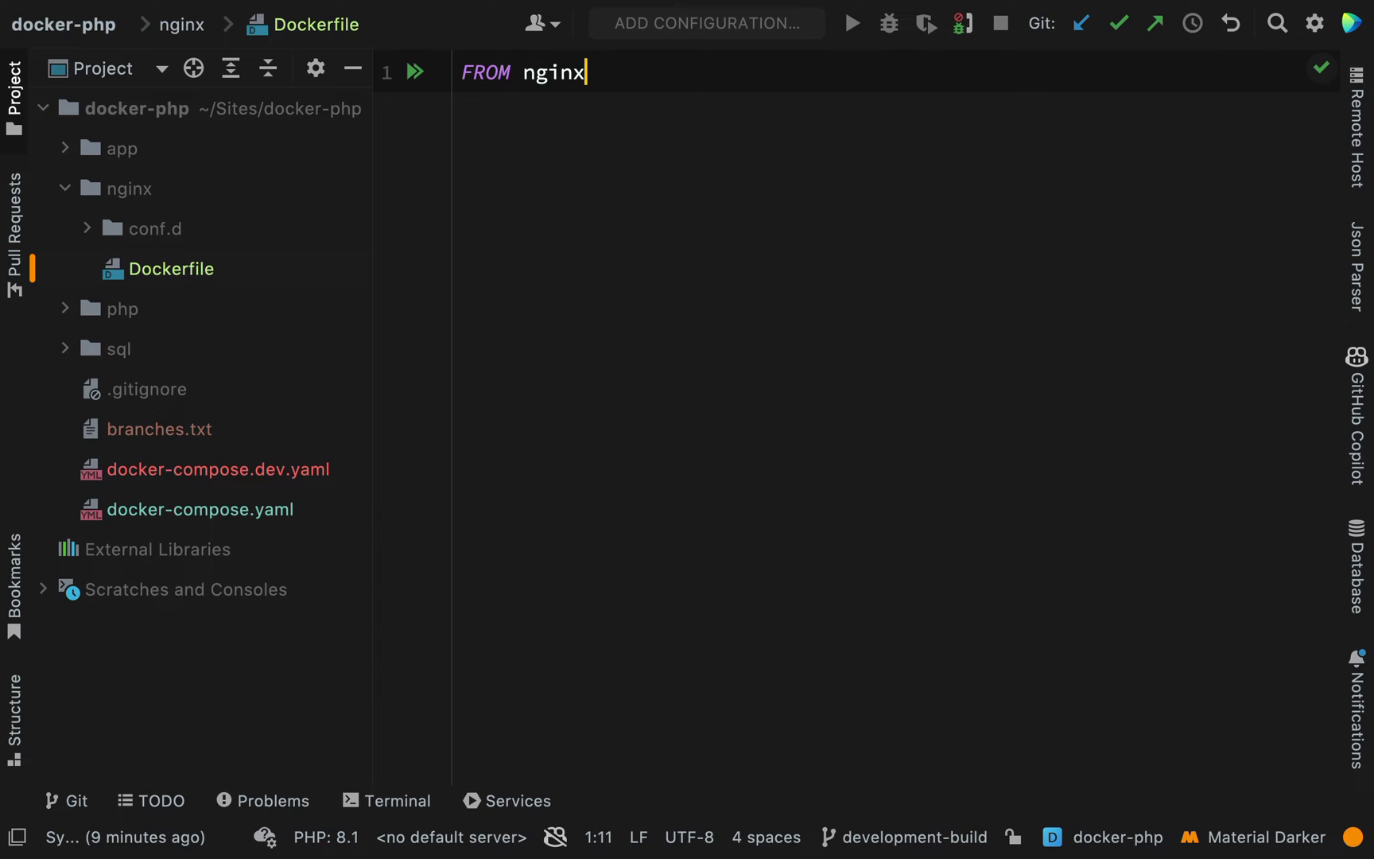
{"action": "type", "text": ":latest"}
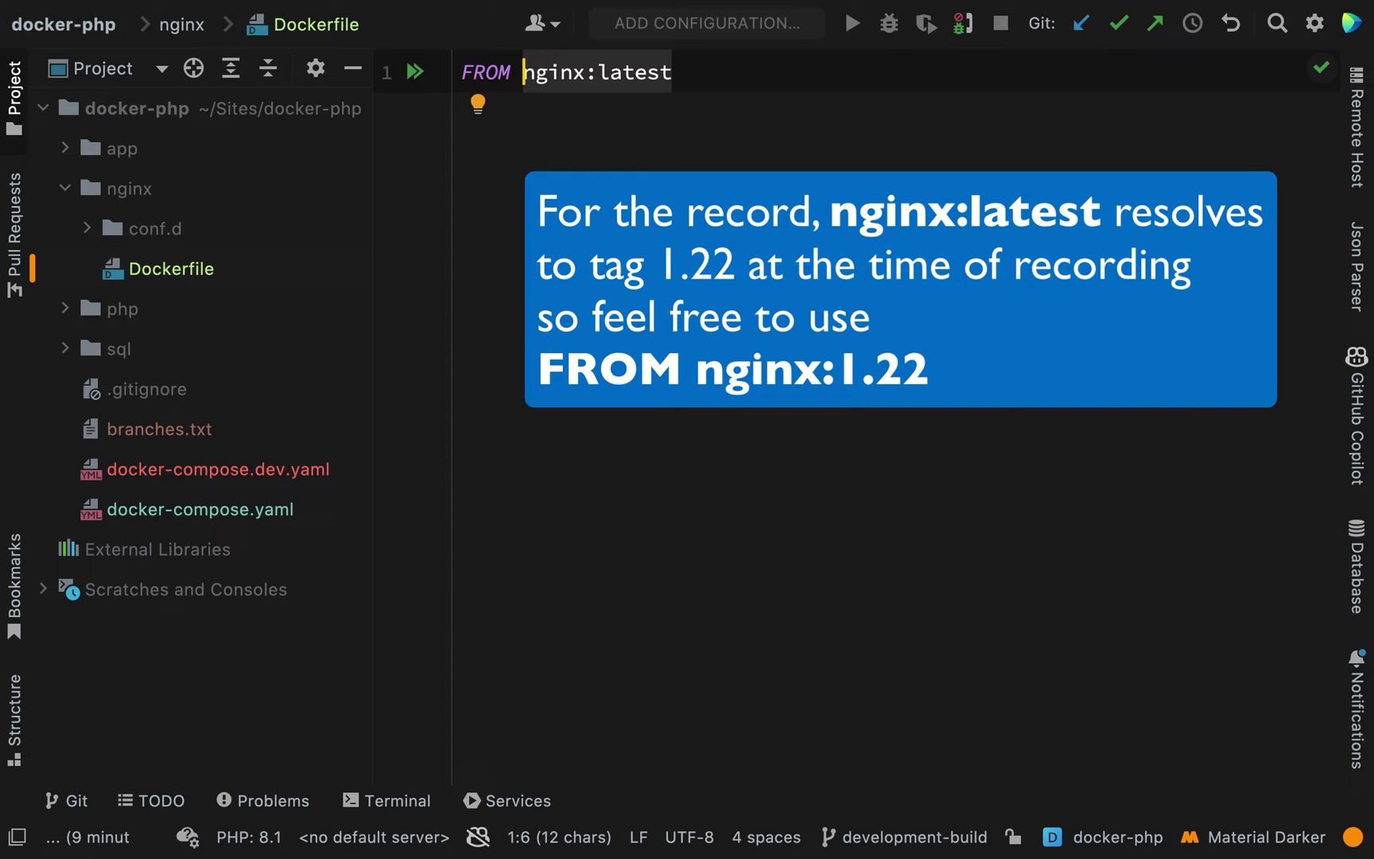
{"action": "left_click", "coordinate": [671, 72]}
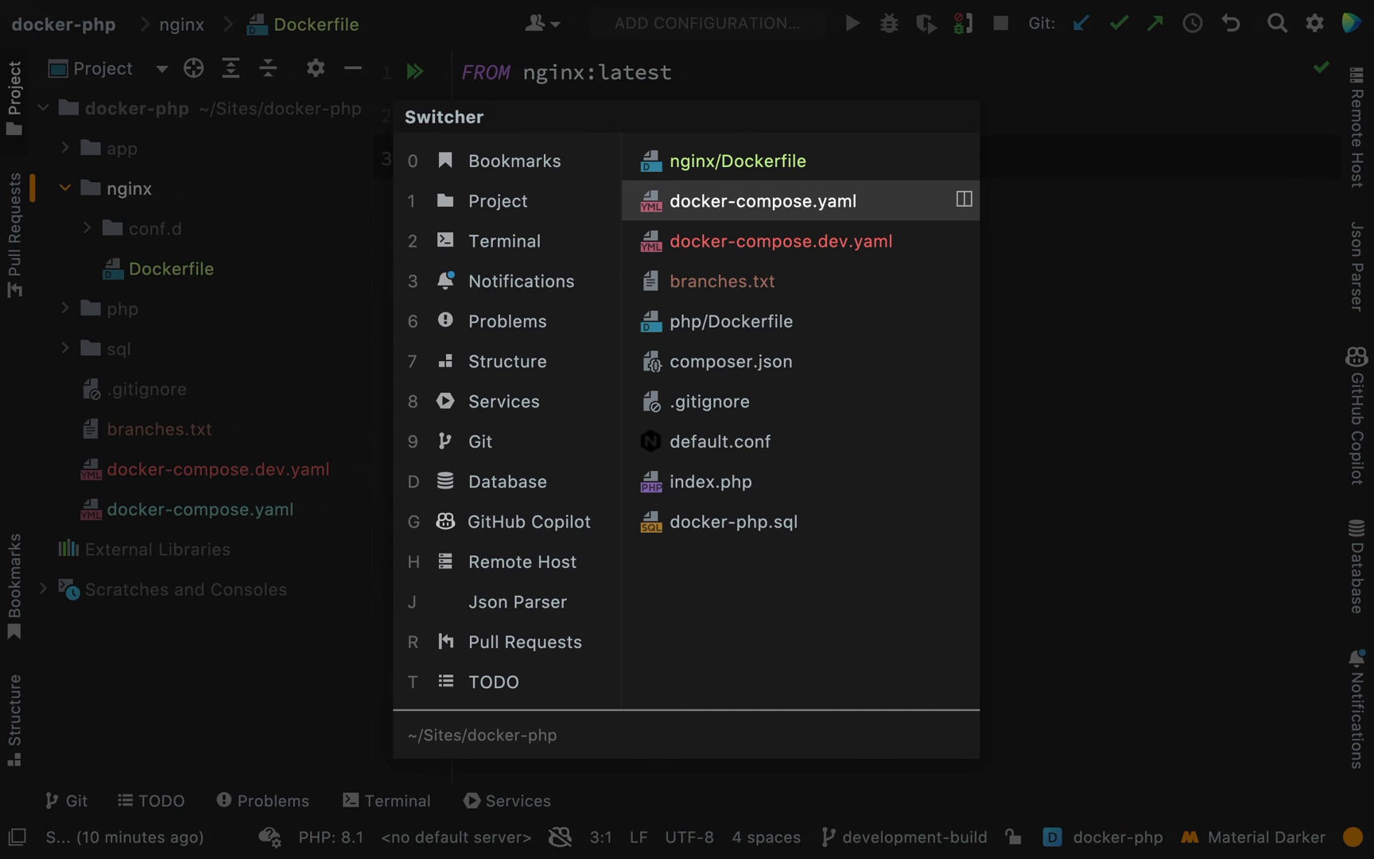
Add COPY lines for default.conf to /etc/nginx/conf.d and ./app/public to /var/www/html/public
{"action": "left_click", "coordinate": [761, 201]}
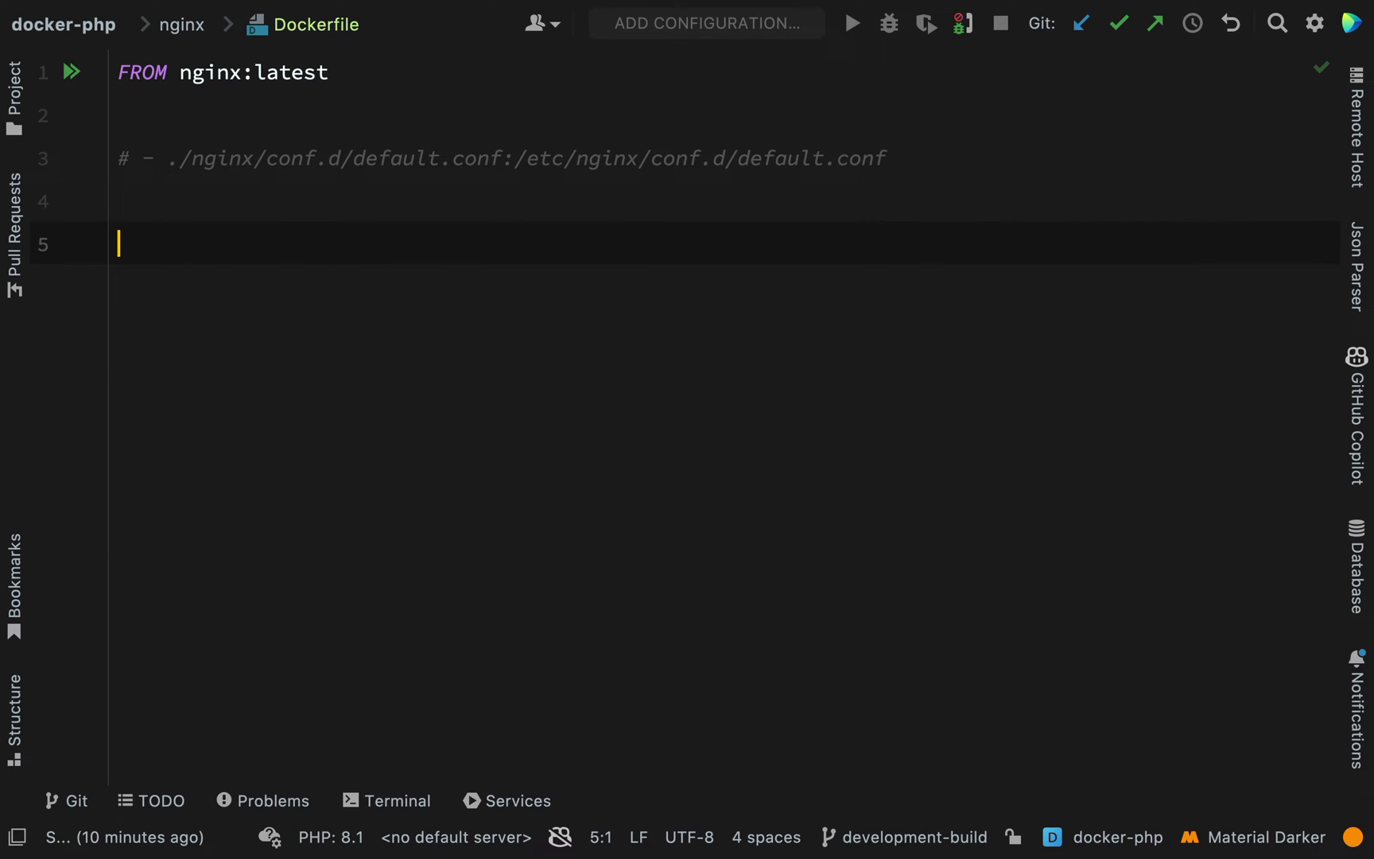
{"action": "type", "text": "COP"}
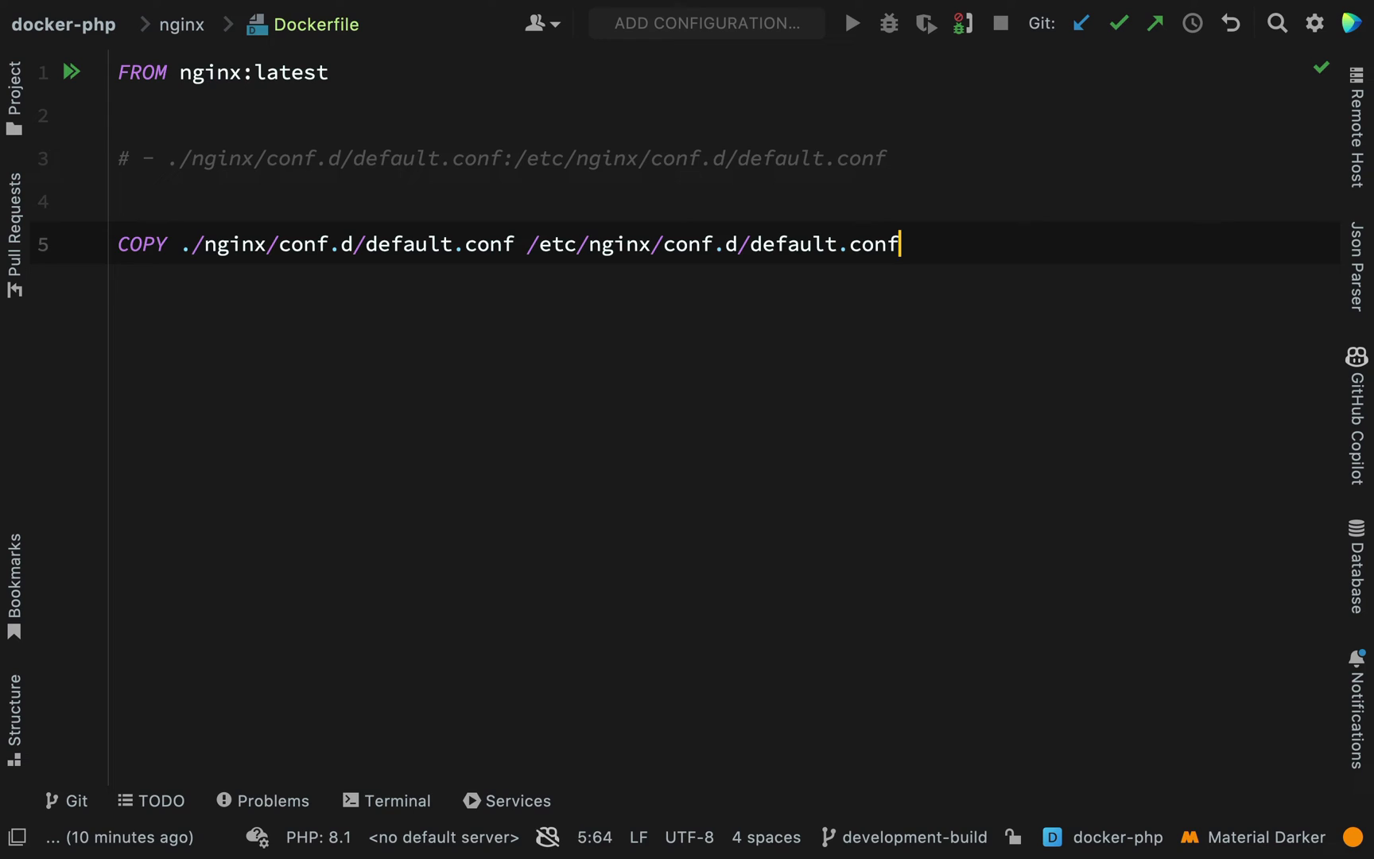
{"action": "type", "text": "COPY"}
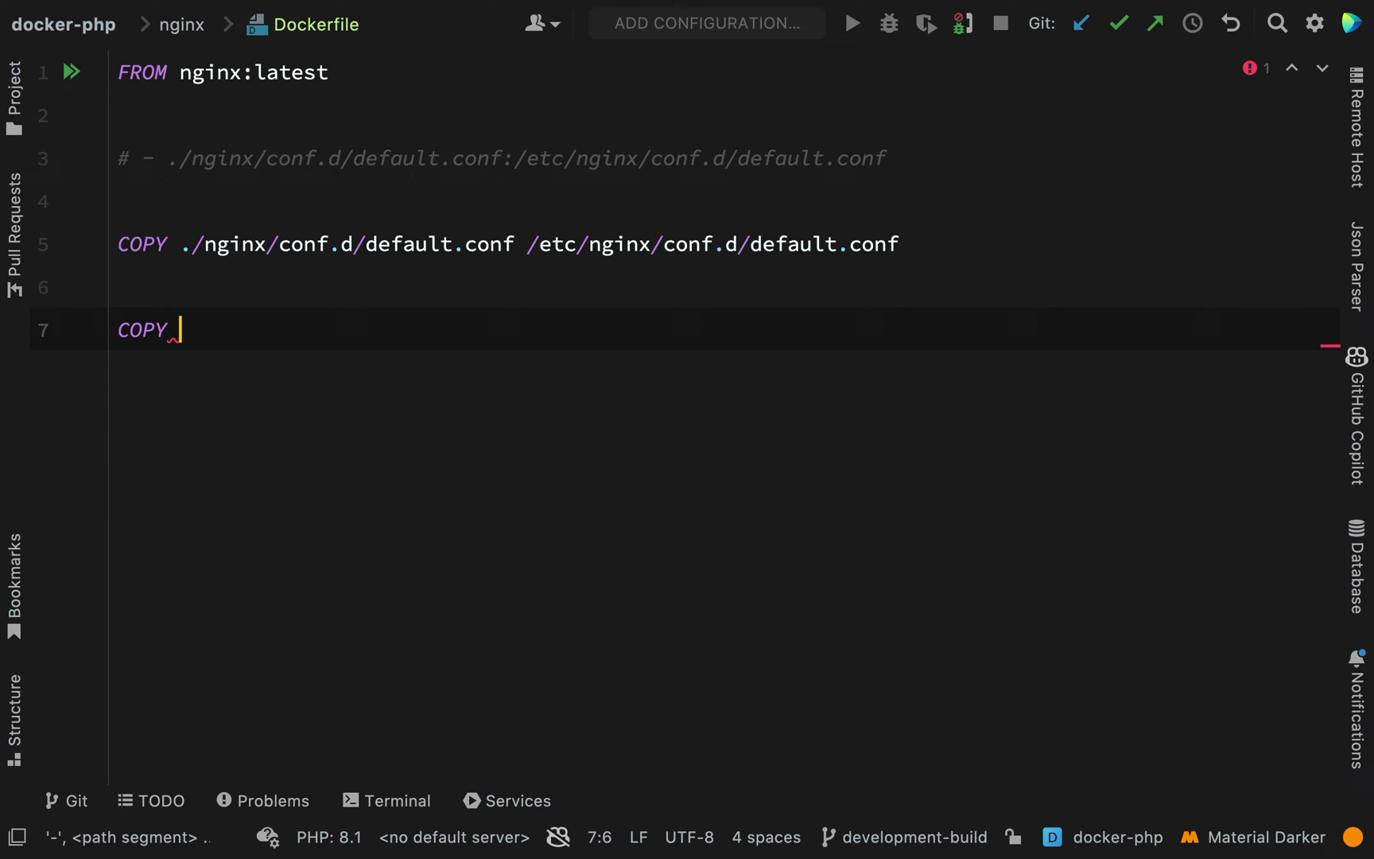
{"action": "type", "text": "."}
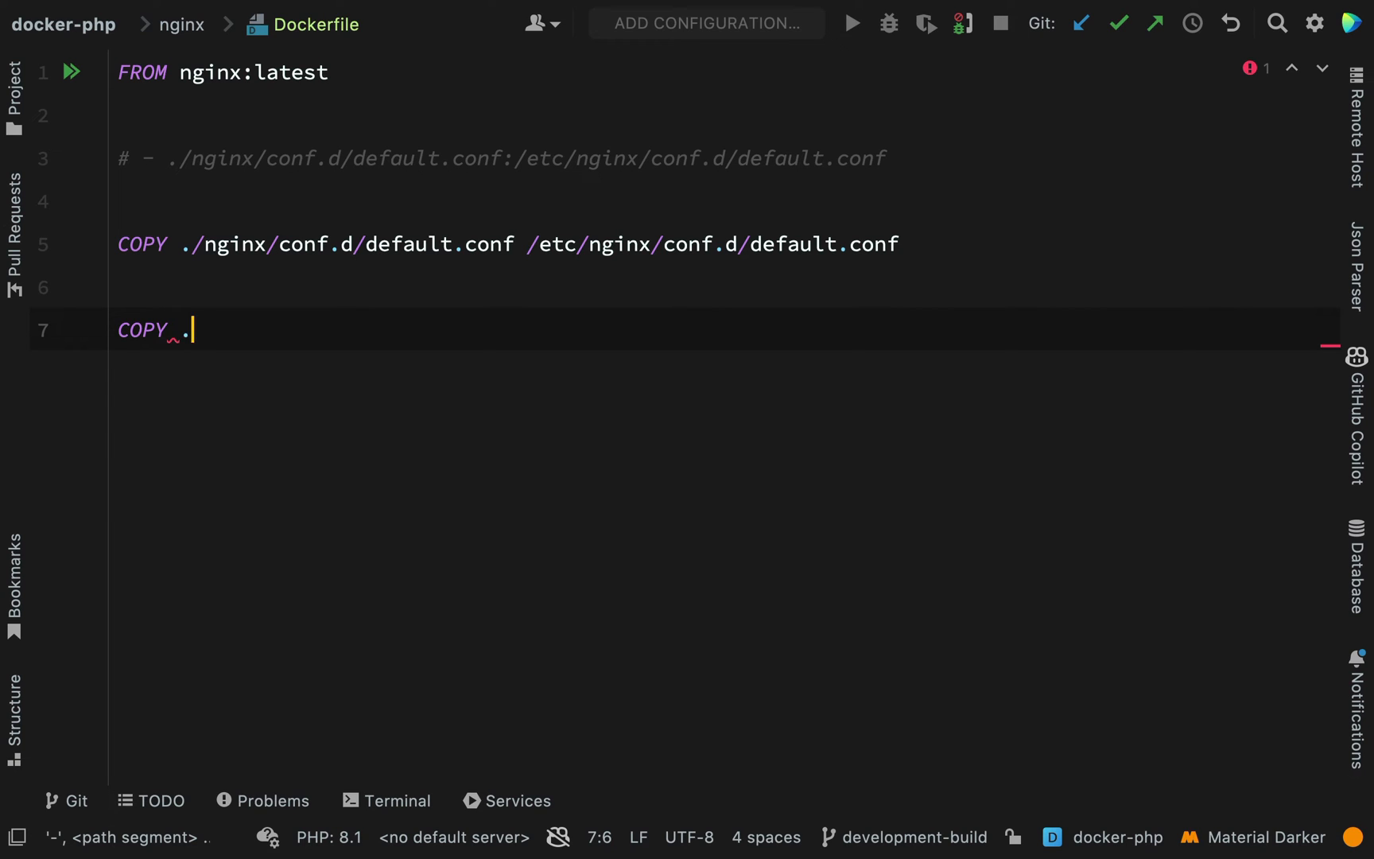
{"action": "type", "text": "/app/public"}
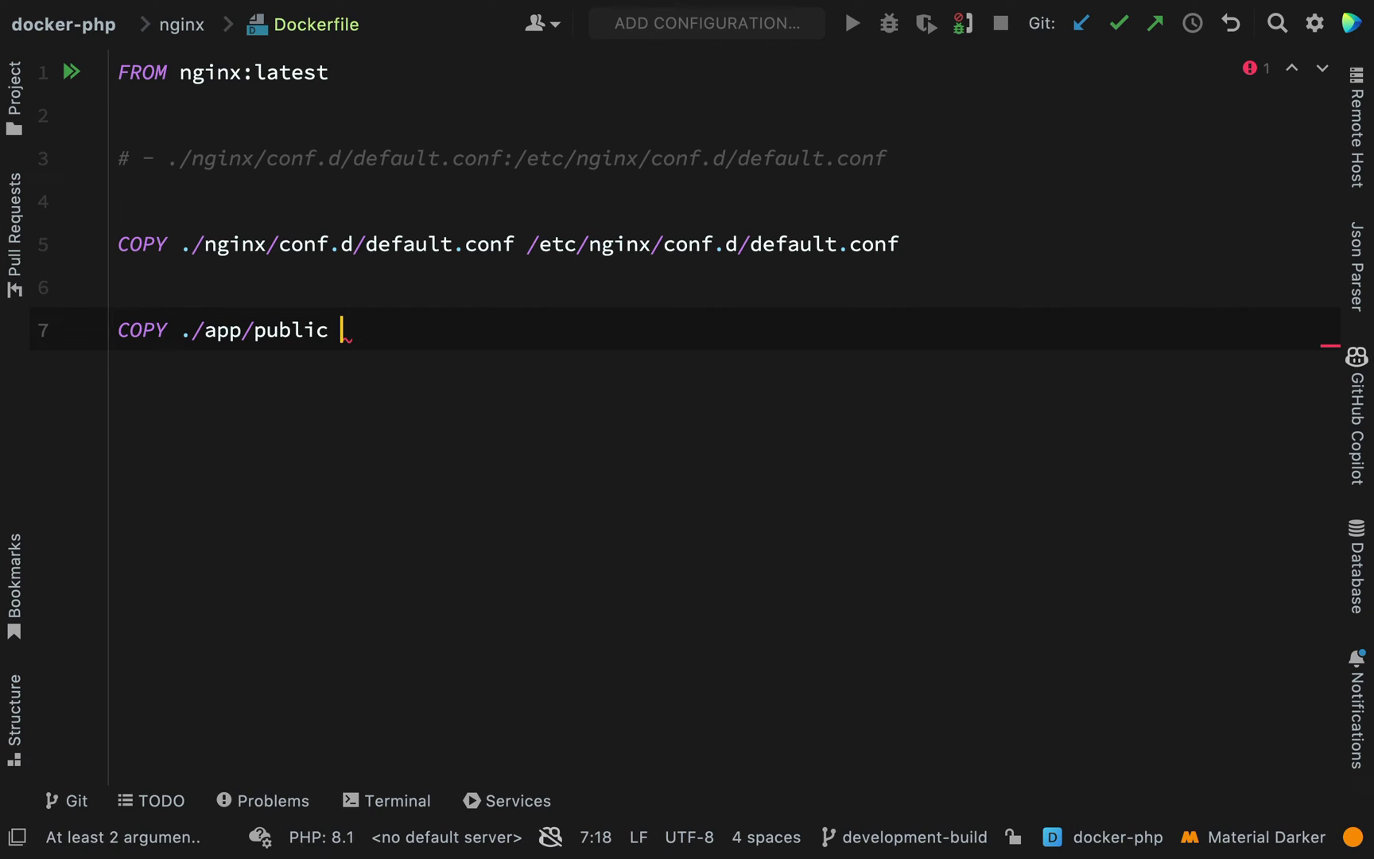
{"action": "type", "text": "/"}
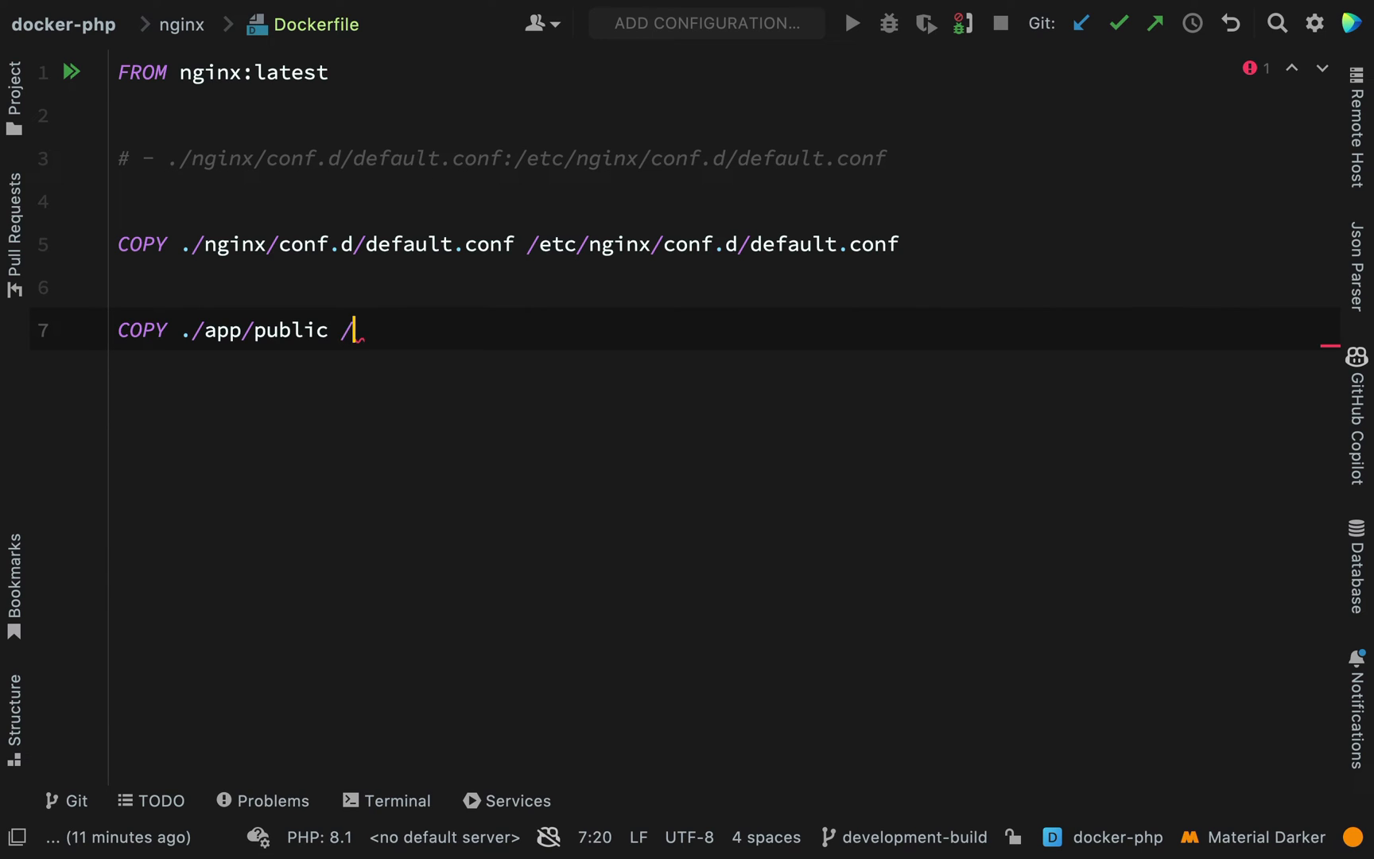
{"action": "type", "text": "var/www/html"}
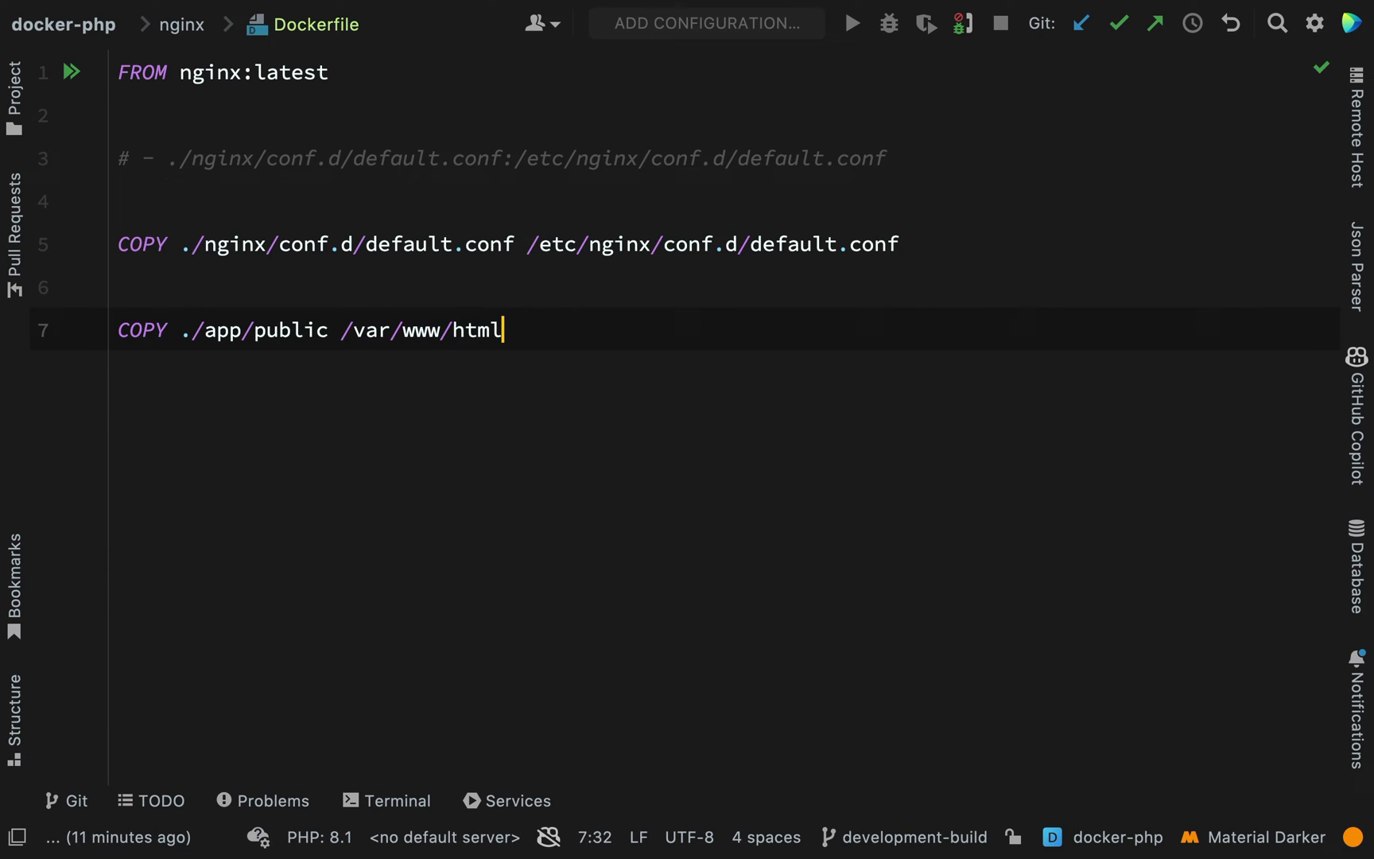
{"action": "type", "text": "/public"}
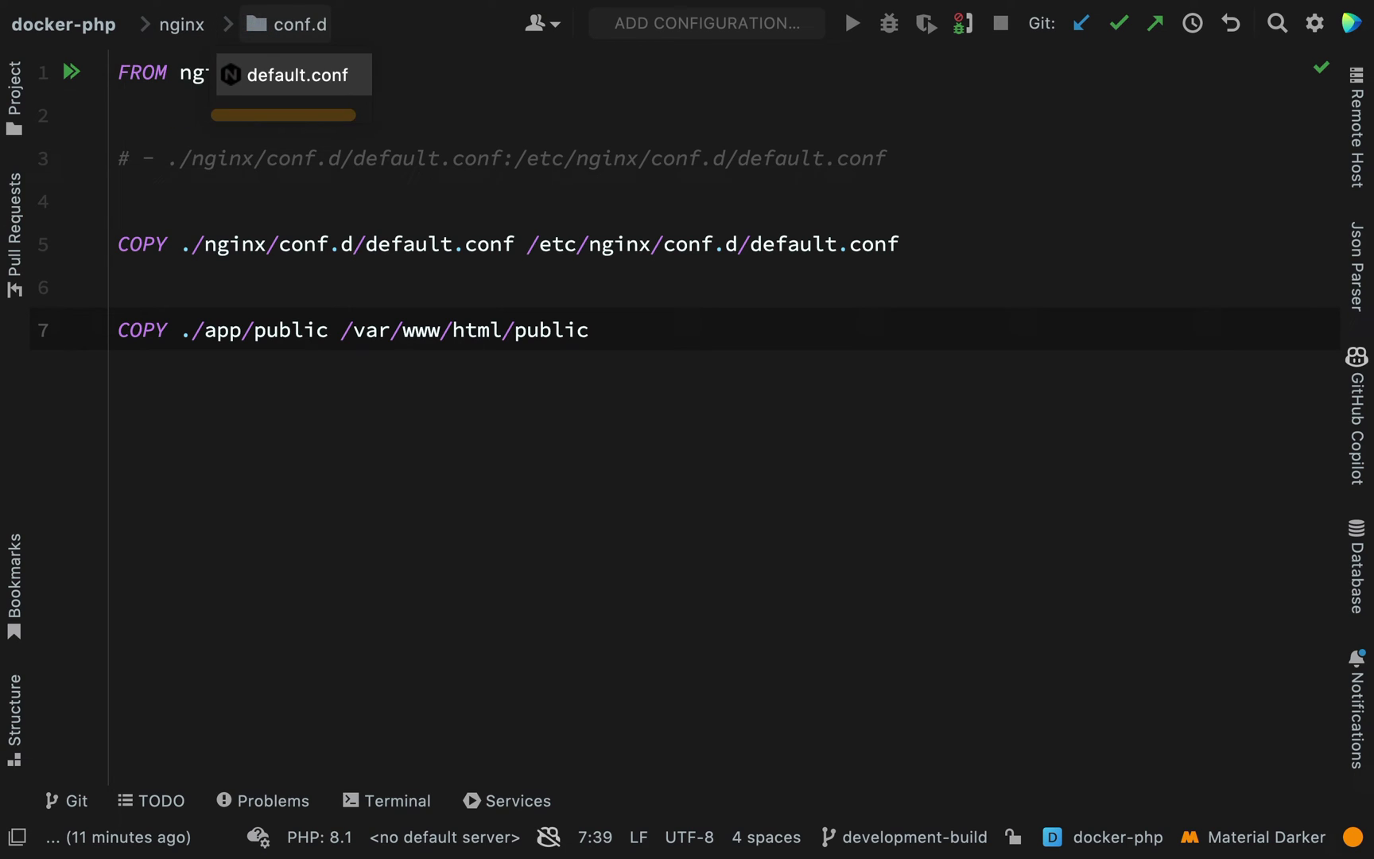
Replace the web service's image: nginx:latest with build dockerfile: ./nginx/Dockerfile
{"action": "left_click", "coordinate": [298, 74]}
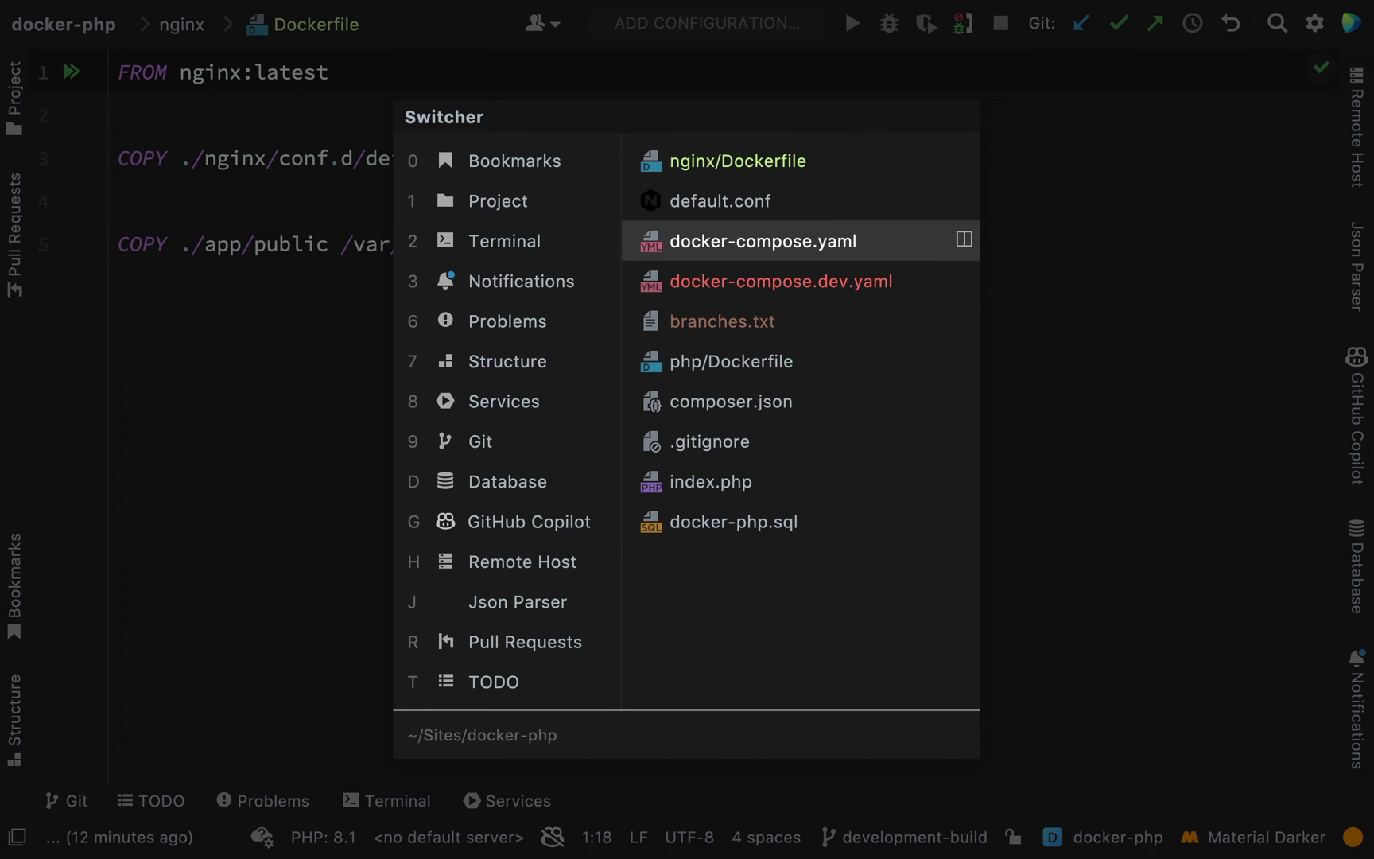
{"action": "left_click", "coordinate": [761, 241]}
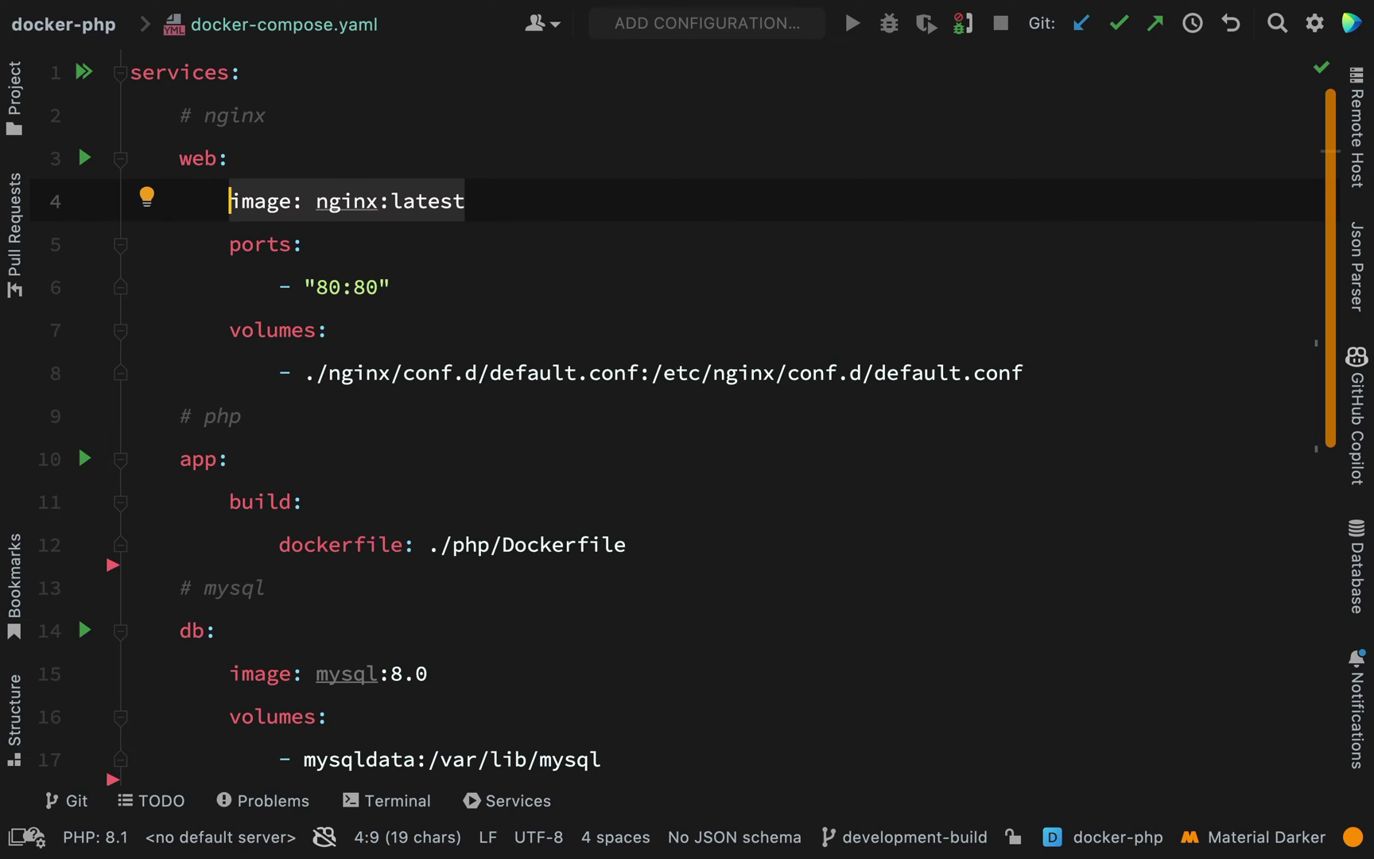
{"action": "type", "text": "build:"}
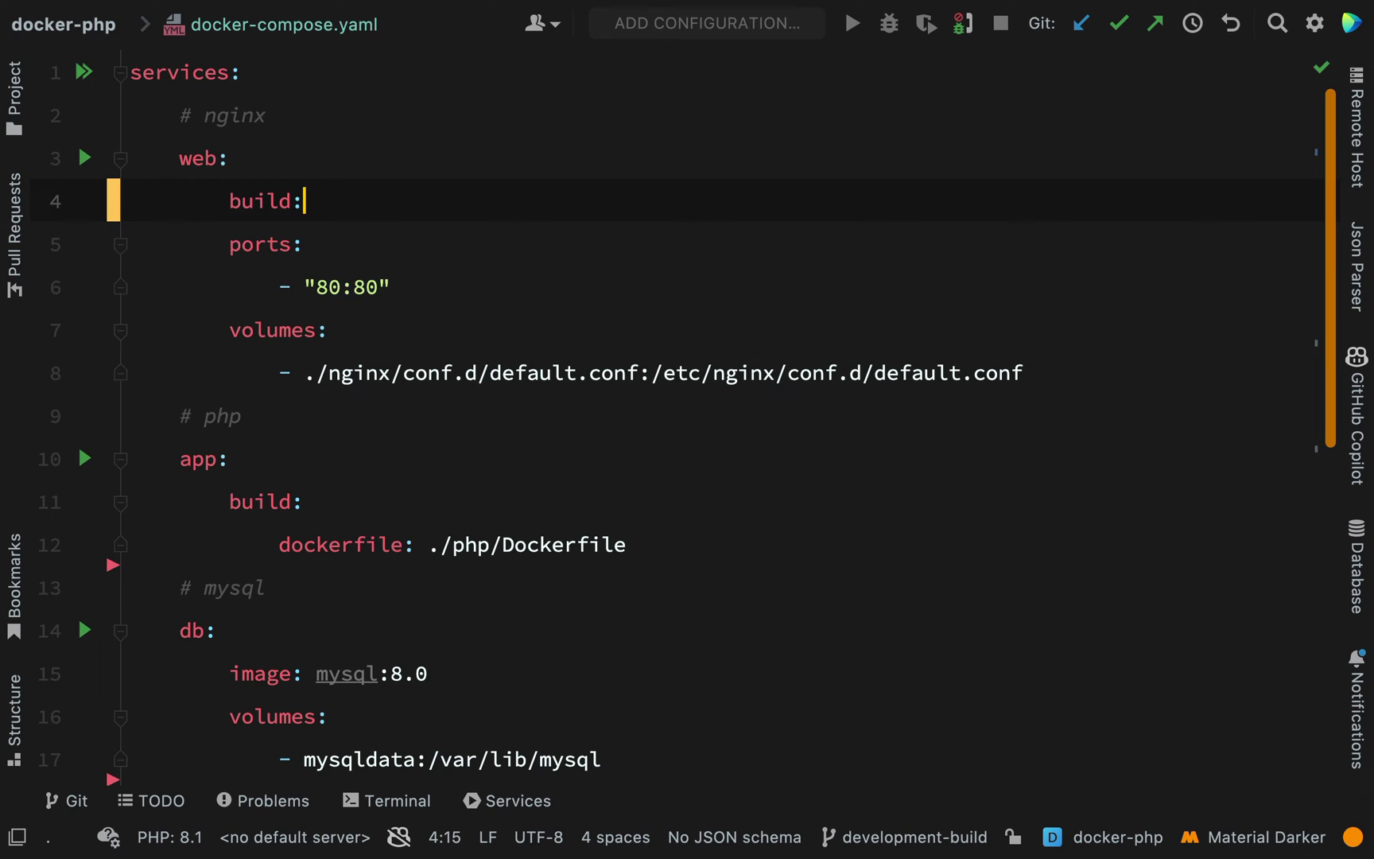
{"action": "type", "text": "dockerfile:"}
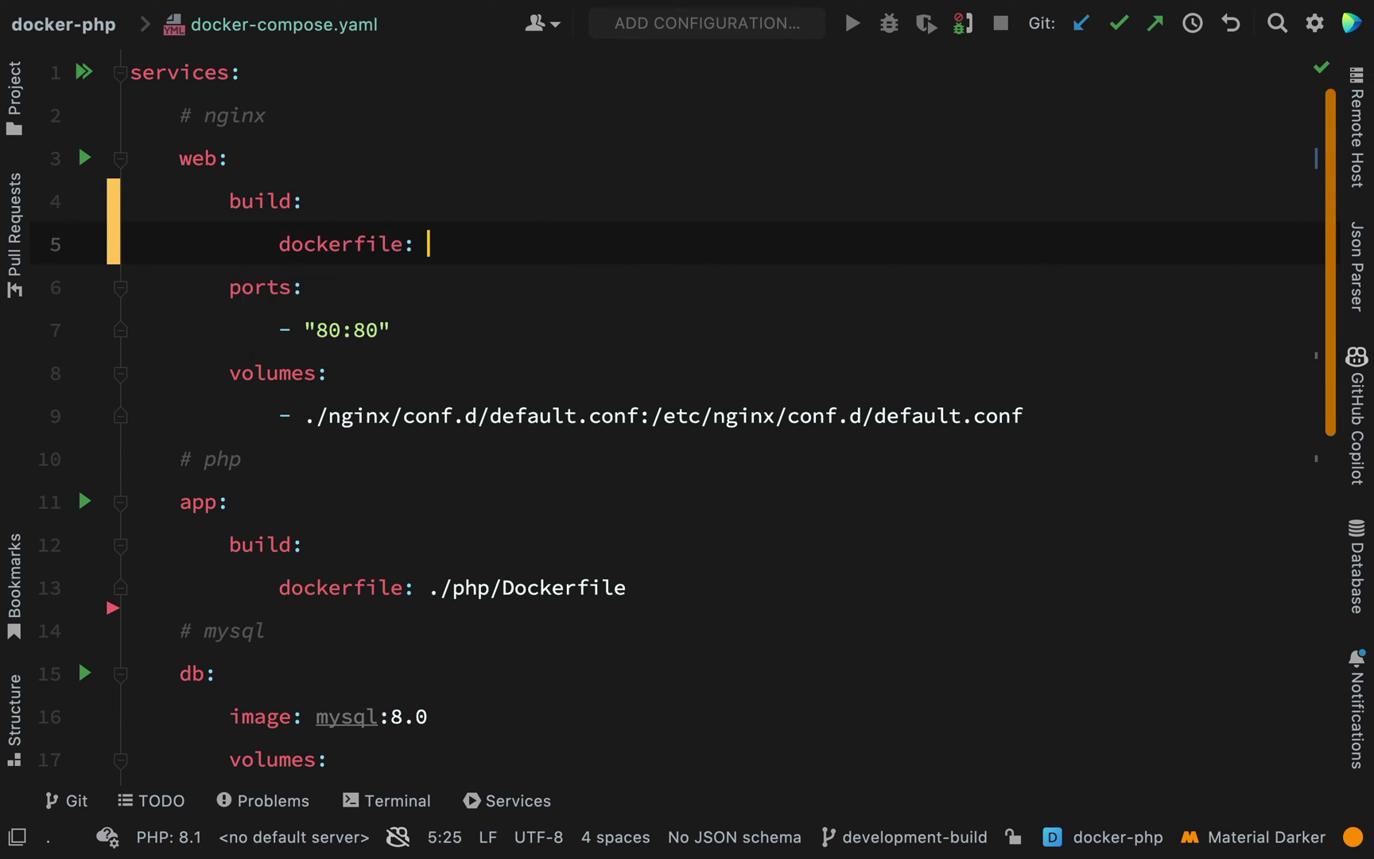
{"action": "type", "text": "./"}
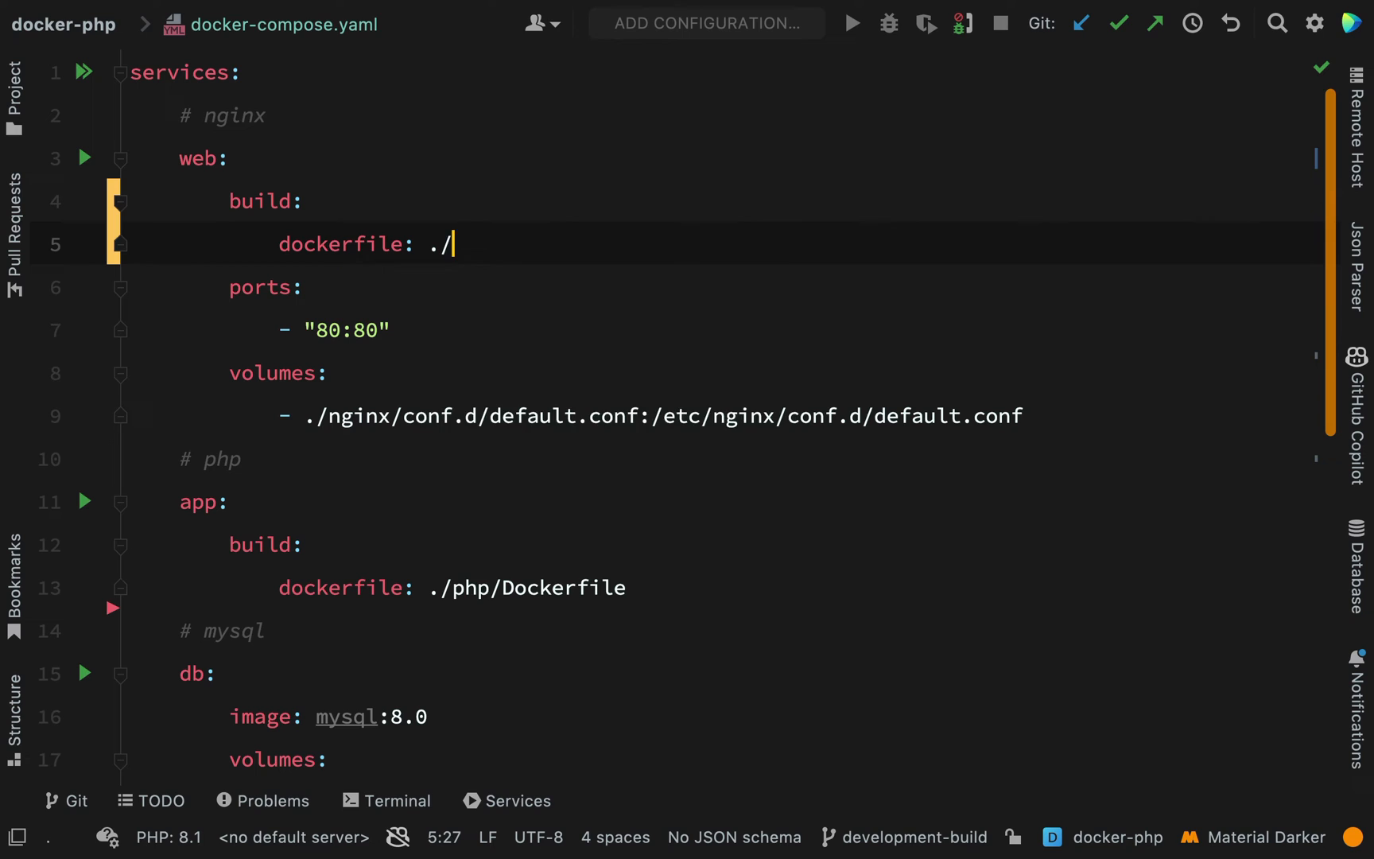
{"action": "type", "text": "nginx"}
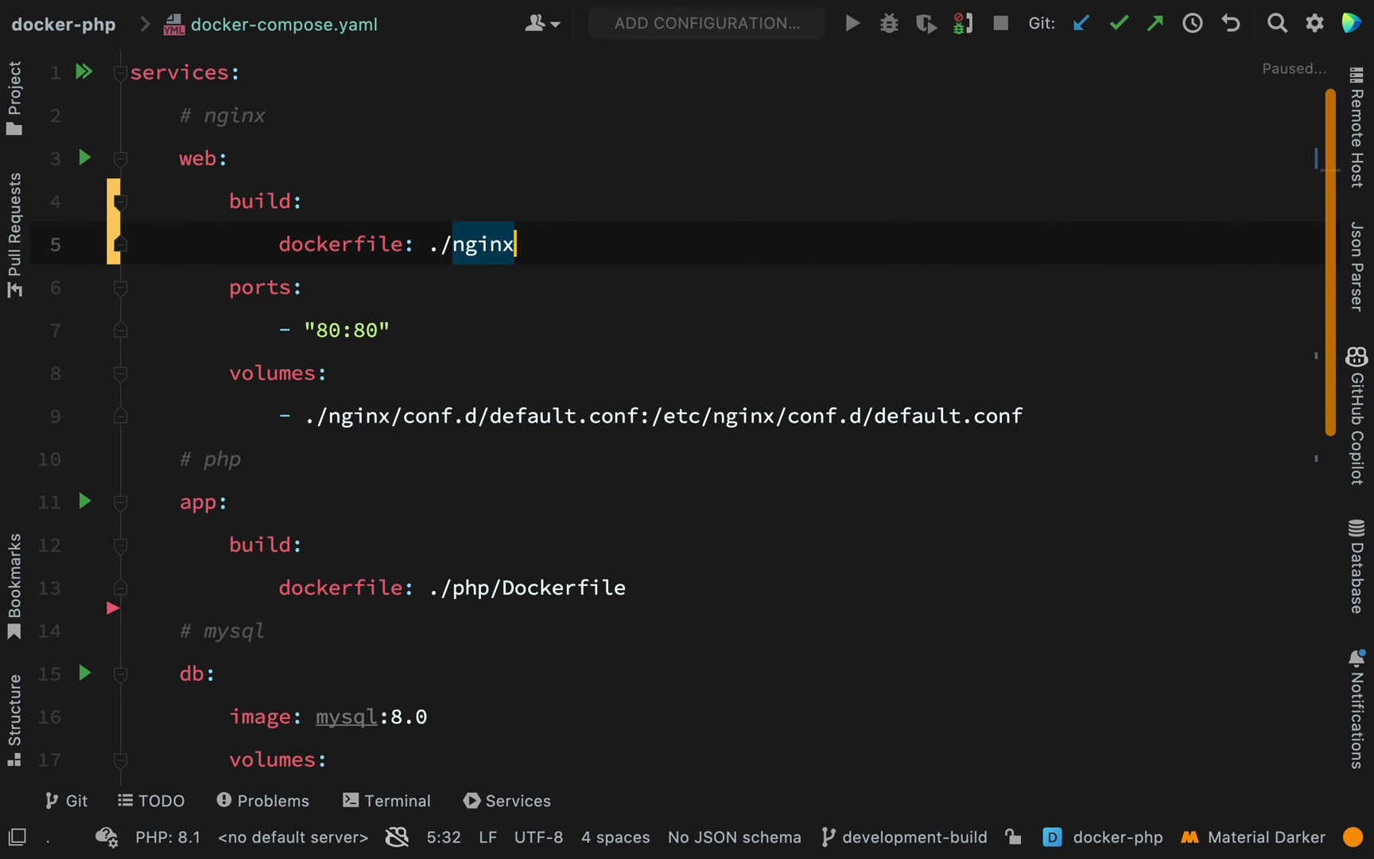
{"action": "type", "text": "/Dockerfile"}
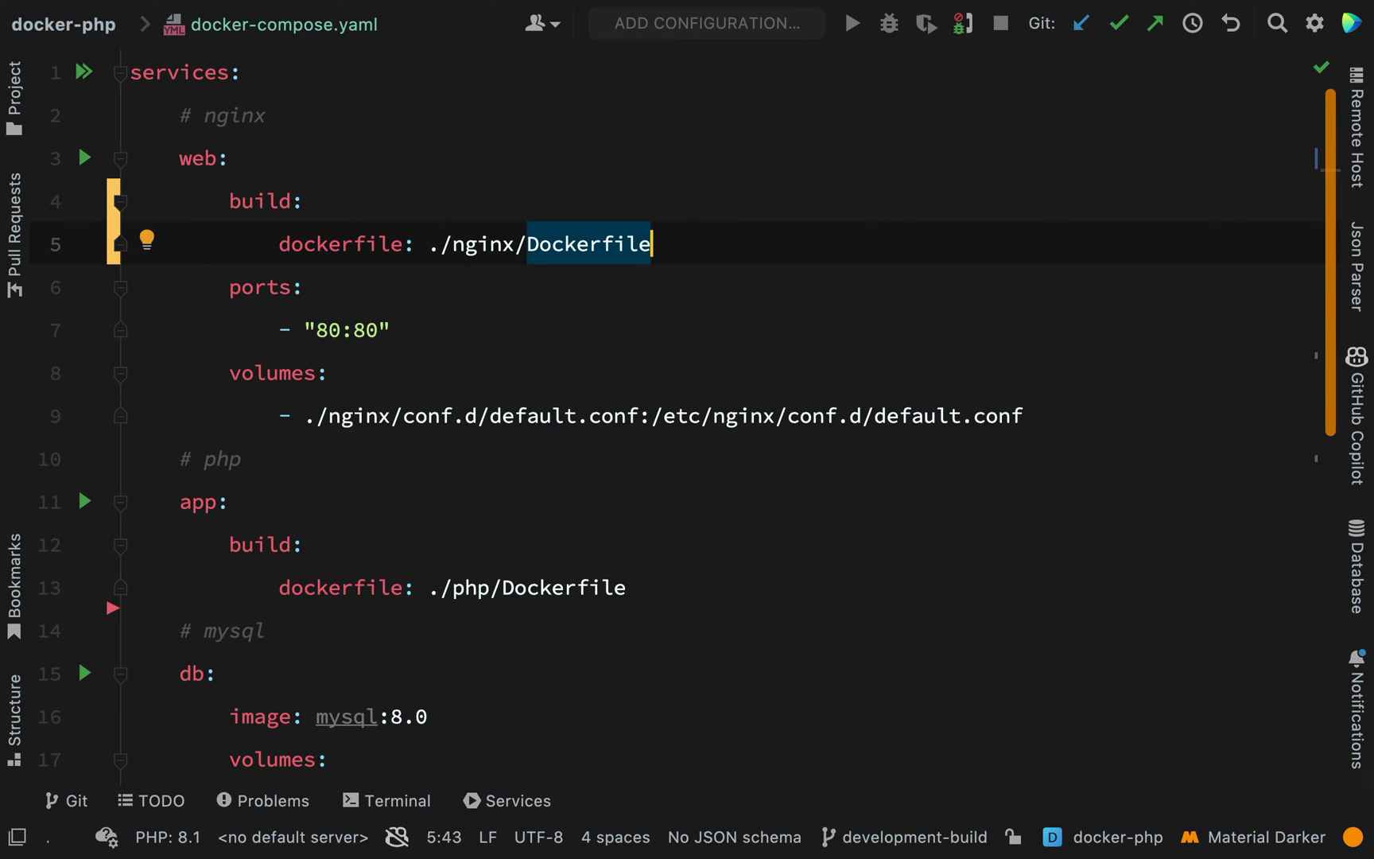
{"action": "scroll", "scroll_direction": "down", "scroll_amount": 3}
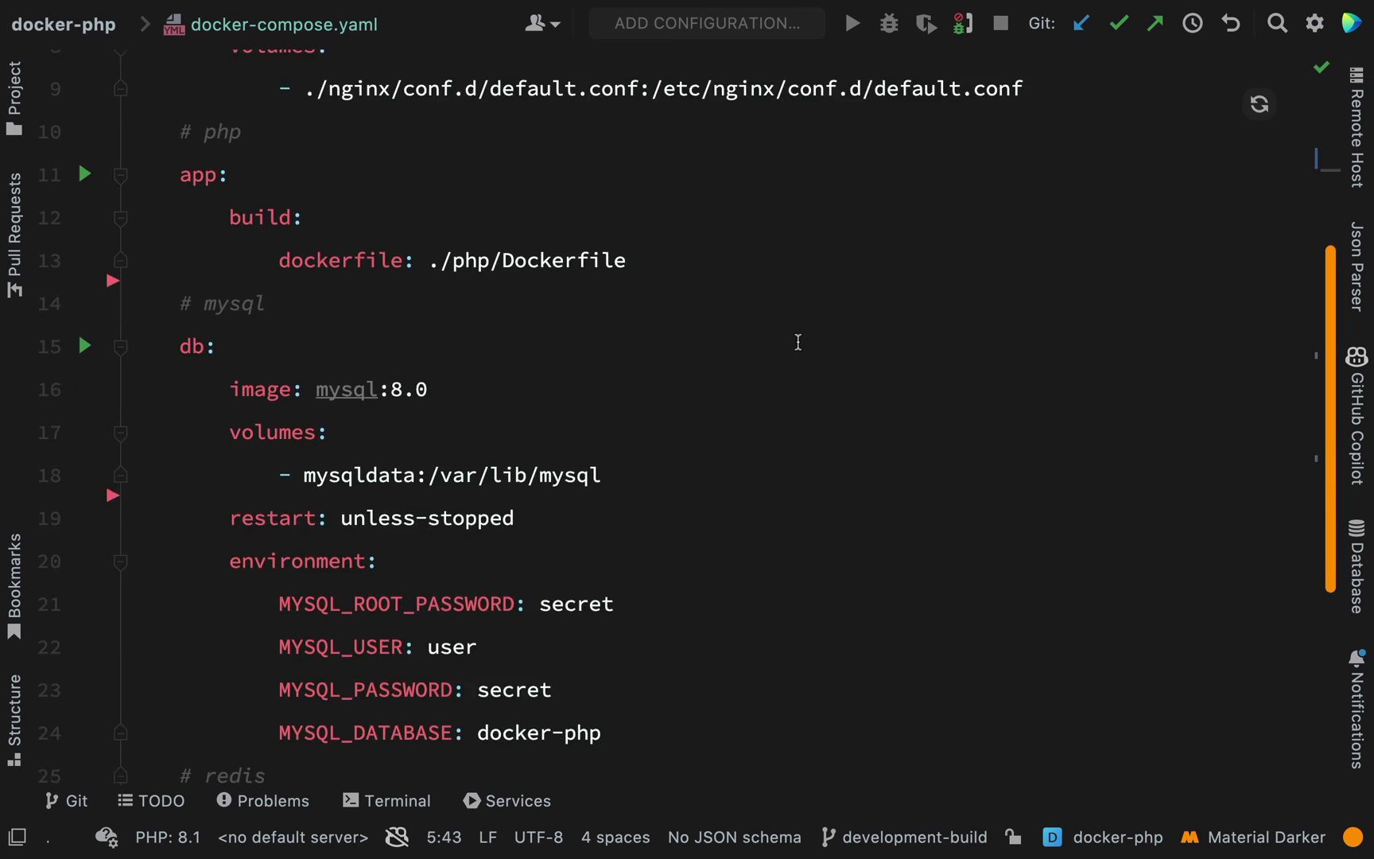
{"action": "scroll", "scroll_direction": "down", "scroll_amount": 3}
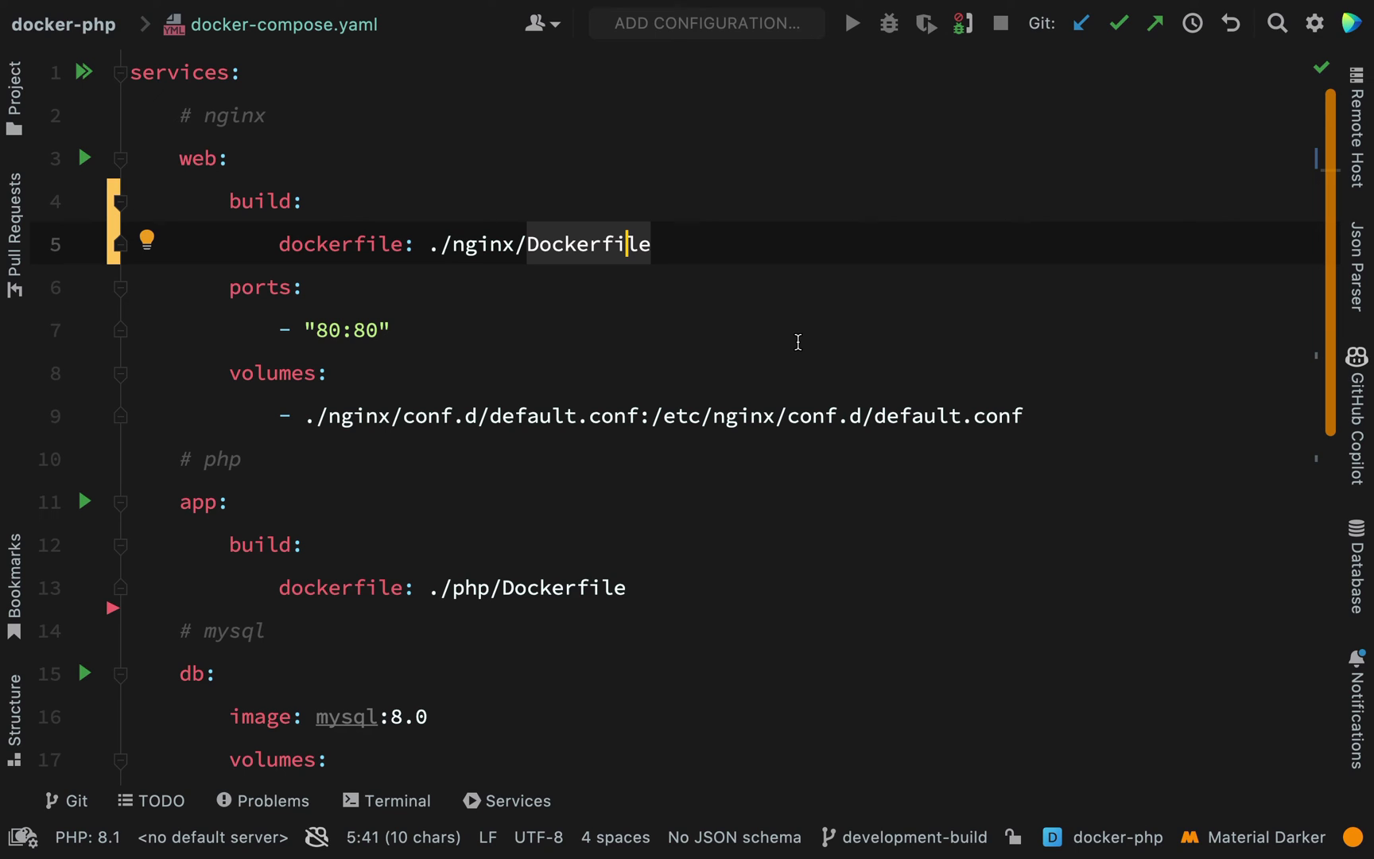
Open the Terminal tool window at the docker-php project
{"action": "left_click", "coordinate": [388, 800]}
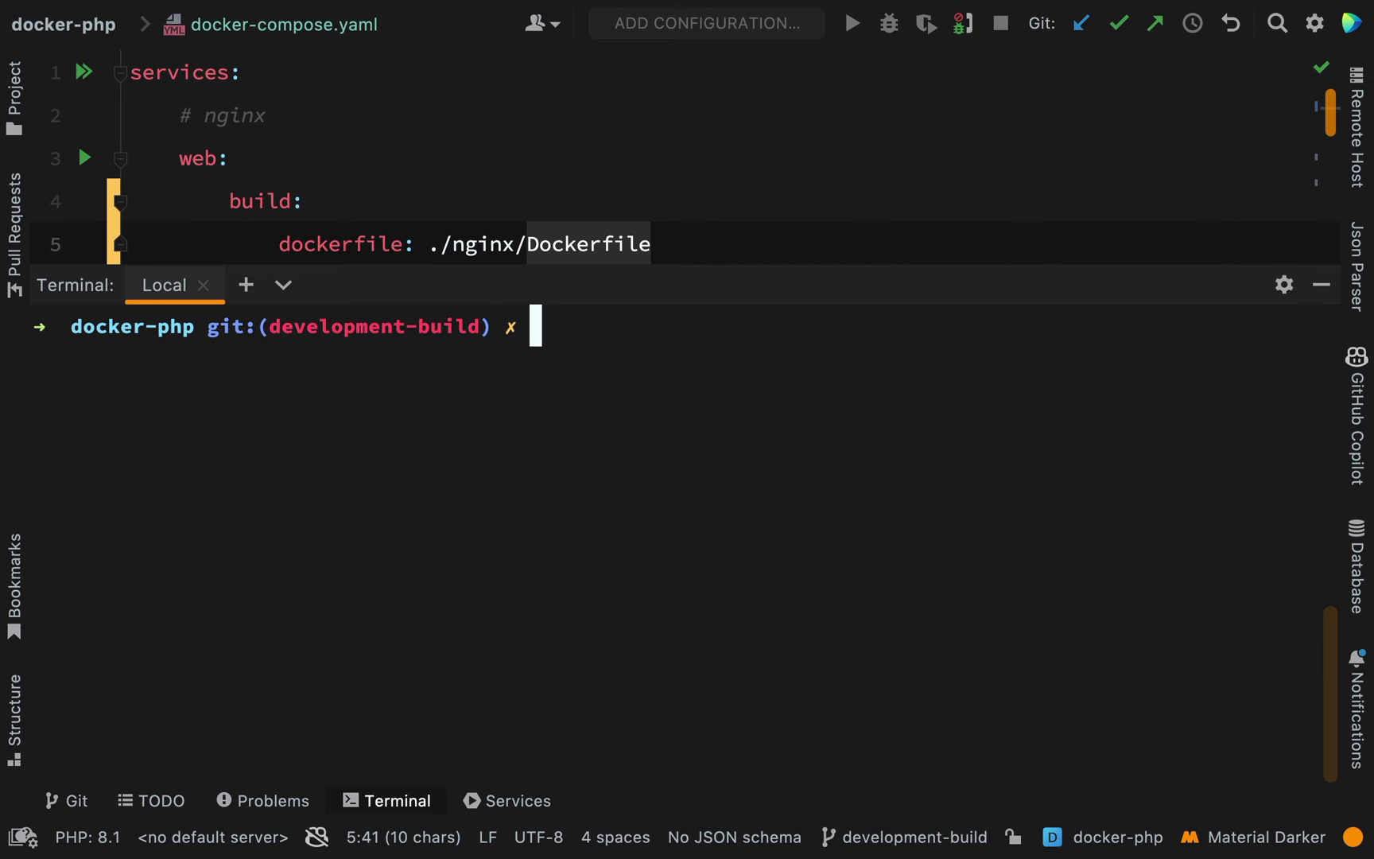
Run docker compose up --build -d to build and start the production stack
{"action": "type", "text": "docker com"}
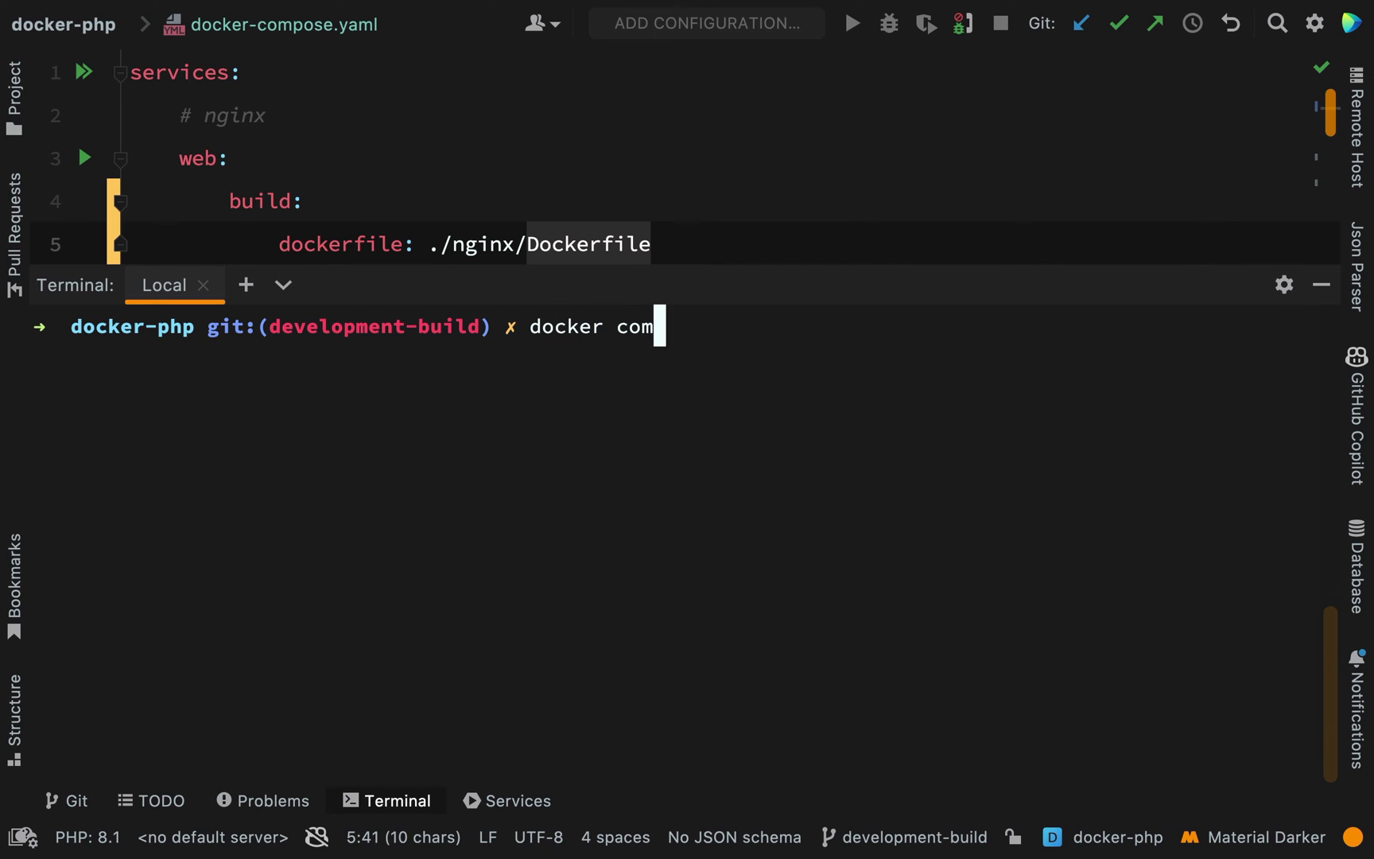
{"action": "type", "text": "pose up"}
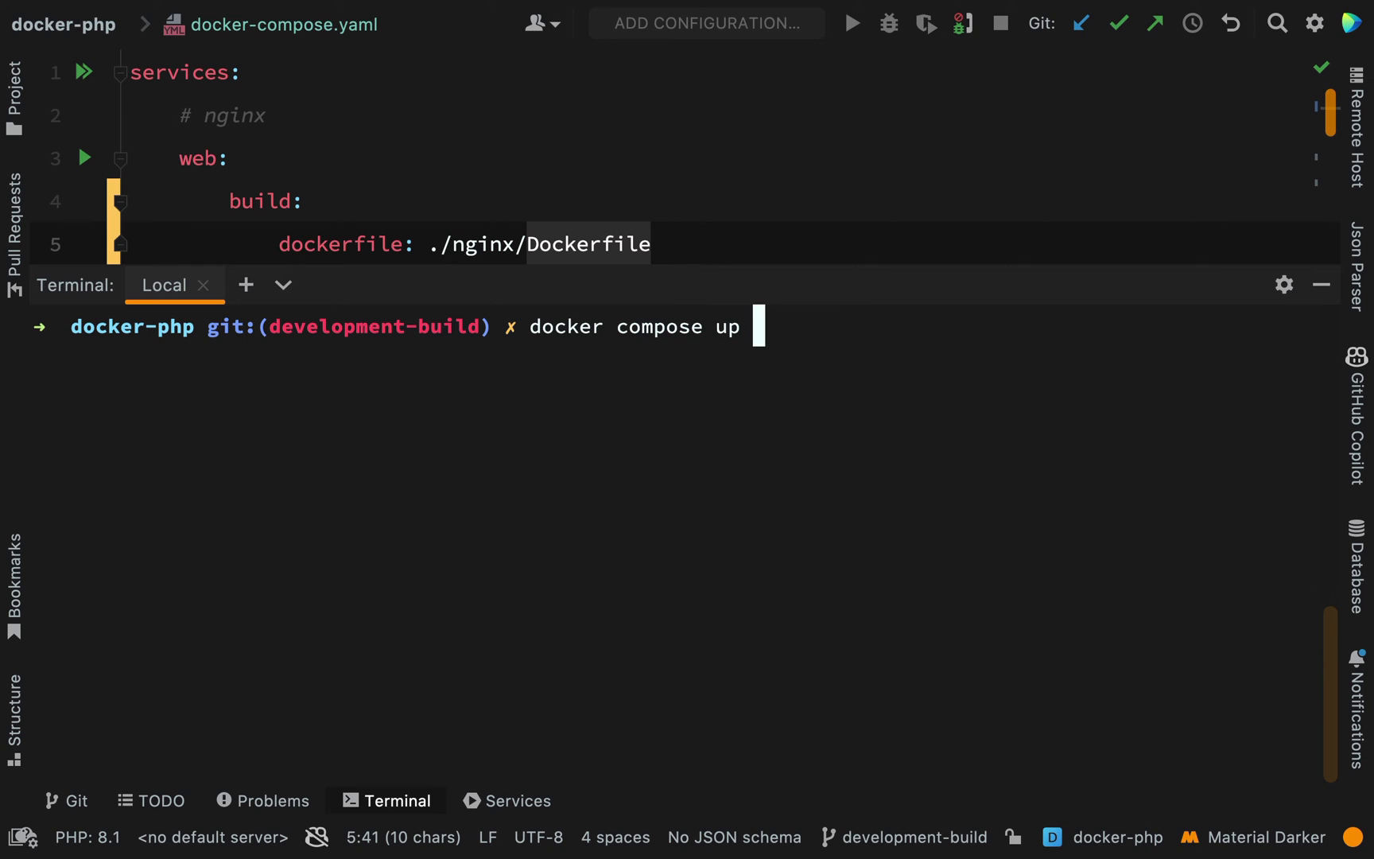
{"action": "type", "text": "--build"}
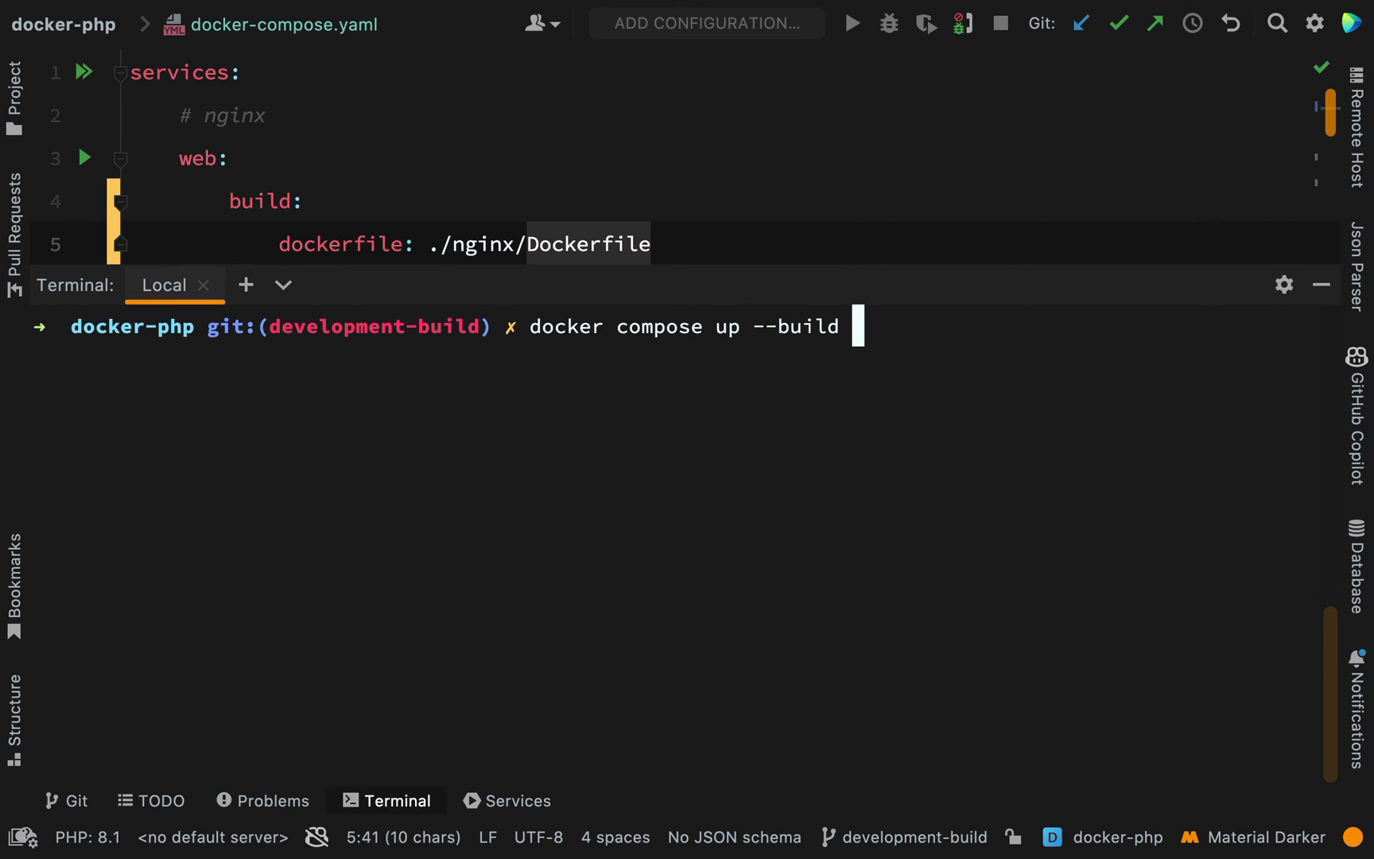
{"action": "type", "text": "-d"}
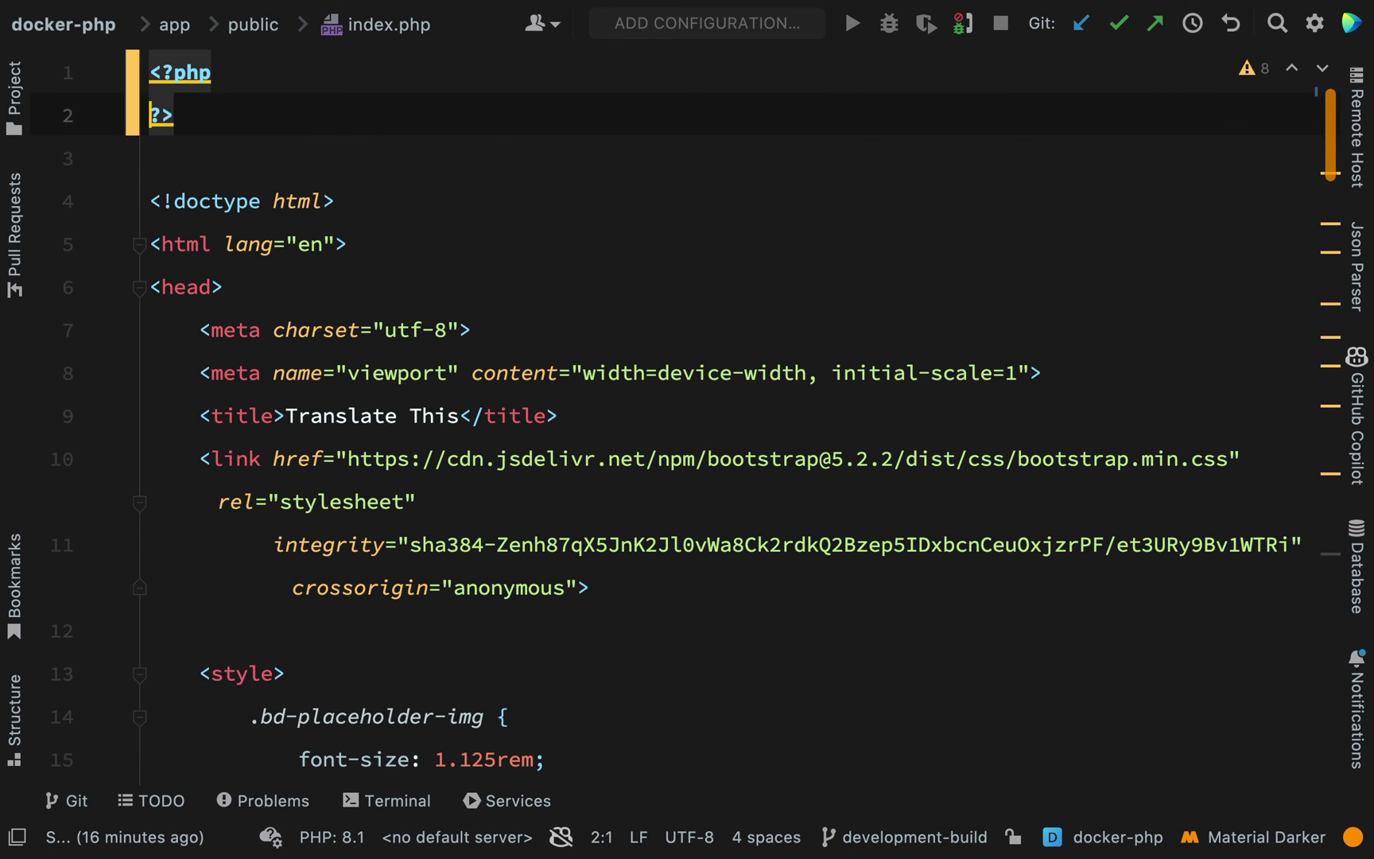
Add echo 'Hello World!'; inside the <?php block of index.php
{"action": "type", "text": "echo 'He"}
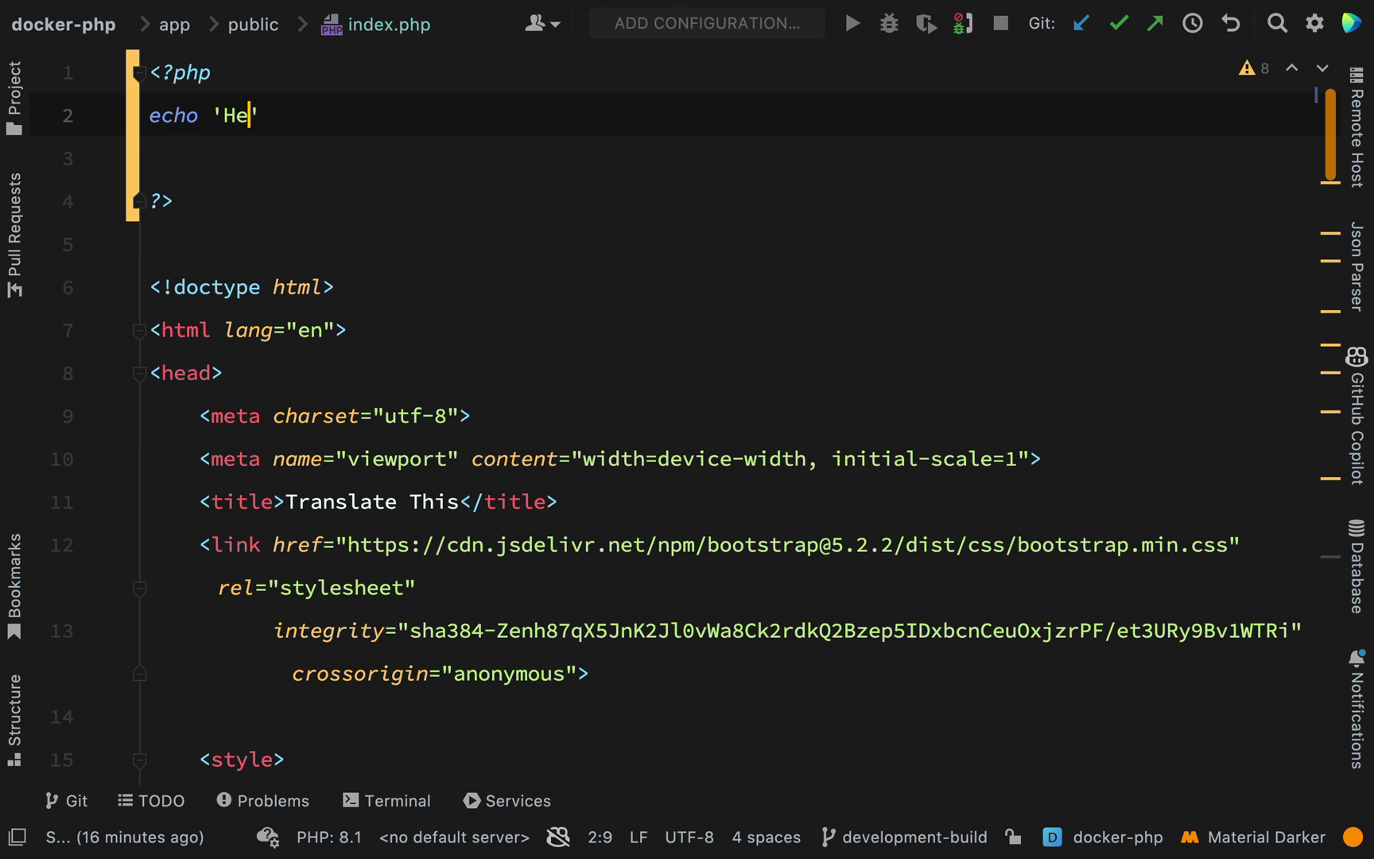
{"action": "type", "text": "llo Wor"}
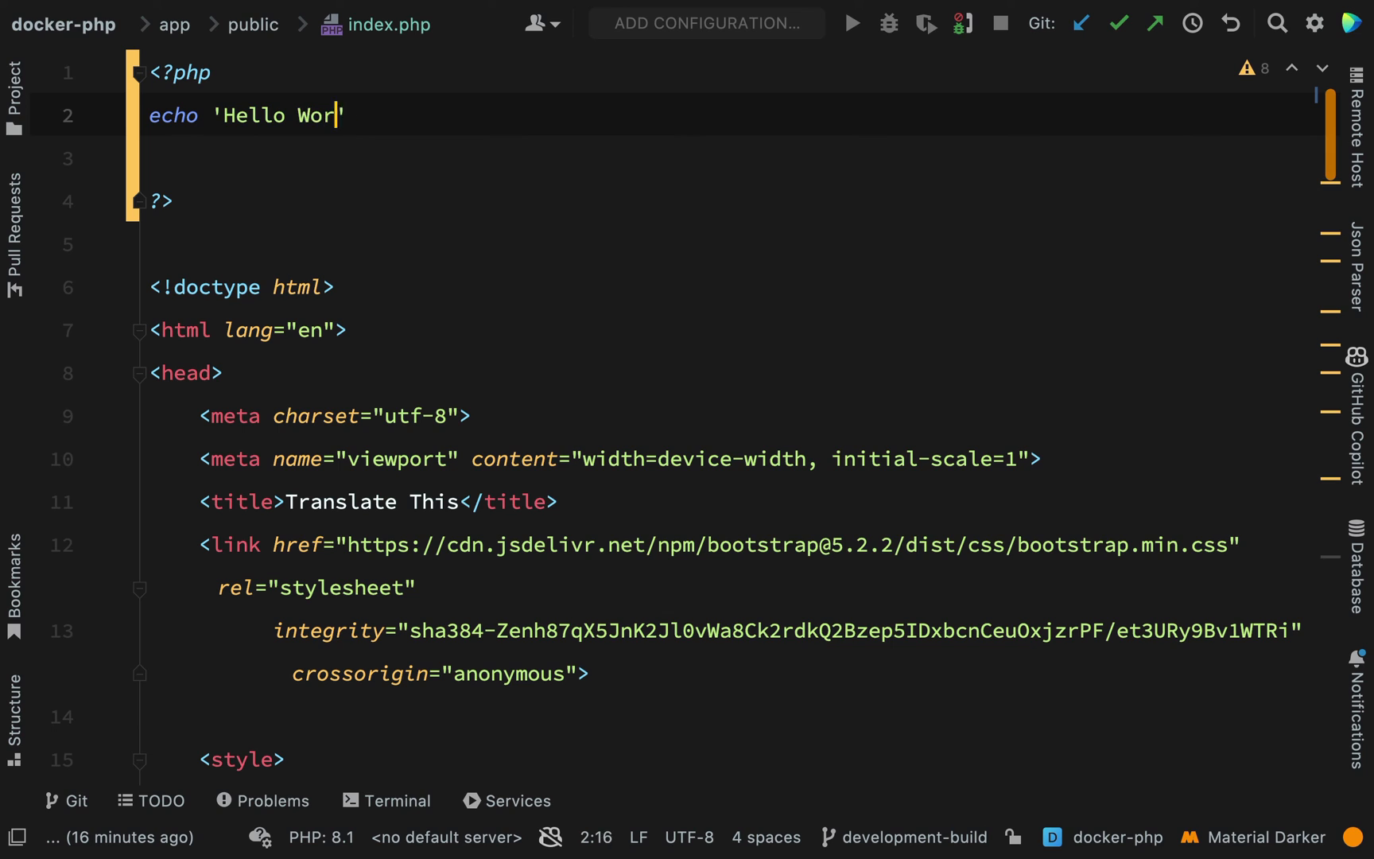
{"action": "type", "text": "ld!"}
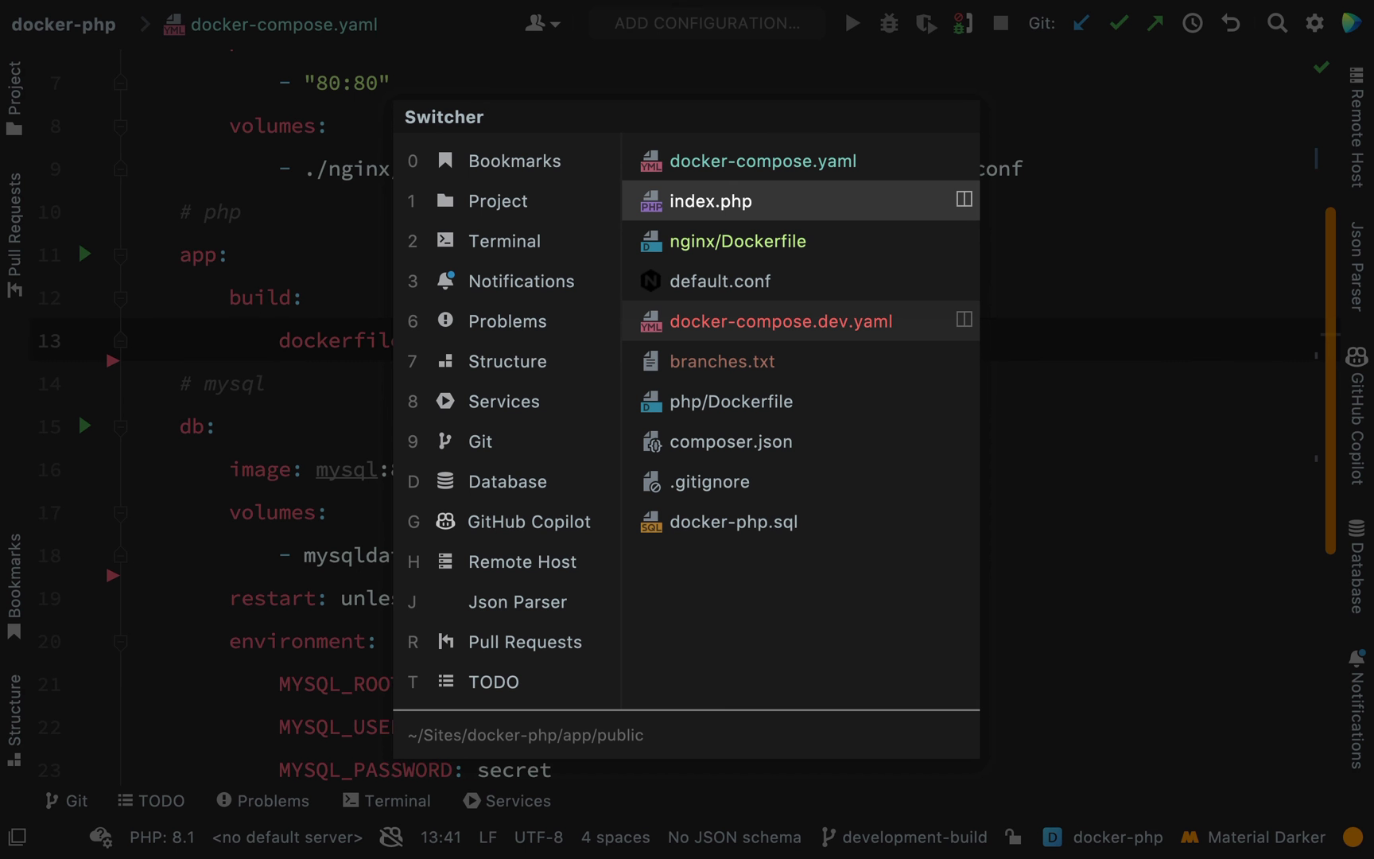
Check the app service's ./app to /var/www/html volume in docker-compose.dev.yaml
{"action": "left_click", "coordinate": [779, 320]}
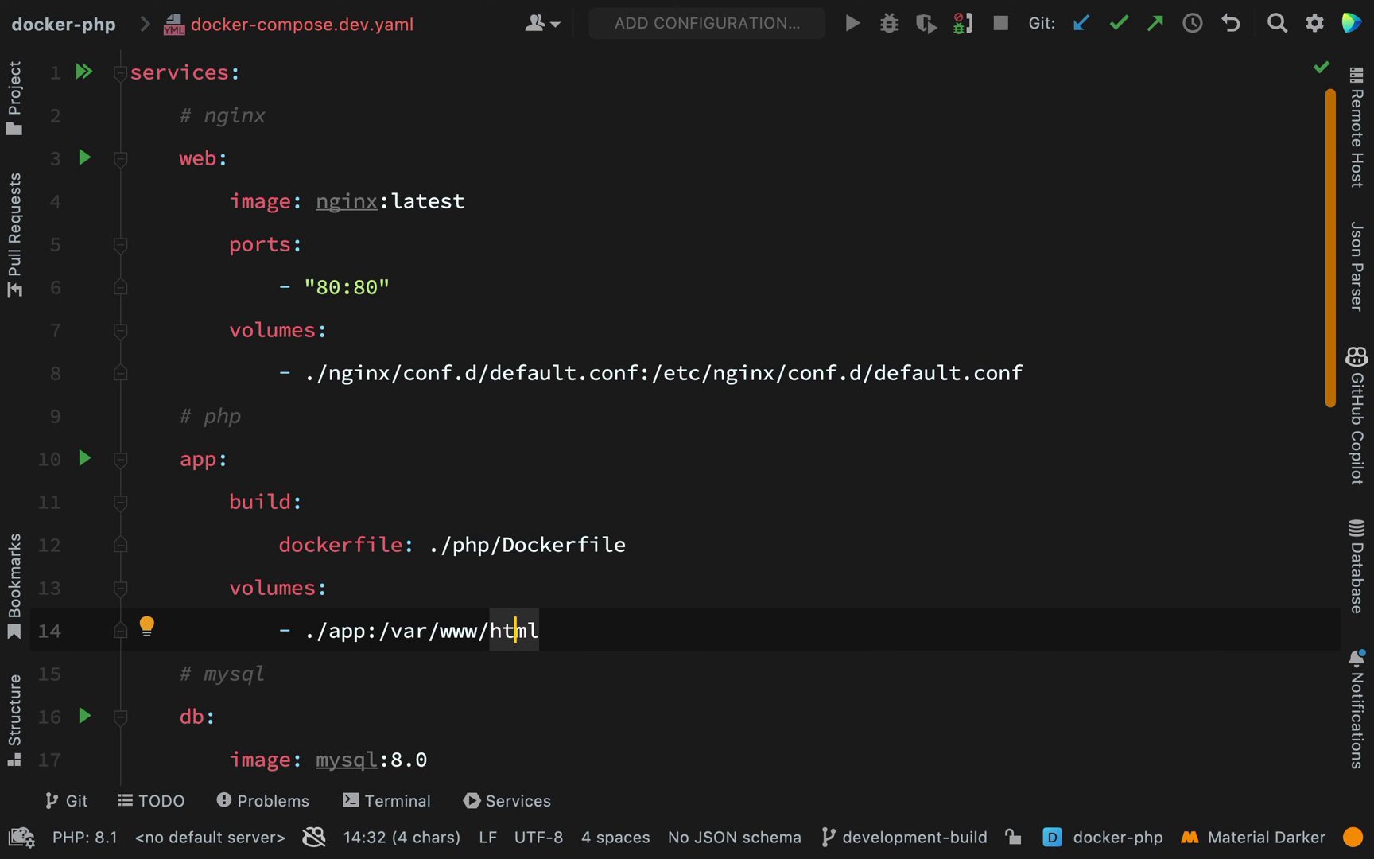
{"action": "scroll", "scroll_direction": "down", "scroll_amount": 3}
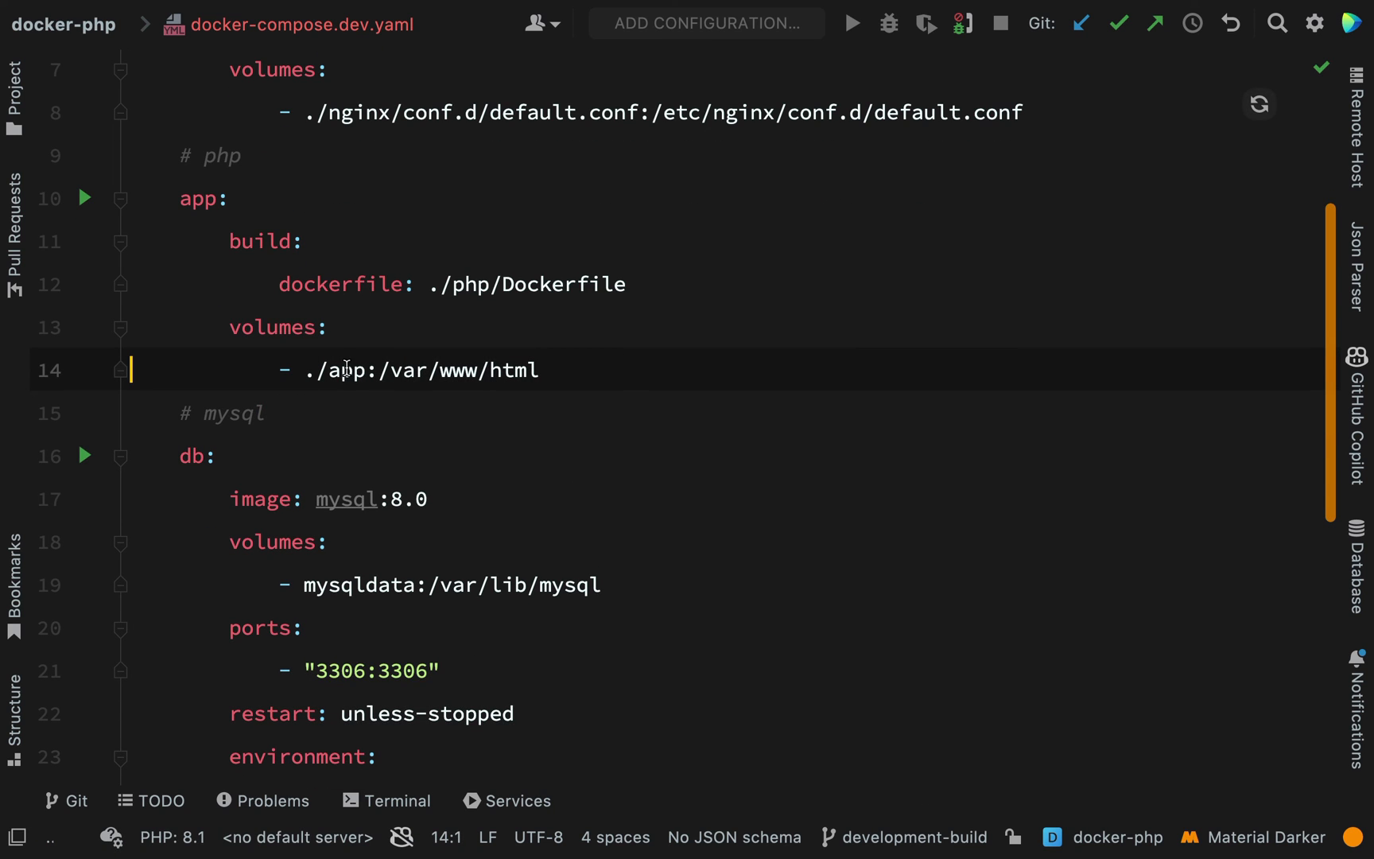
{"action": "left_click", "coordinate": [385, 800]}
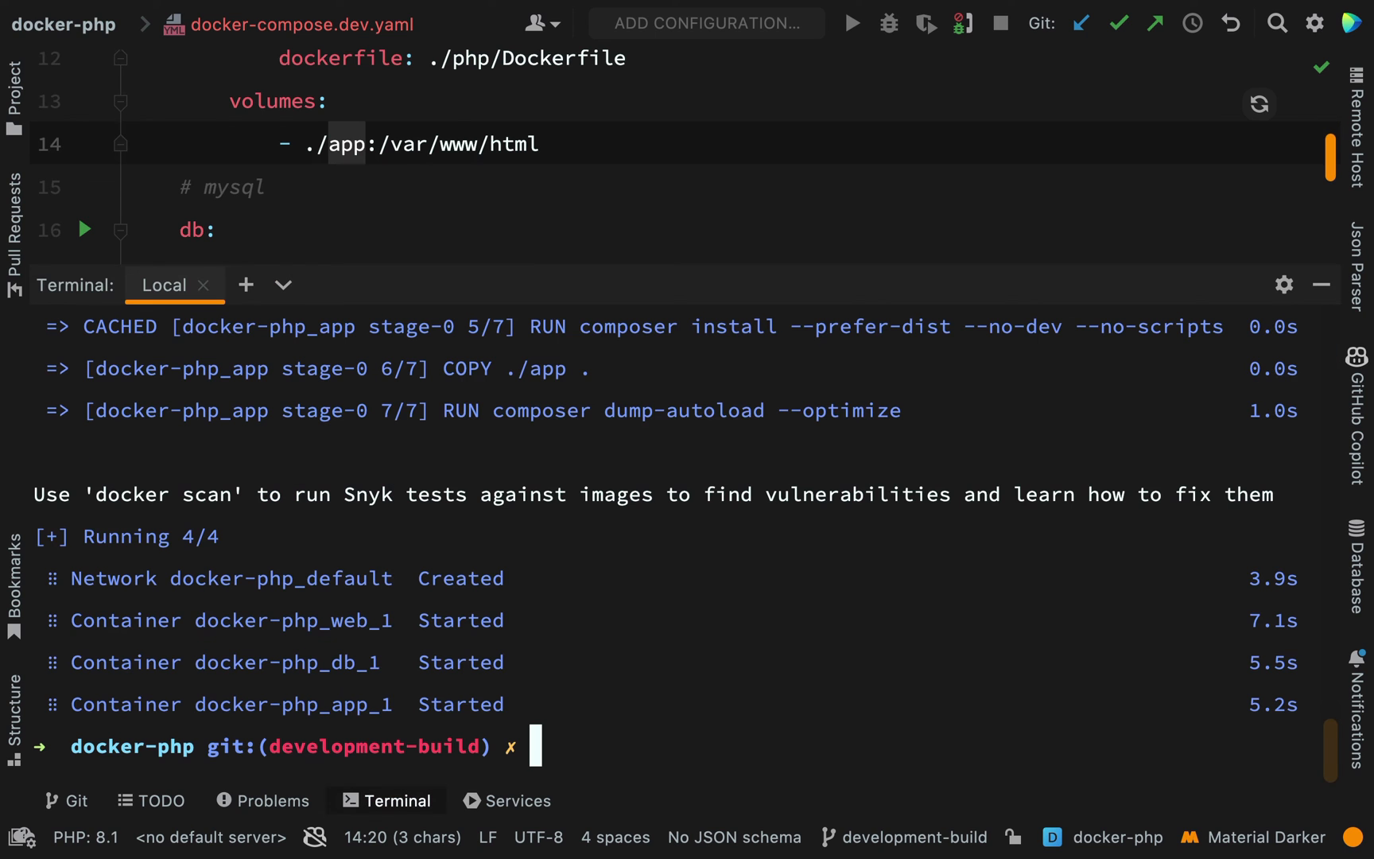
Run 'docker compose down' to stop the production docker-php containers
{"action": "type", "text": "docker compose"}
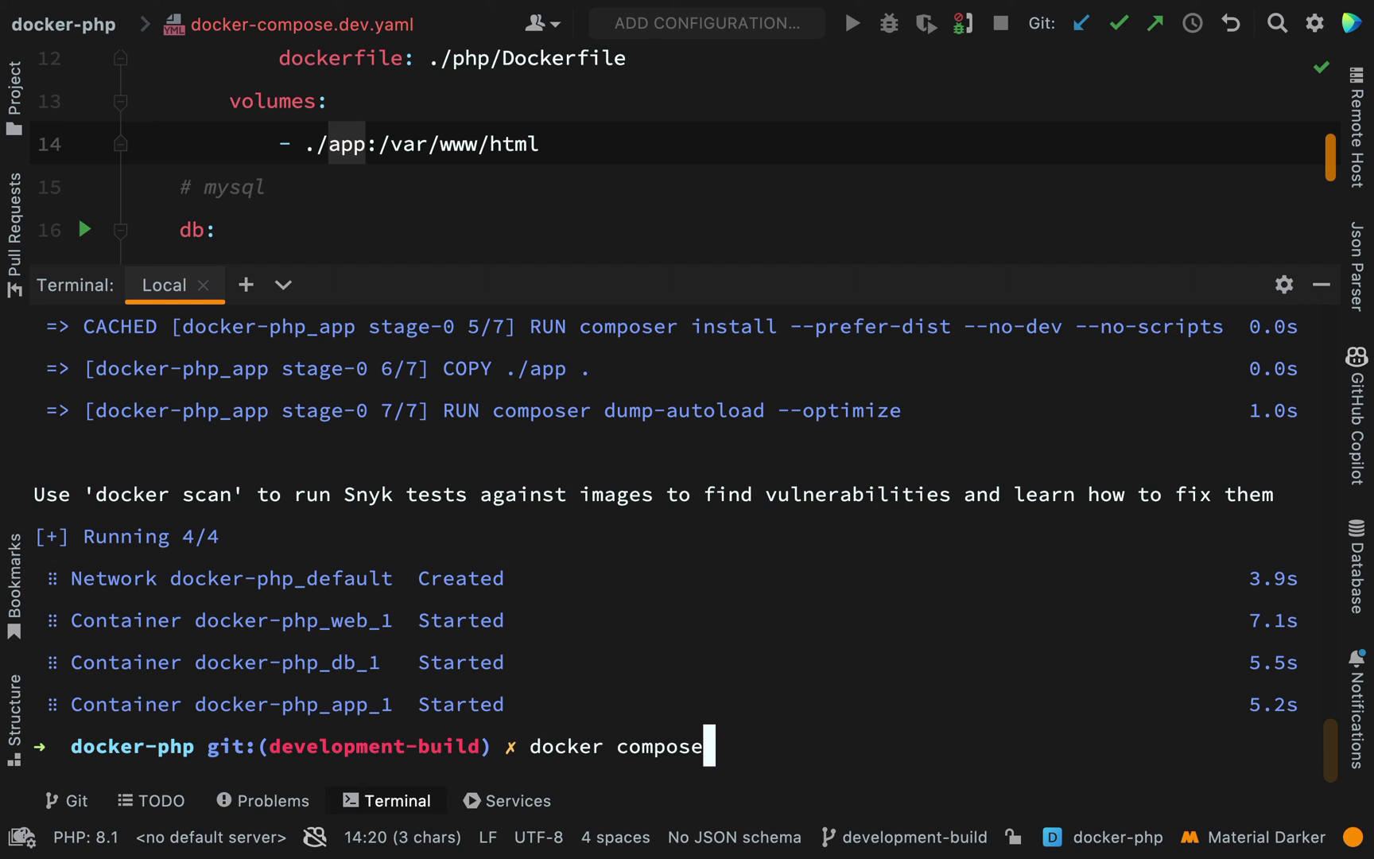
{"action": "type", "text": "down"}
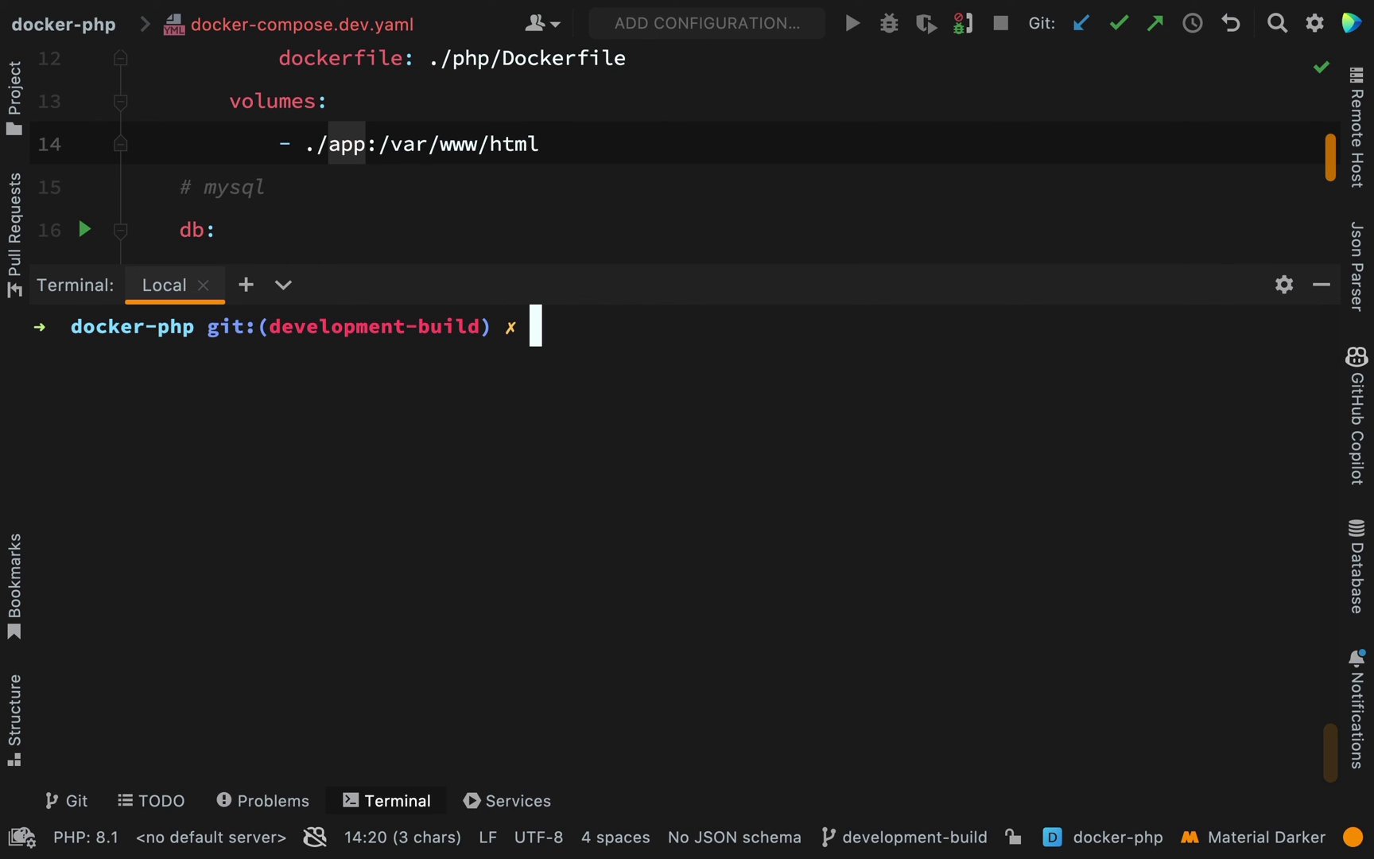
Run 'docker compose -f docker-compose.dev.yaml up --build -d' in the terminal
{"action": "type", "text": "docker compose -f"}
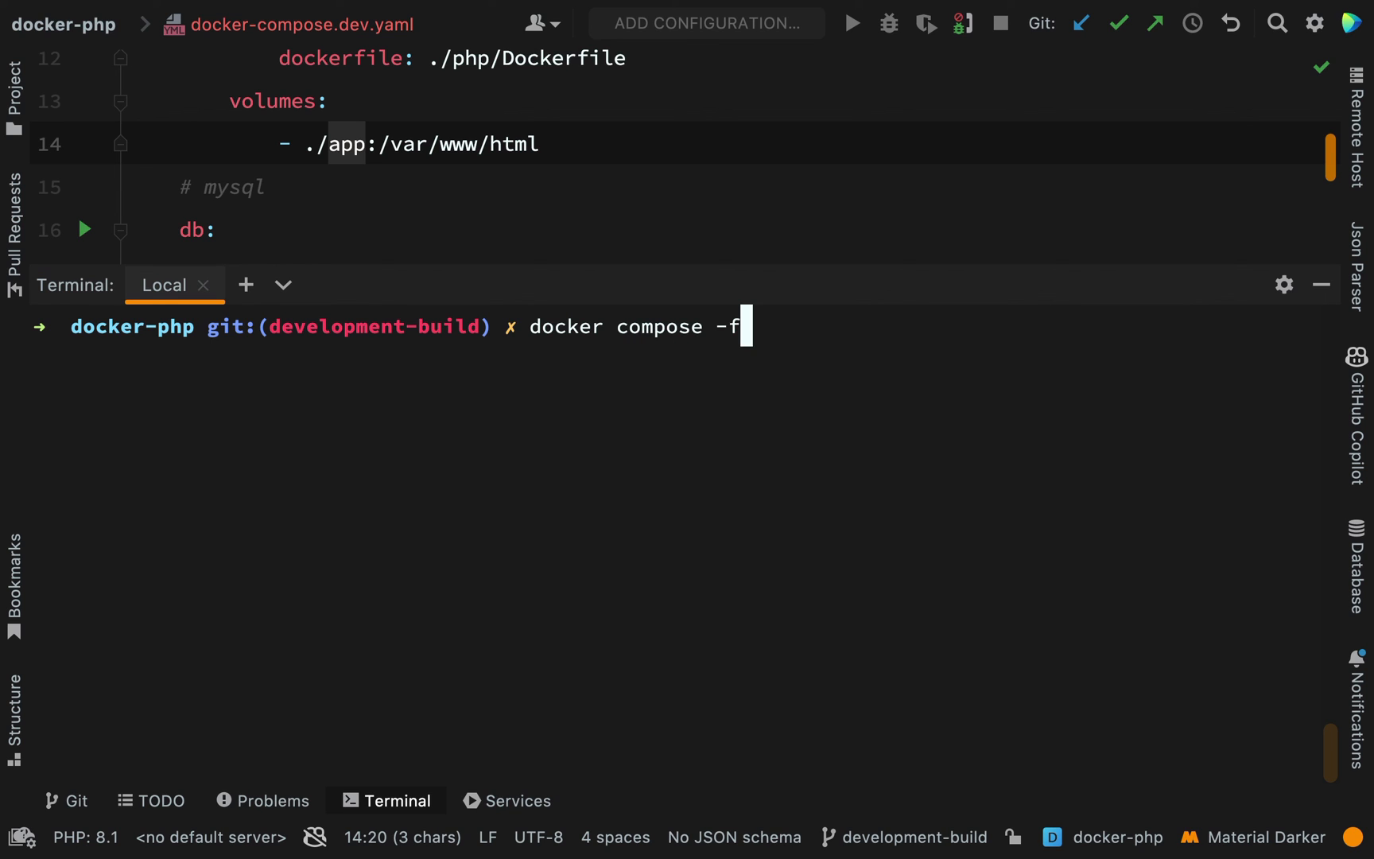
{"action": "type", "text": "do"}
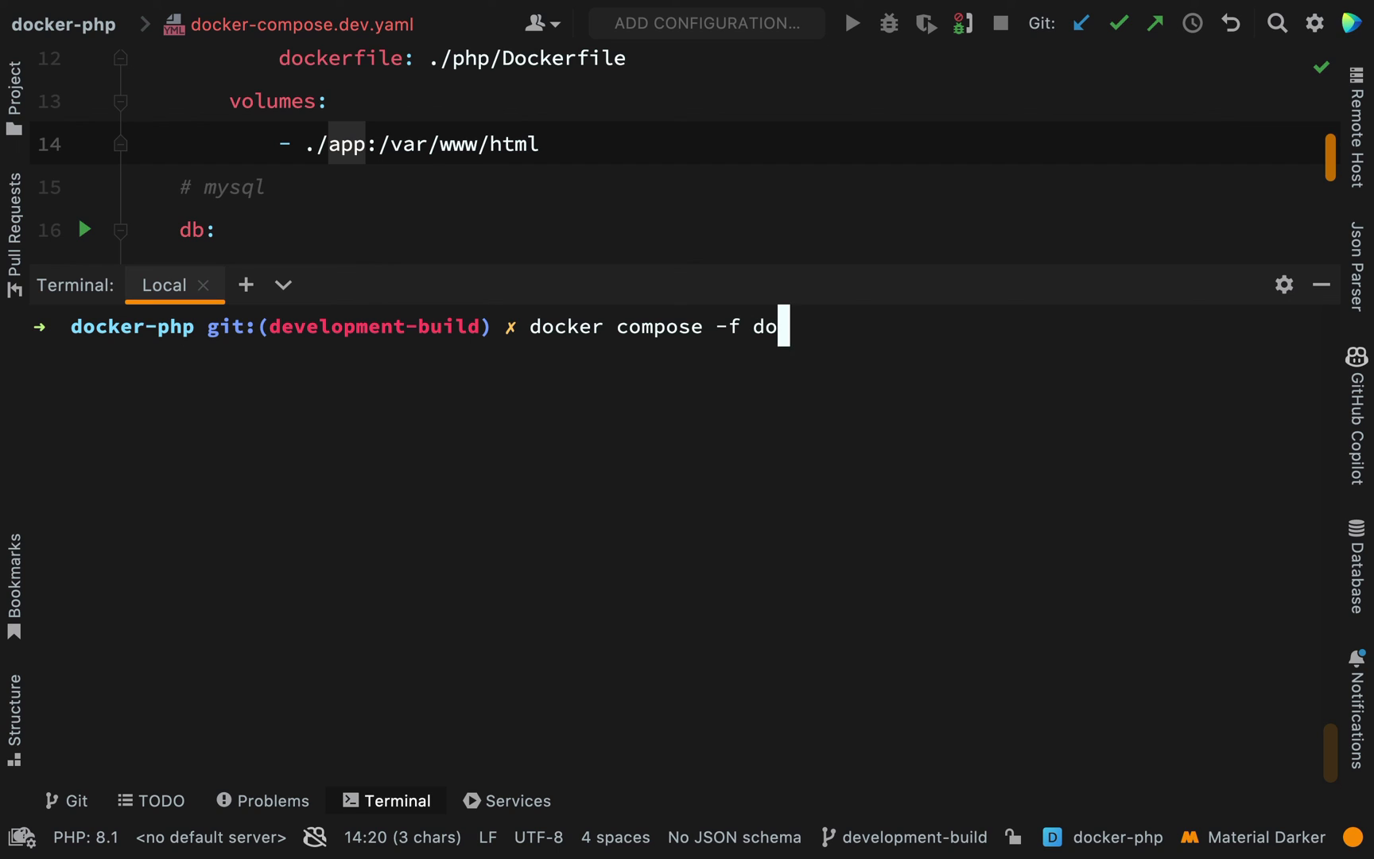
{"action": "type", "text": "cker-com"}
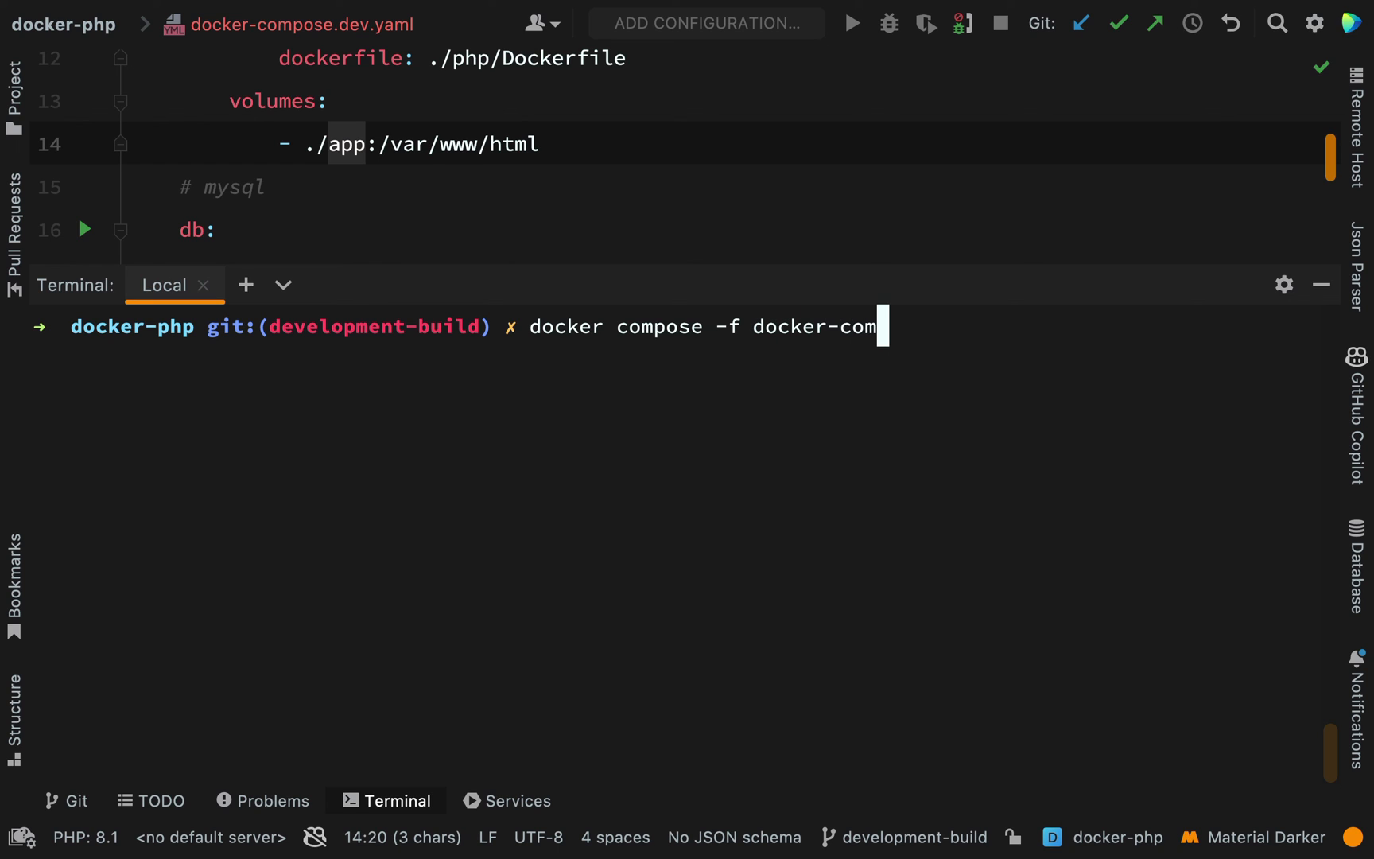
{"action": "type", "text": "pose"}
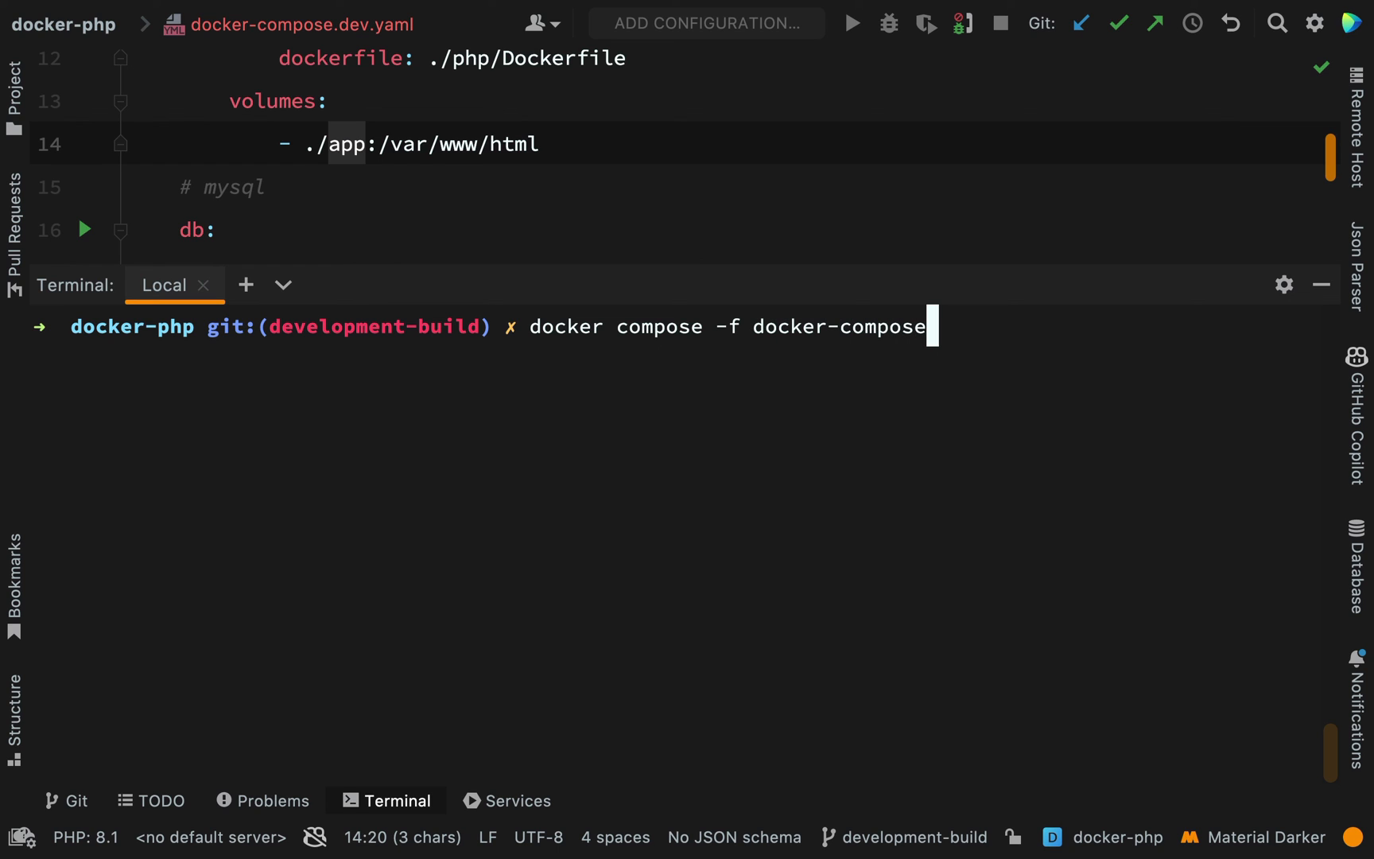
{"action": "type", "text": ".dev.yaml up --b"}
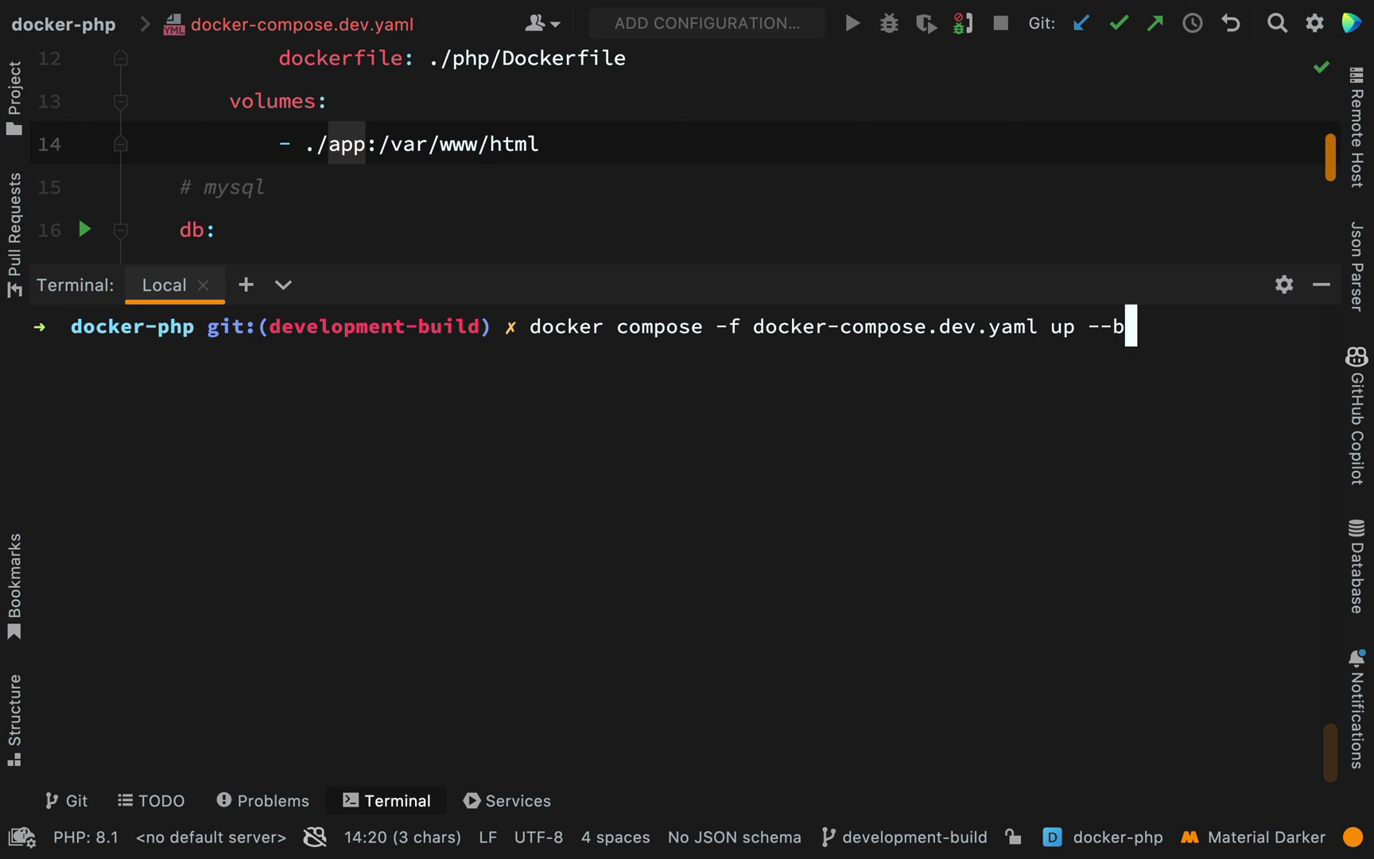
{"action": "type", "text": "uild -d"}
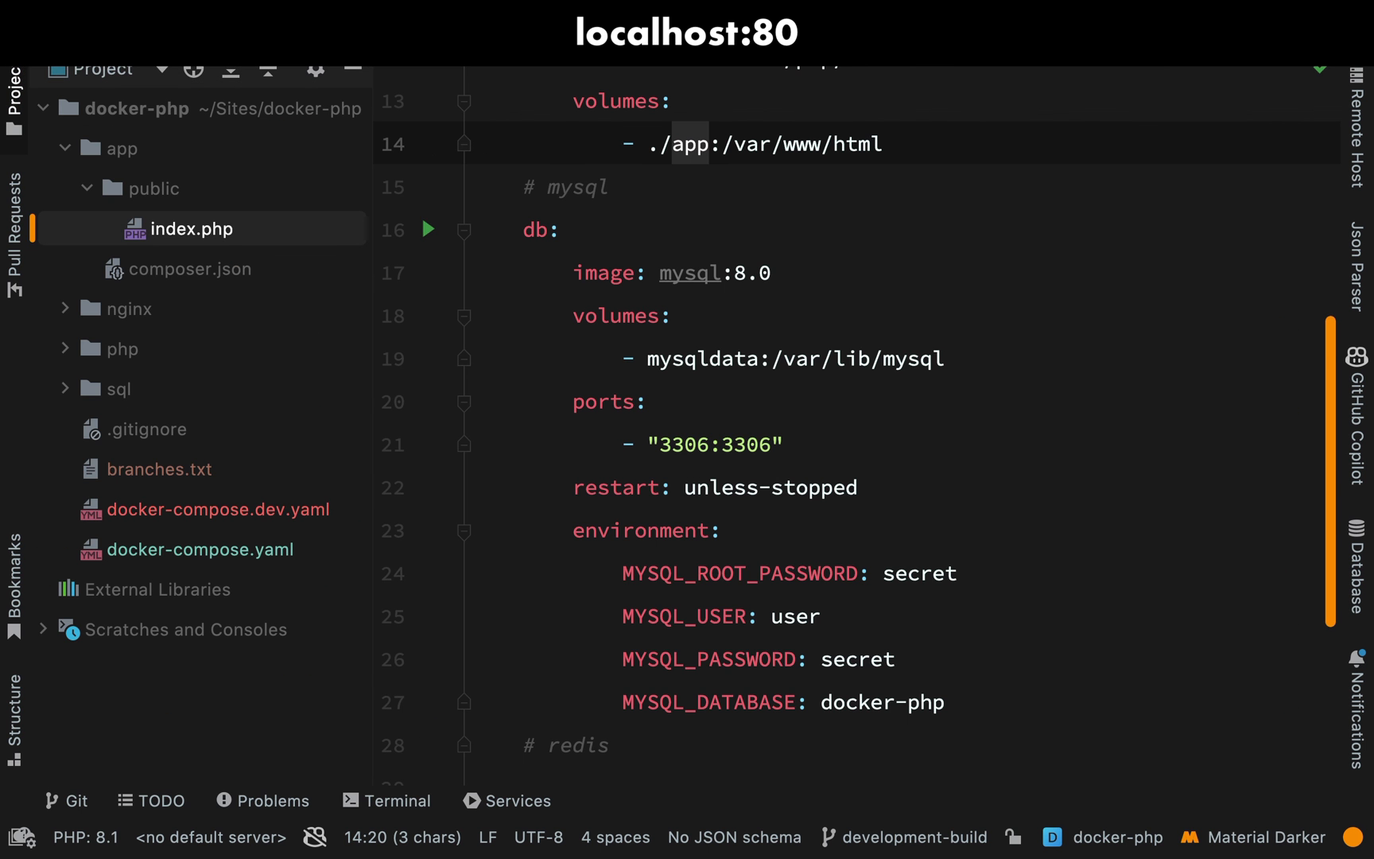
Insert ' again' before the '!' in index.php's echoed 'Hello World!' greeting
{"action": "left_click", "coordinate": [185, 229]}
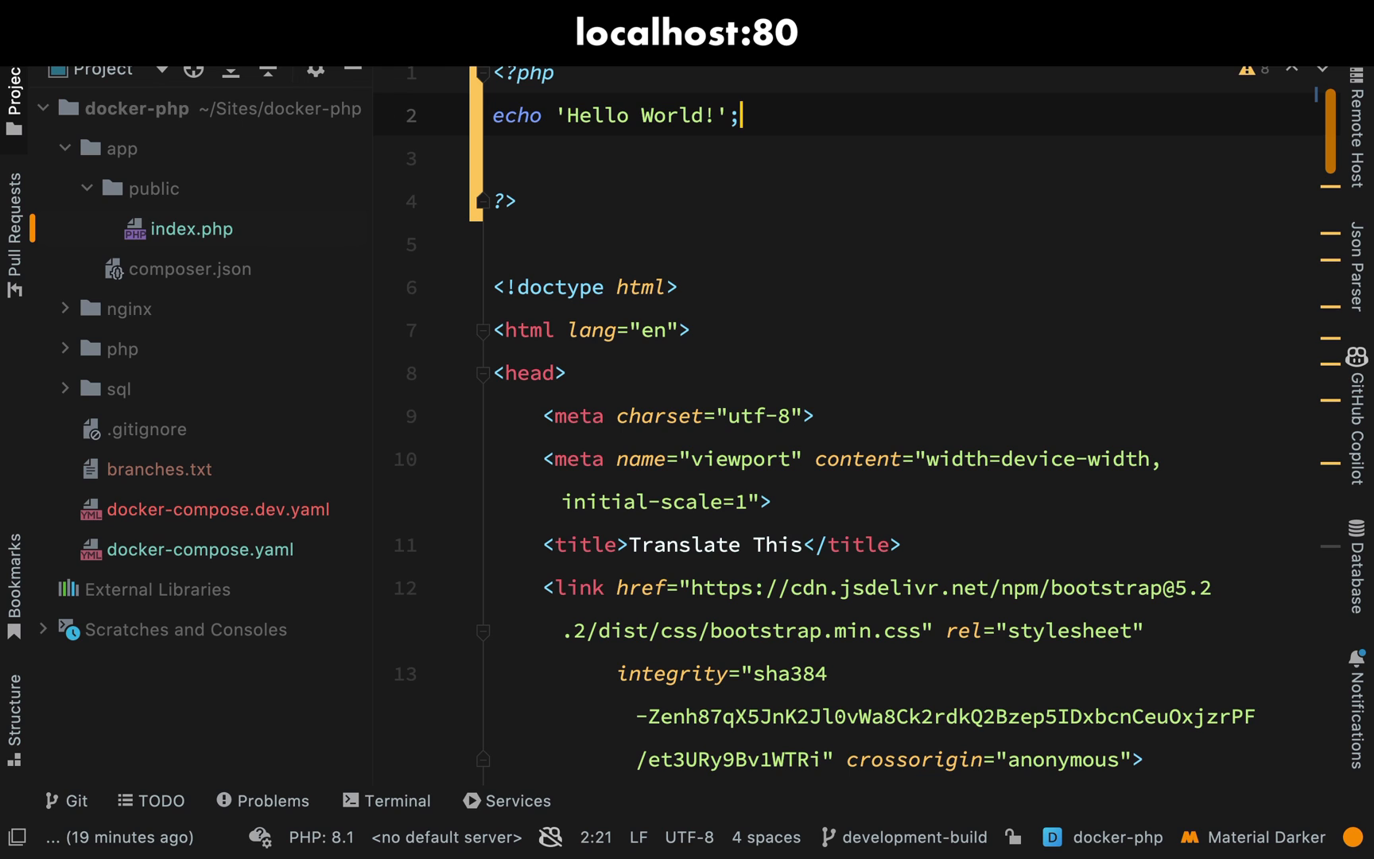
{"action": "key", "text": "Ctrl+Shift+K"}
{"action": "type", "text": " a"}
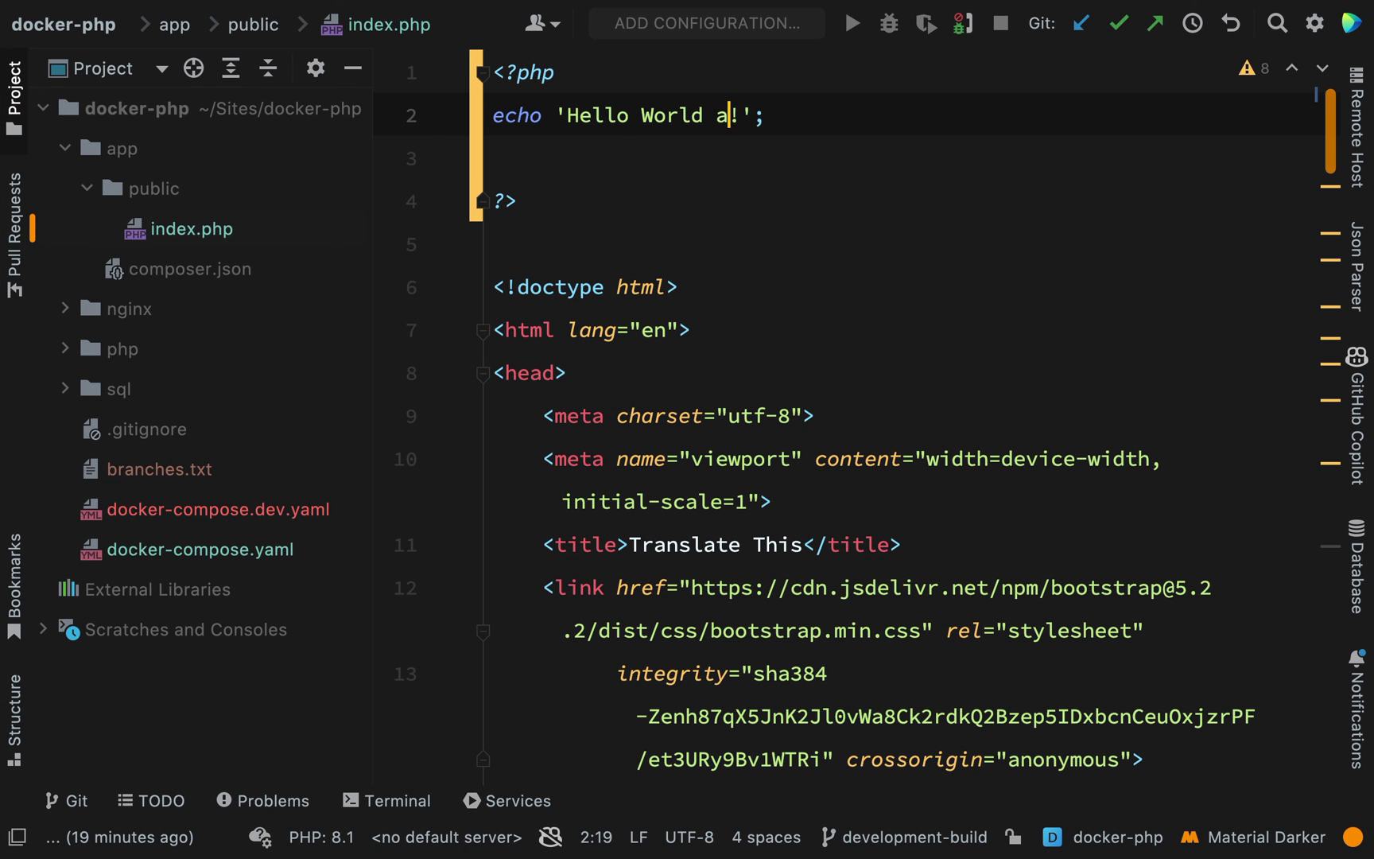
{"action": "type", "text": "gain"}
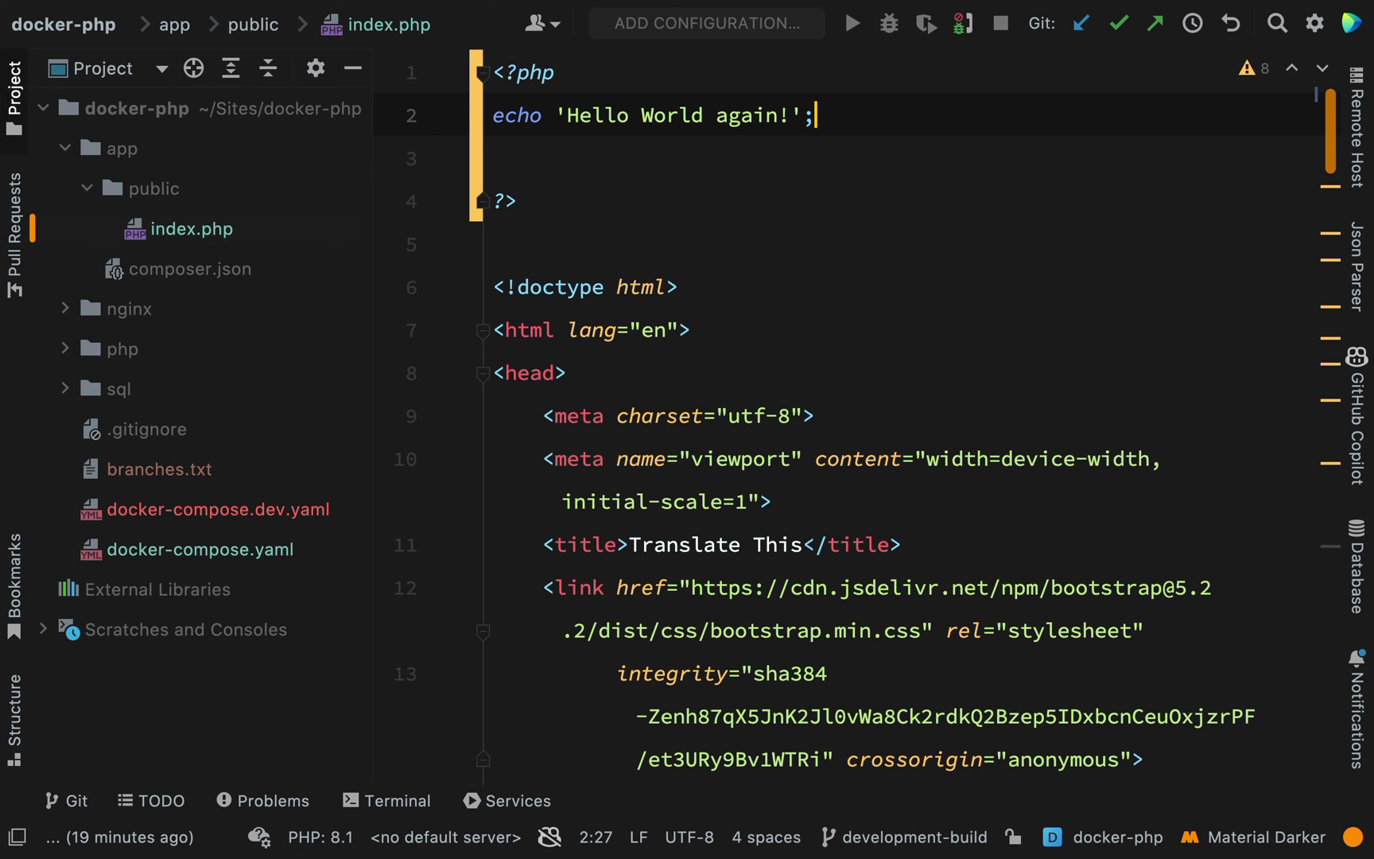